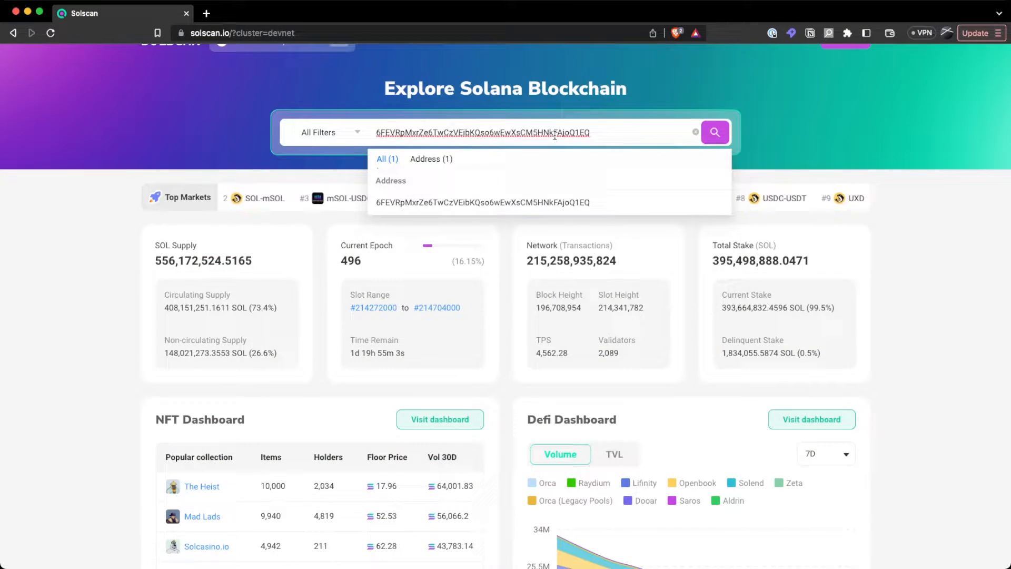
Open the searched devnet token account on Solscan and select its Immutable Owner value.
click(714, 132)
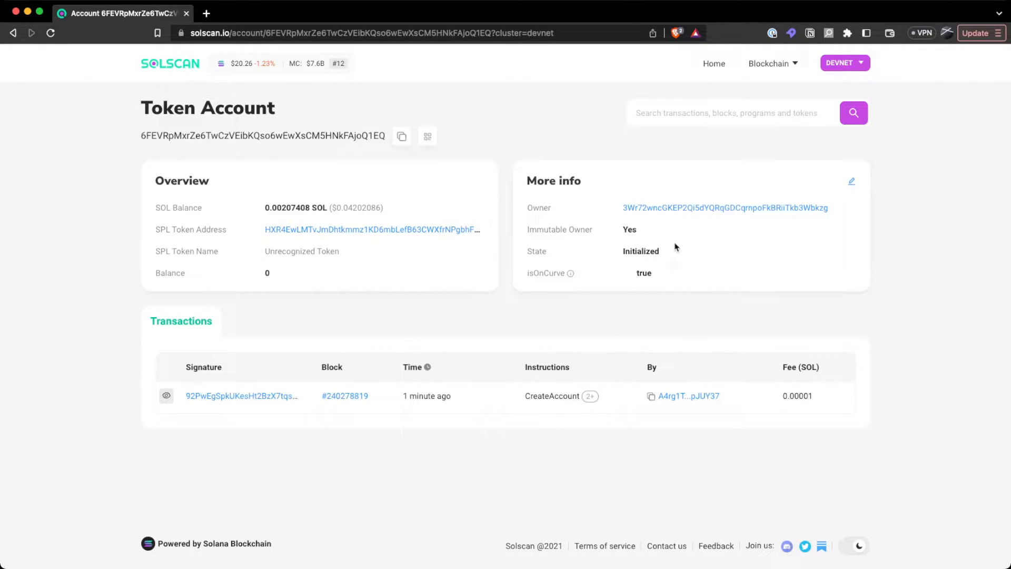
mouse_move(623, 235)
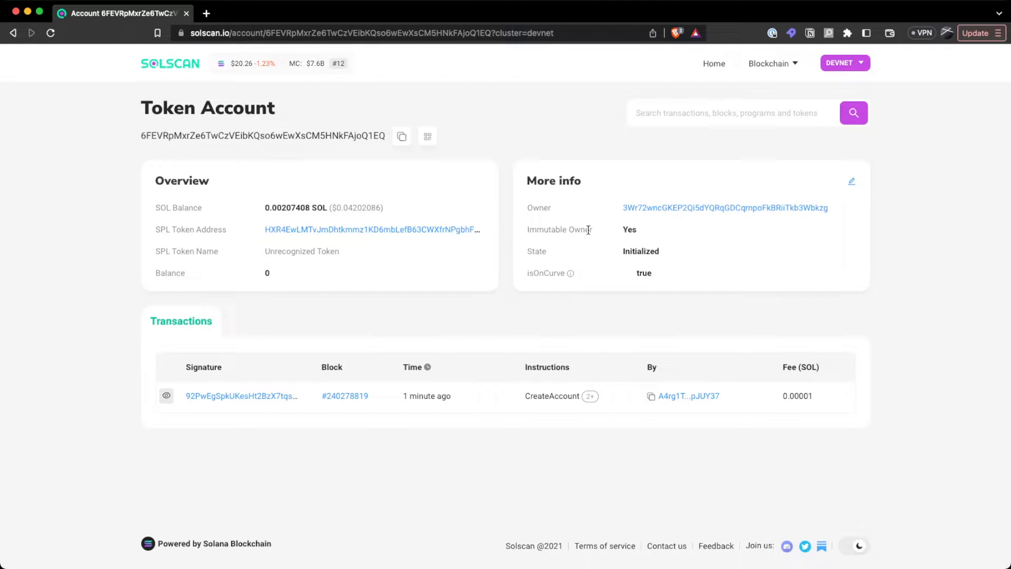
double_click(628, 229)
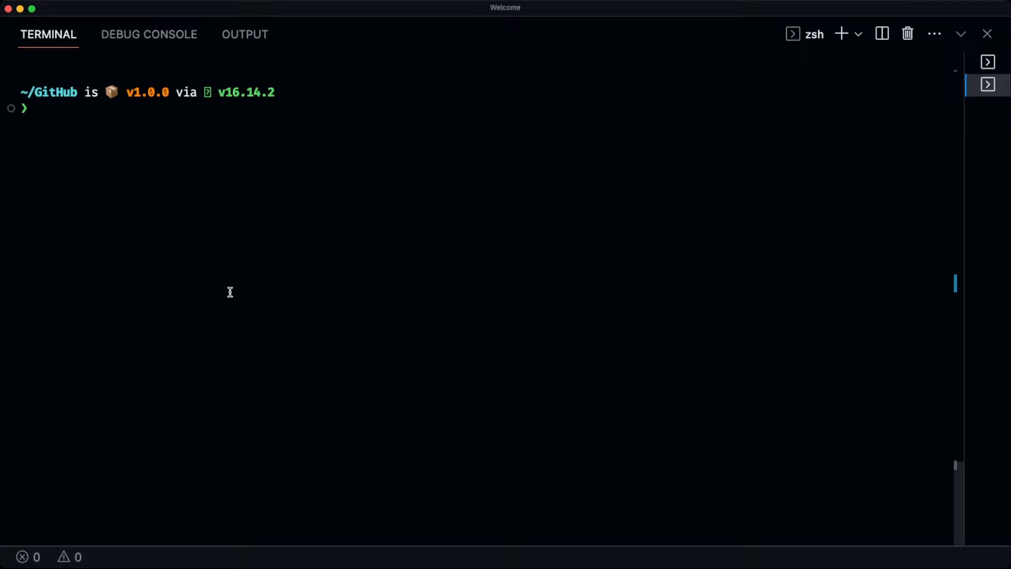
text(mkdir spl-token-non-transferable-demo-2)
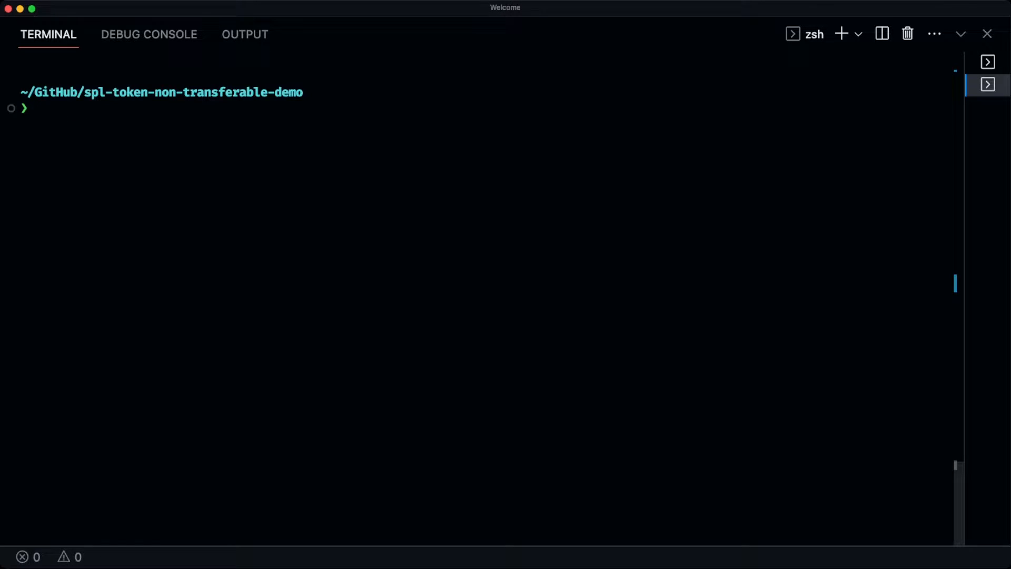
text(npm run immutable-owner-demo)
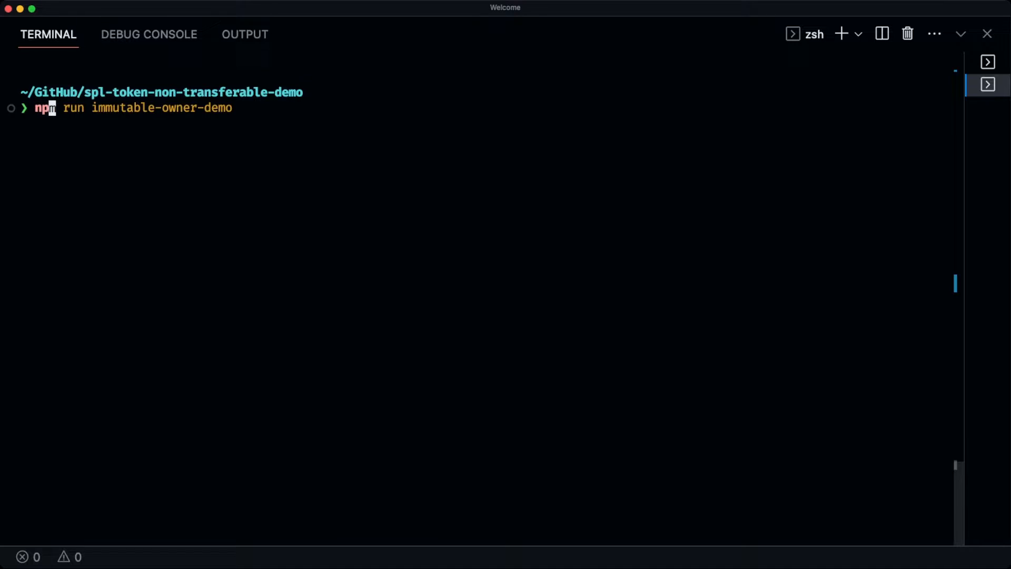
text(npm init -y)
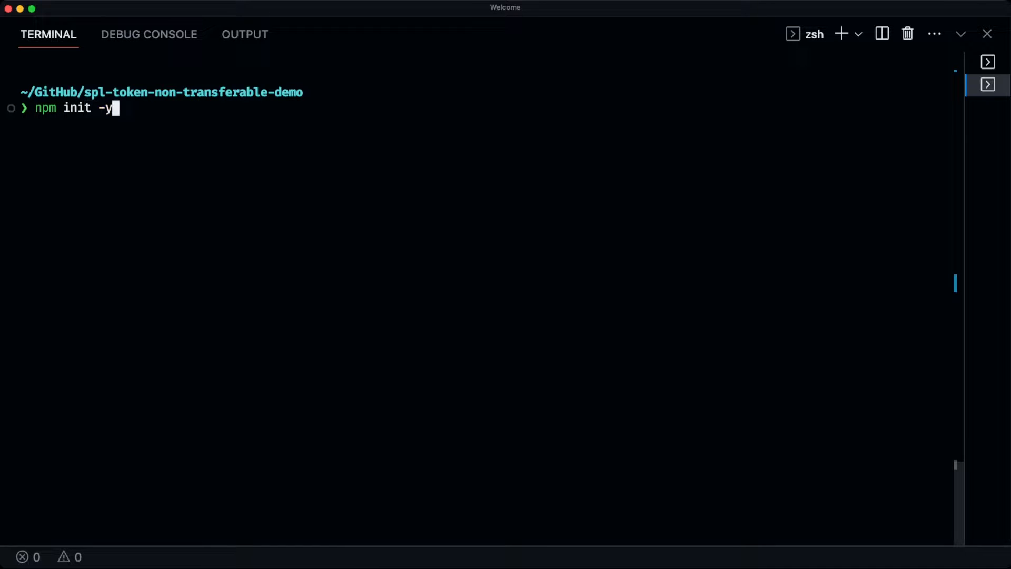
key(Enter)
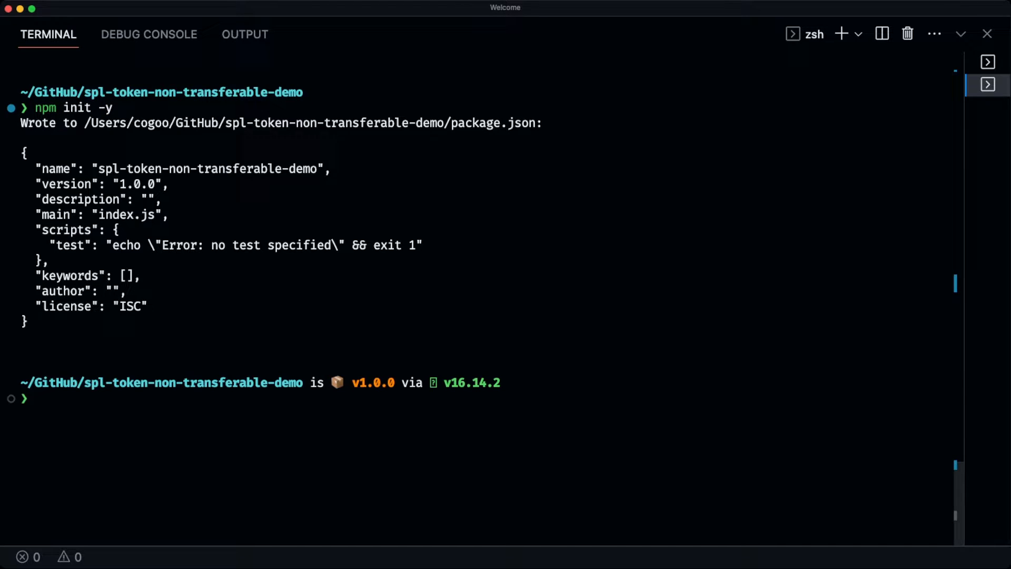
text(npm i @solana/web3.js @solana/spl-token)
text(code -r .)
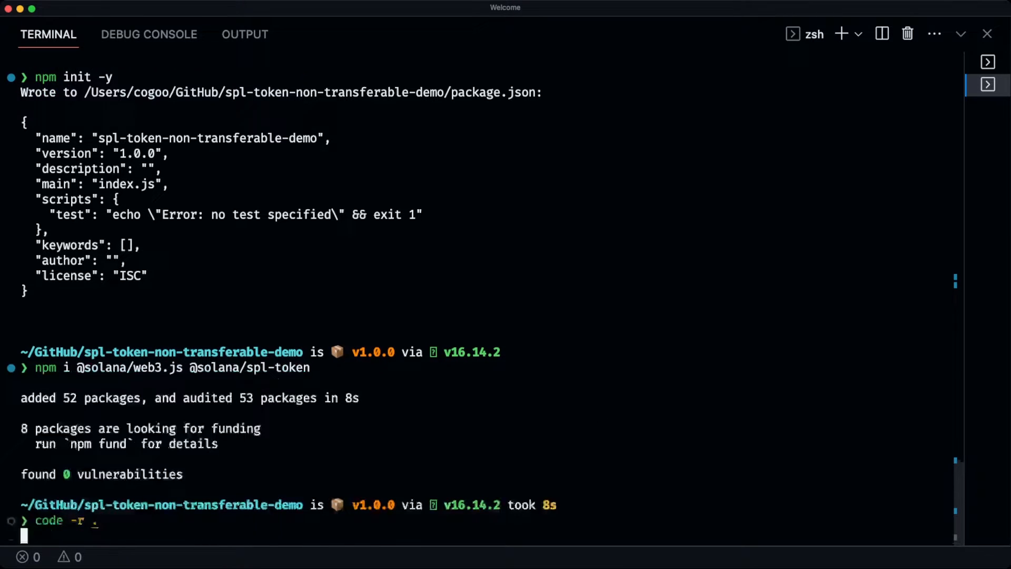
key(Enter)
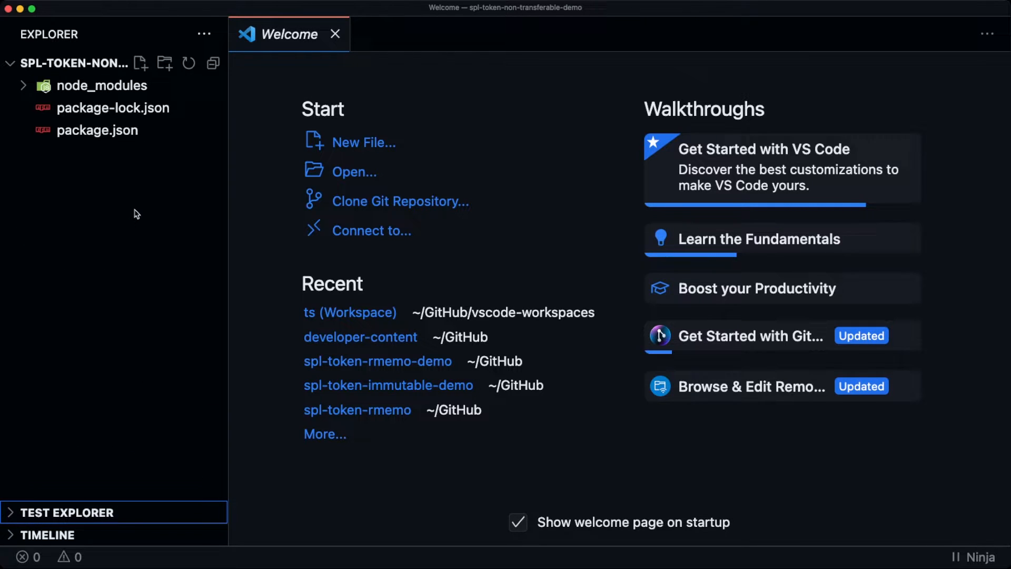
Create index.mjs and add "type": "module" to package.json.
click(141, 62)
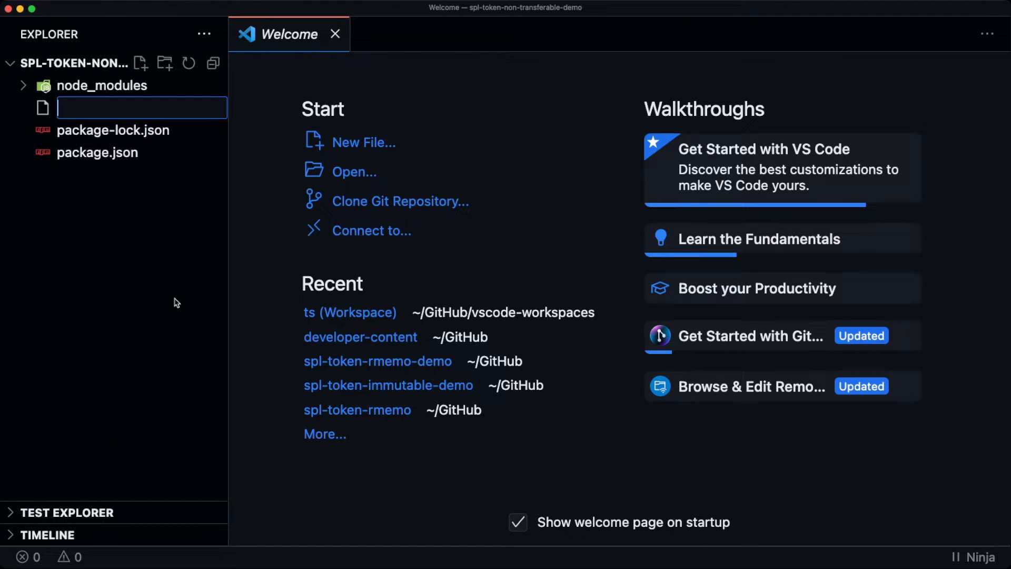
text(index.mjs)
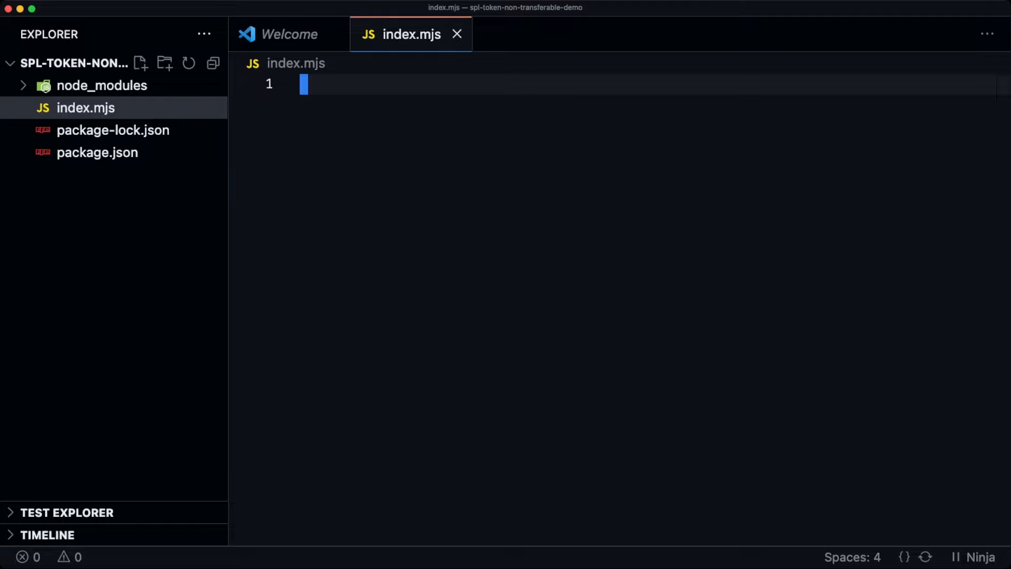
click(97, 153)
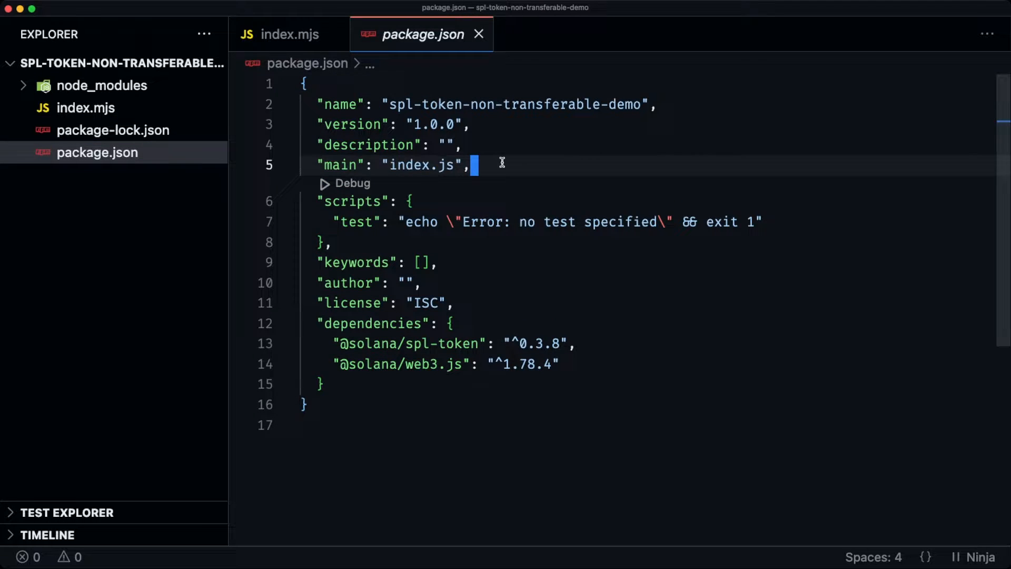
text(type": "module",)
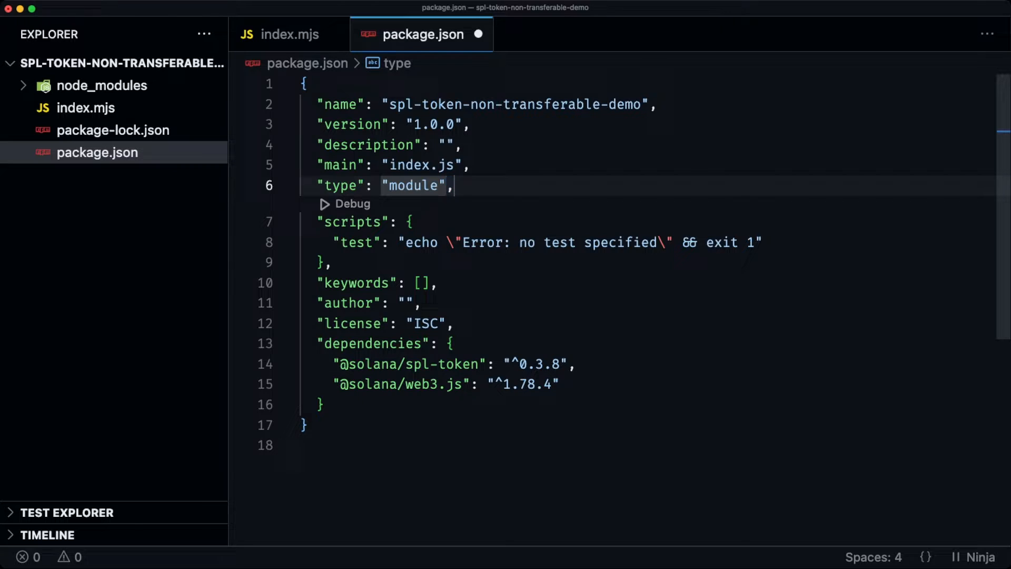
click(289, 35)
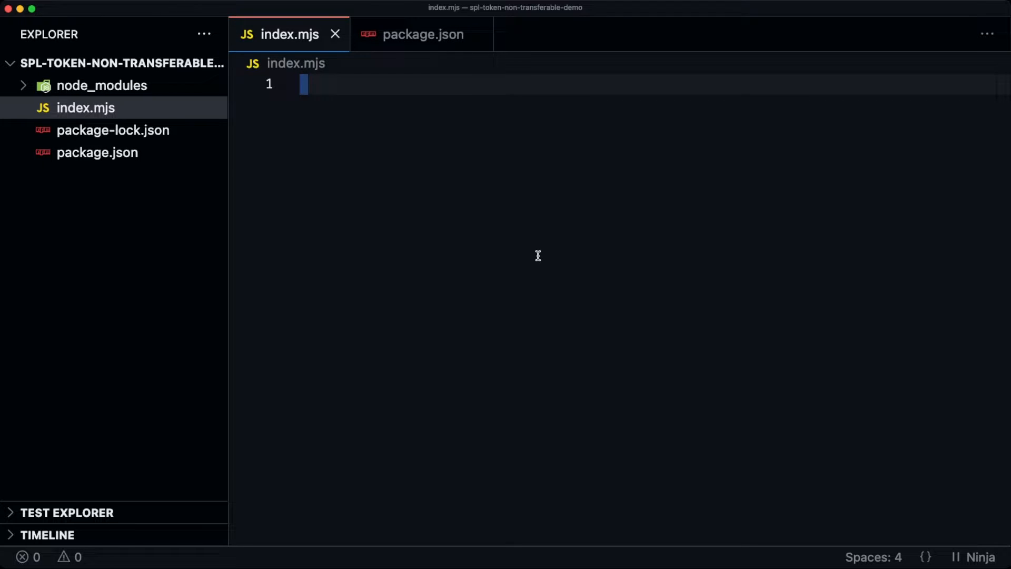
text(//@ts-check)
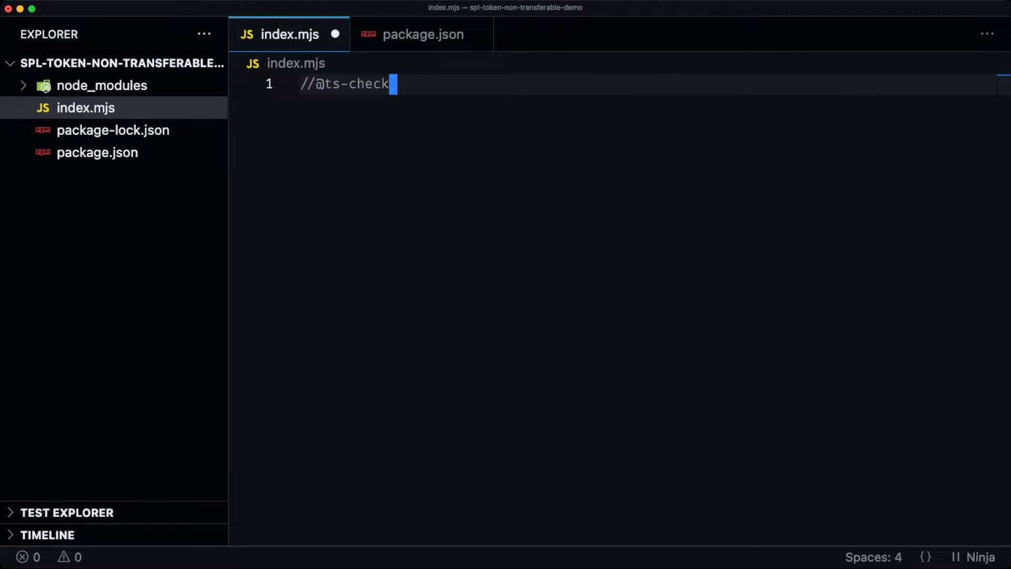
text(conss)
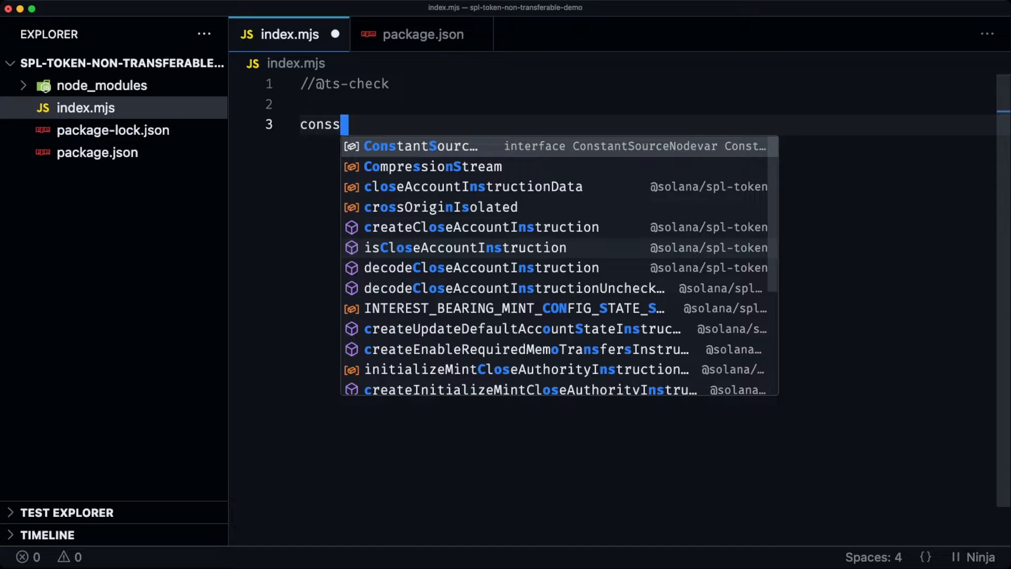
text(connection)
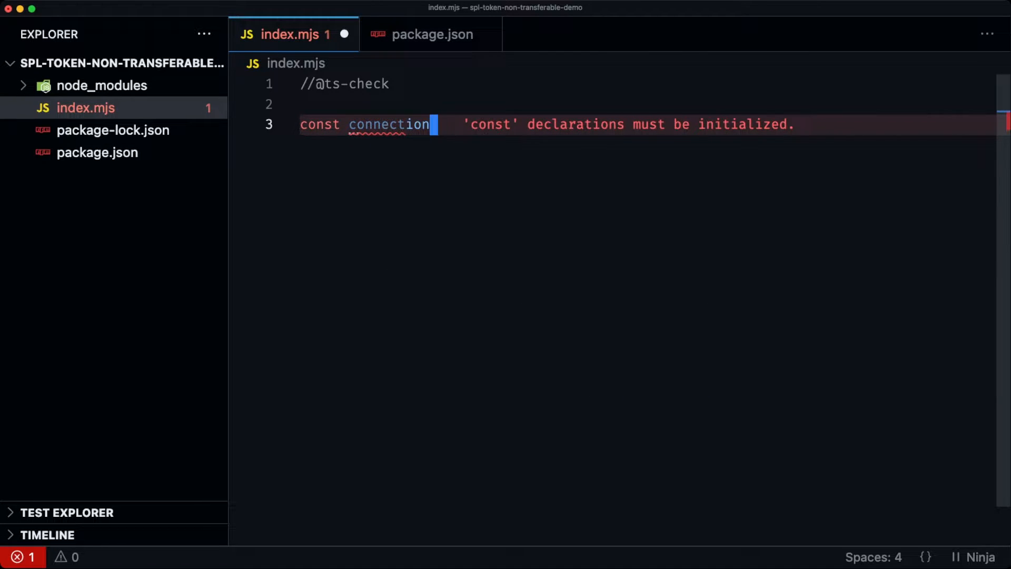
text(= new Conn)
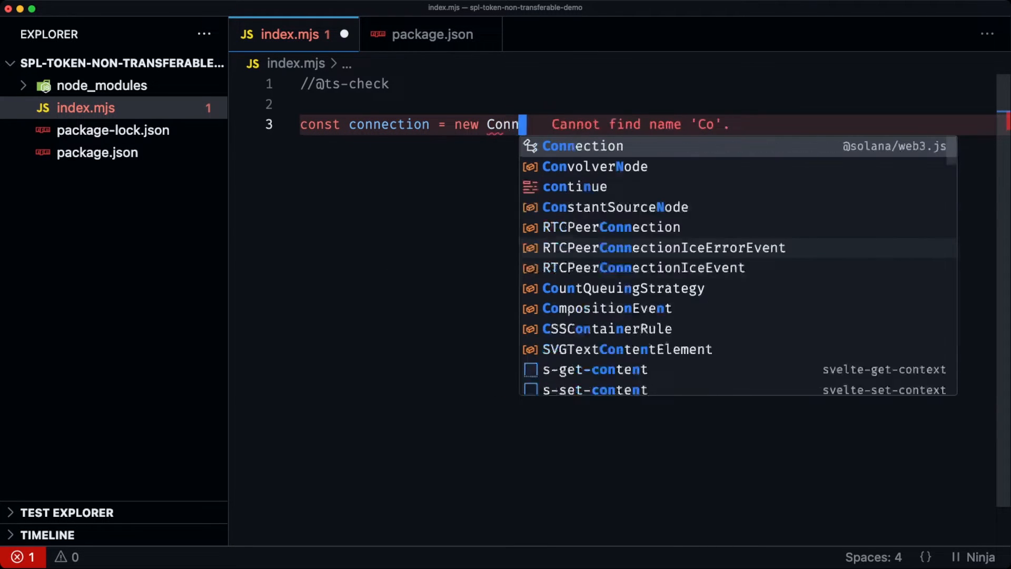
click(582, 146)
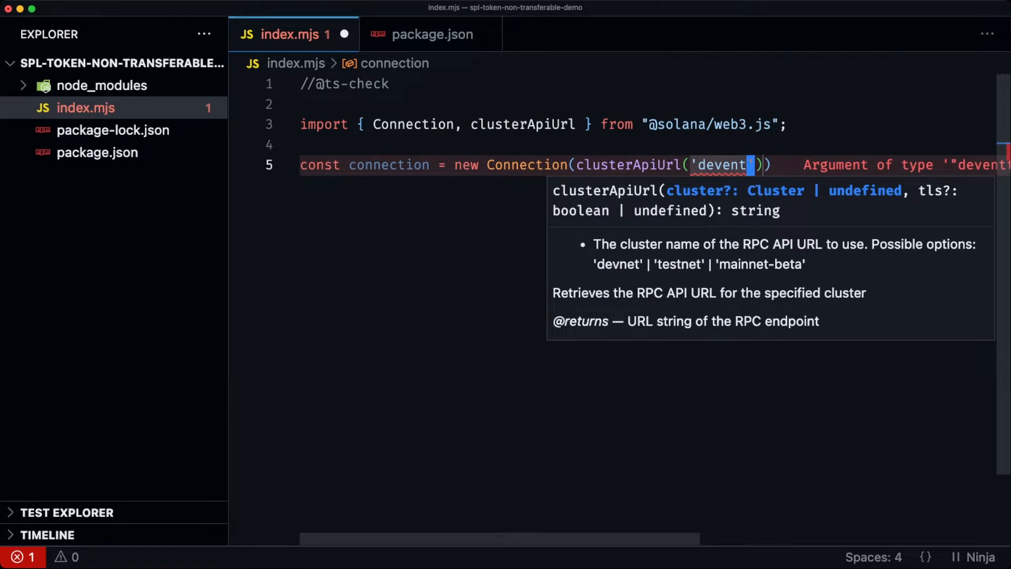
text(),)
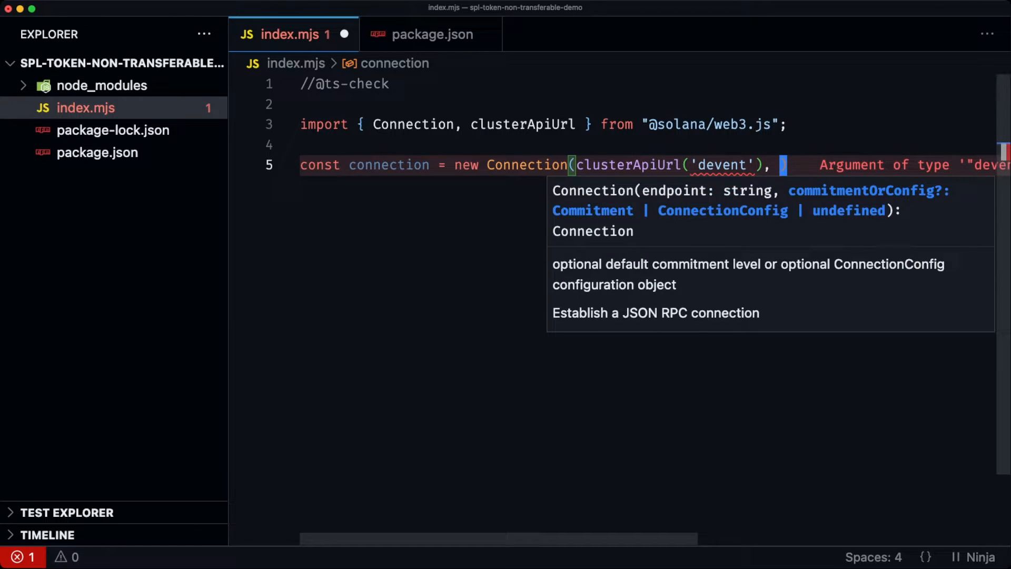
text('confirmed')
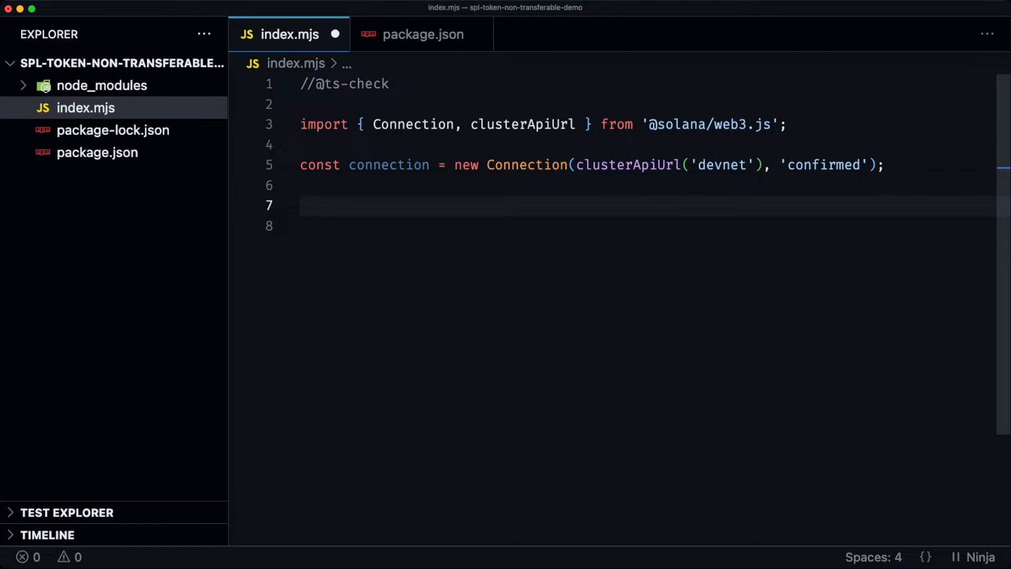
text(con)
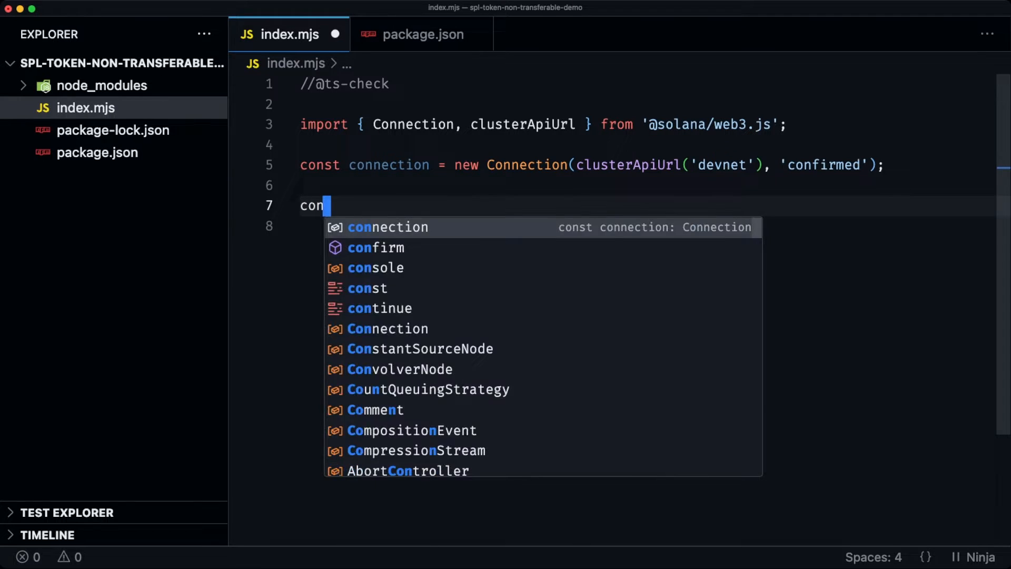
Generate a payer Keypair and request a LAMPORTS_PER_SOL airdrop to payer.publicKey.
text(st payer =)
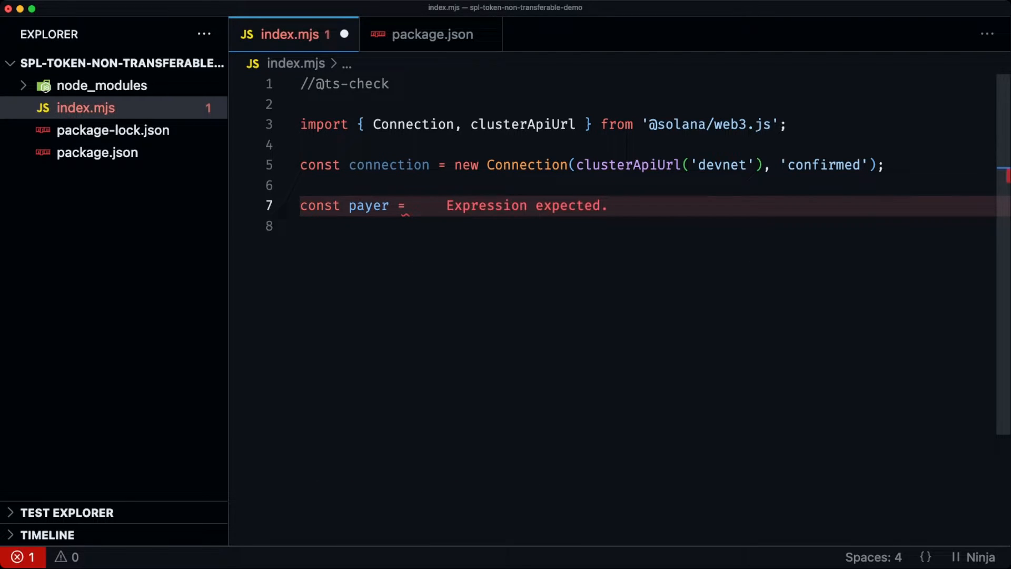
text(Keypair)
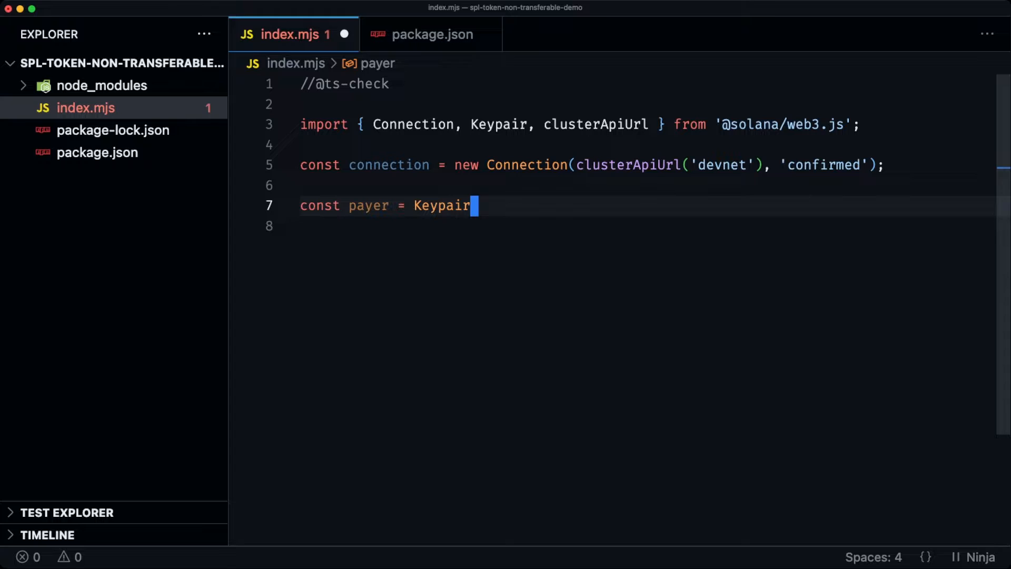
text(.generate();)
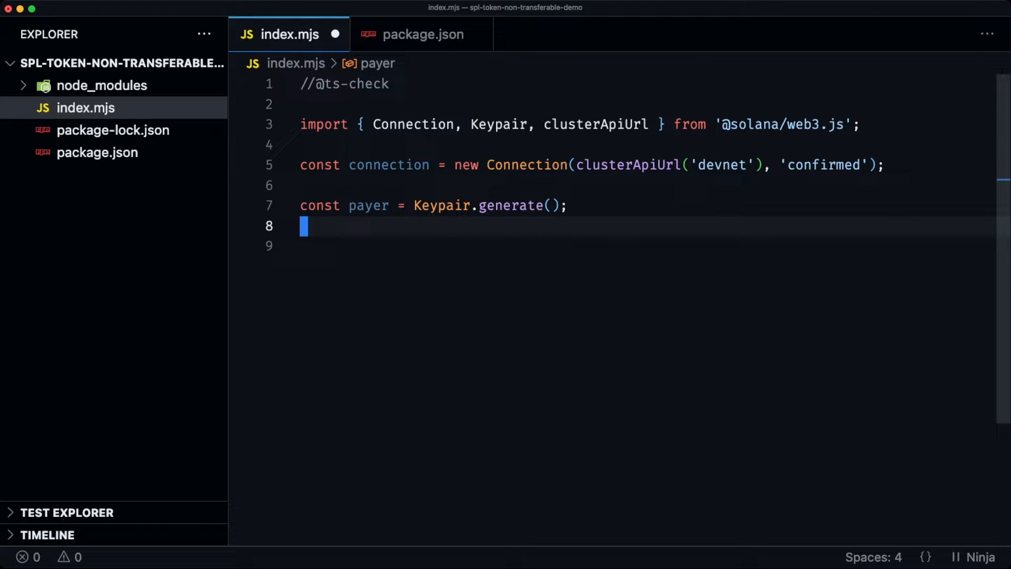
text(const a)
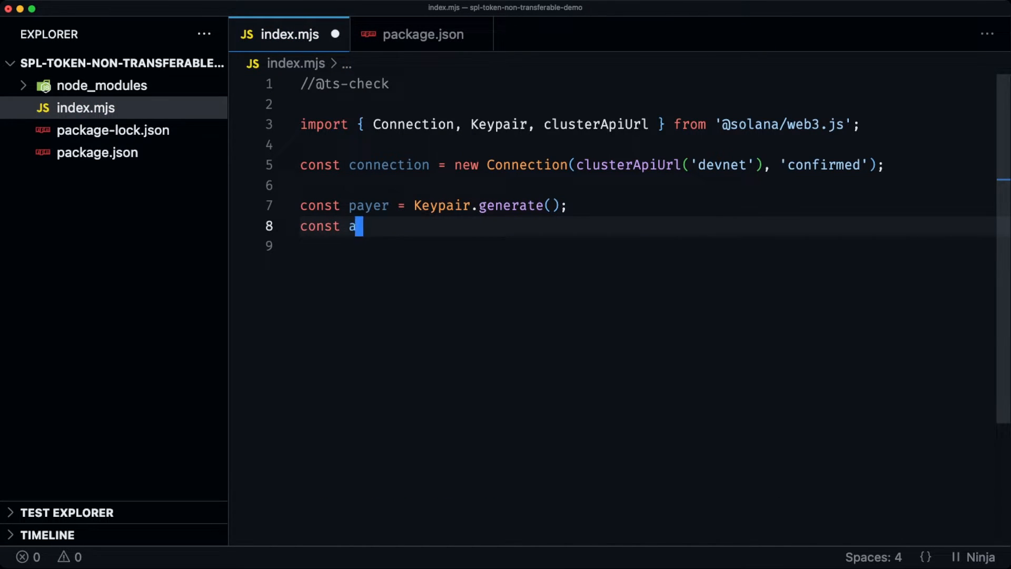
text(irdropSig =)
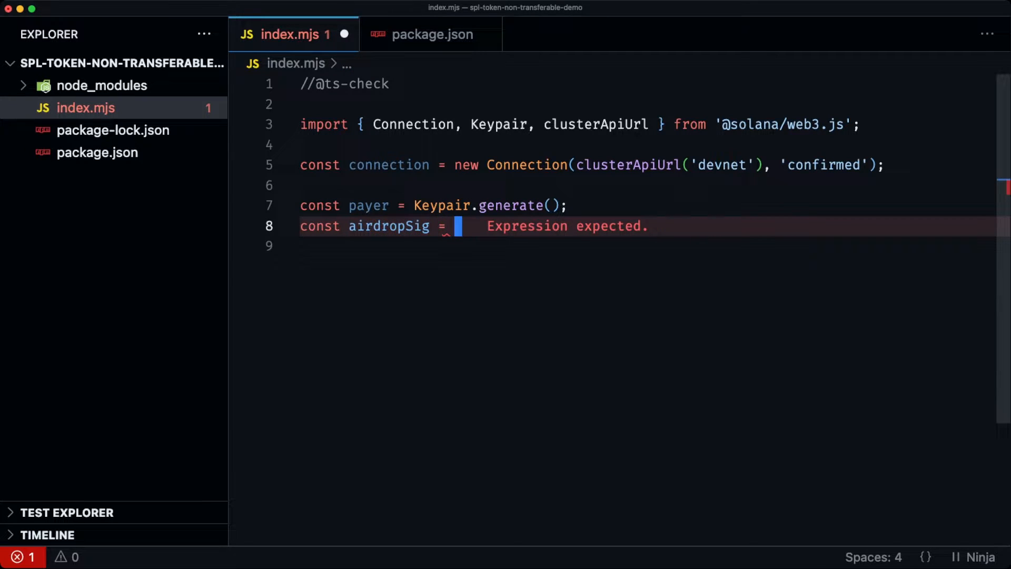
text(await)
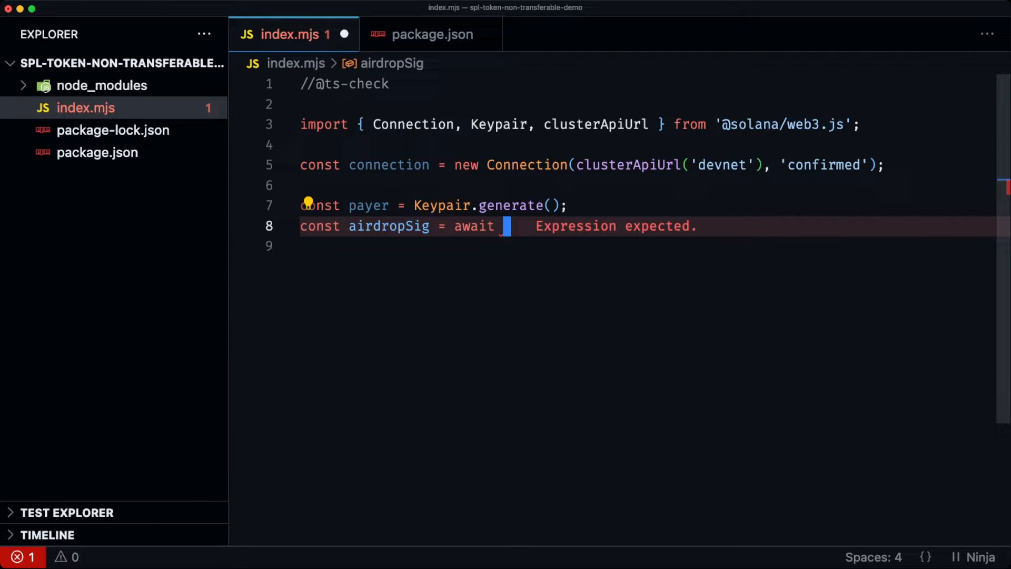
text(connection.requestAirdrop(to, lamports))
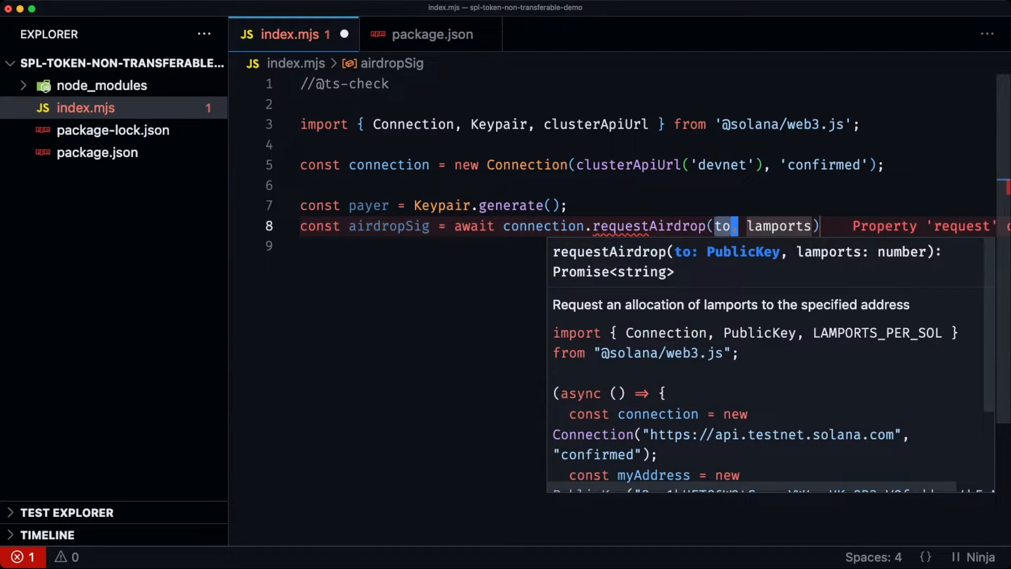
text(payer.publicKey)
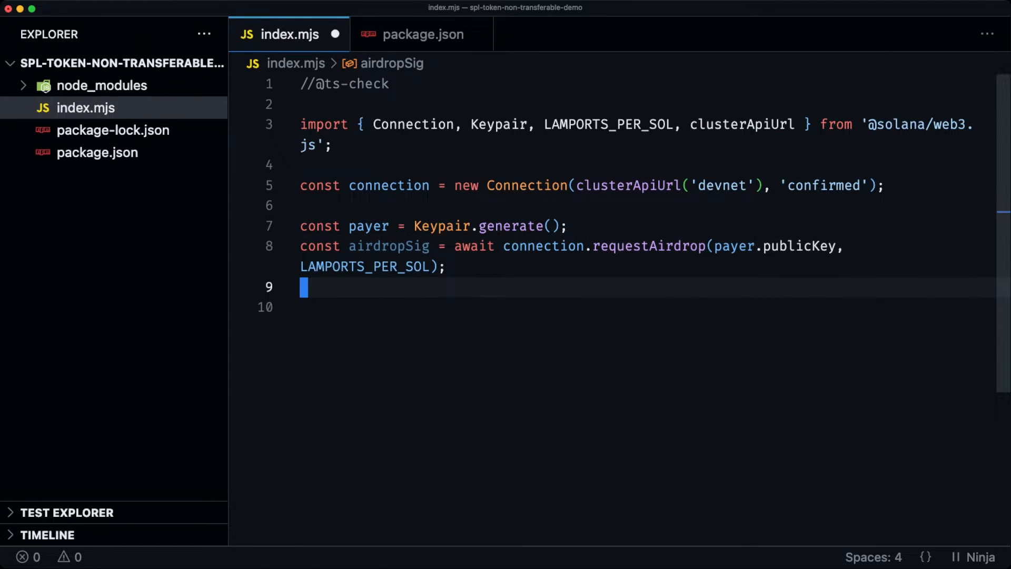
Await connection.confirmTransaction using the airdrop signature and the latest blockhash.
text(await)
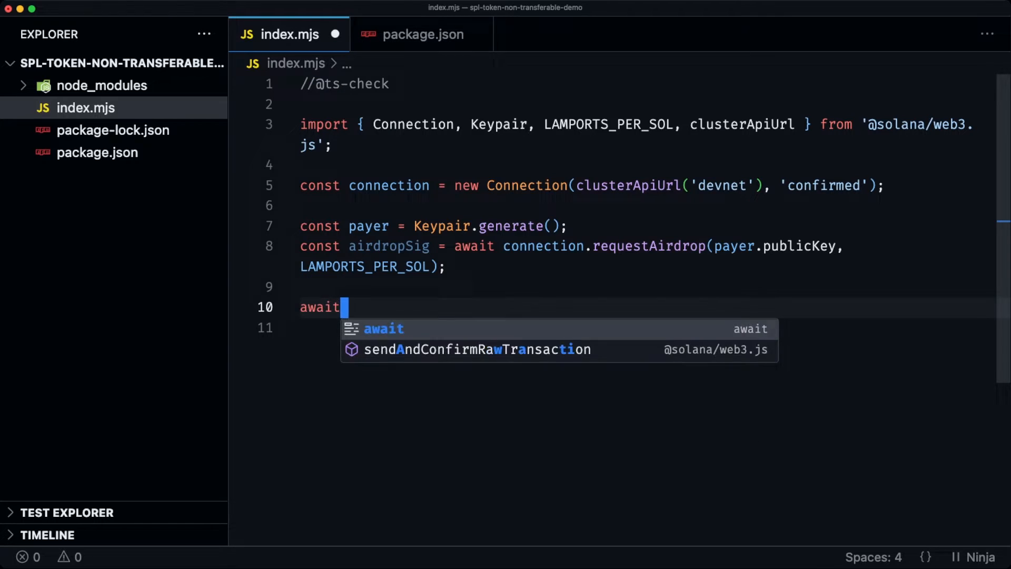
text(connection.co)
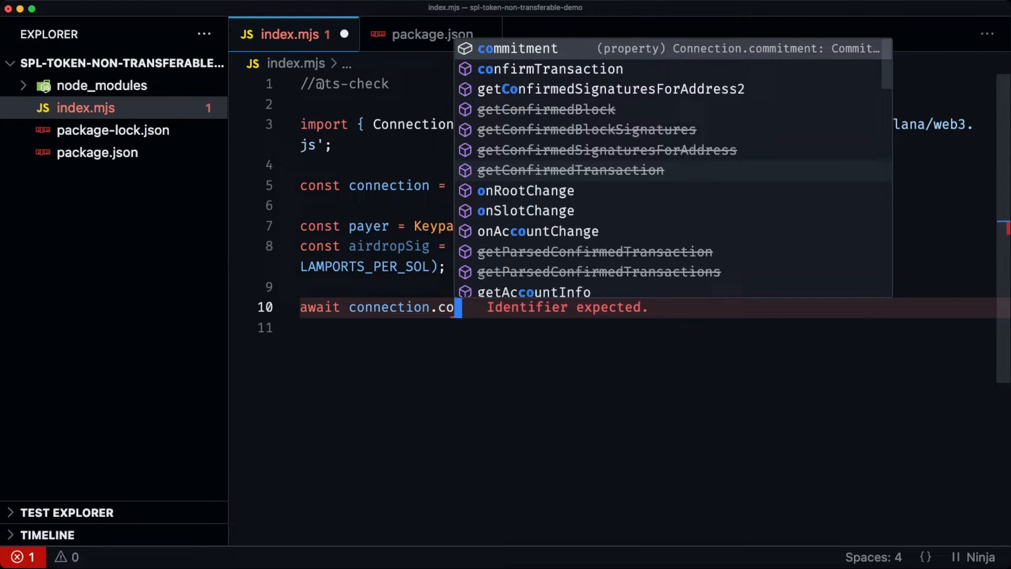
click(550, 69)
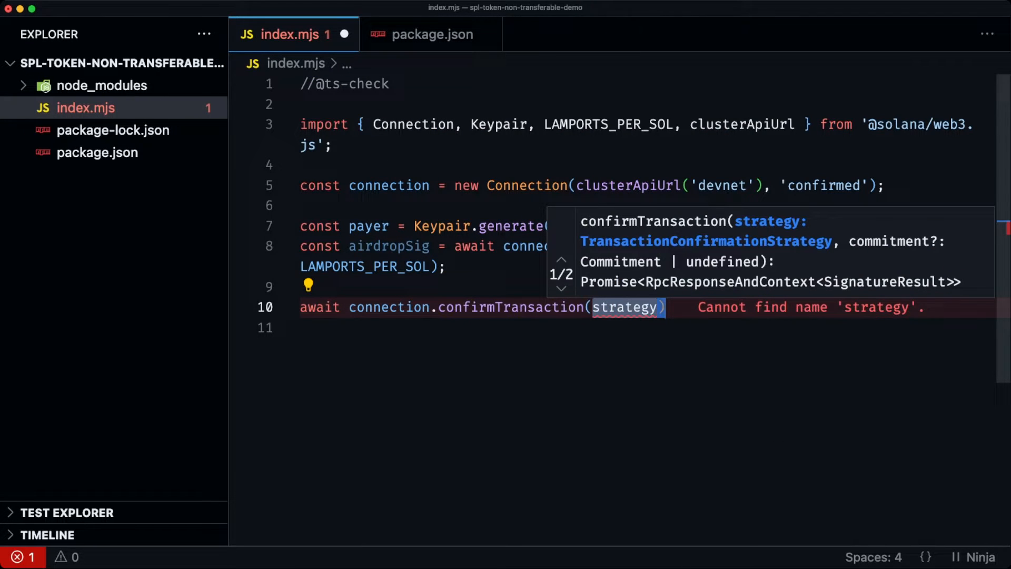
text(signature: airdropSig,)
text(...(await connection.ge)
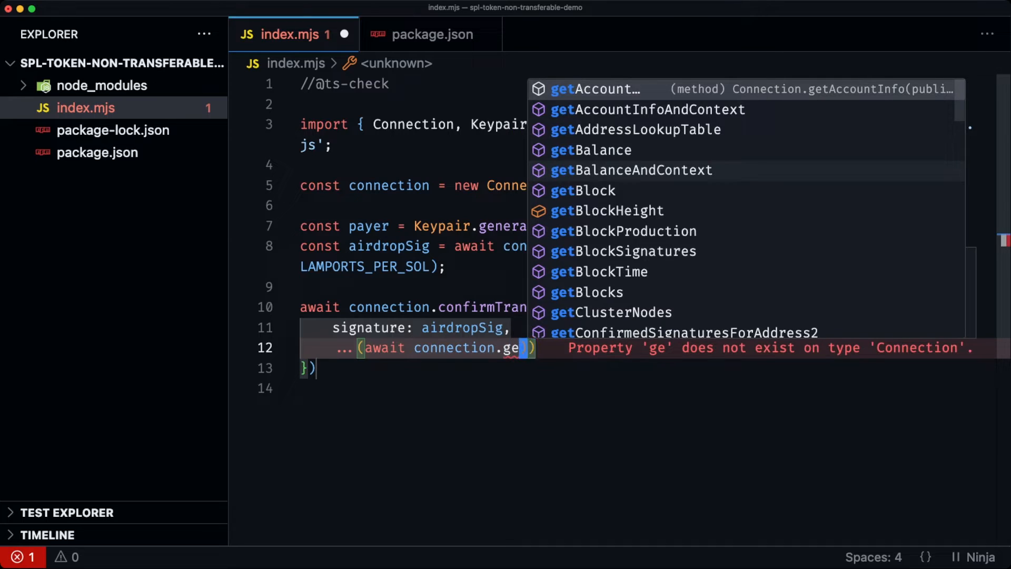
text(tLatestBlockhash()
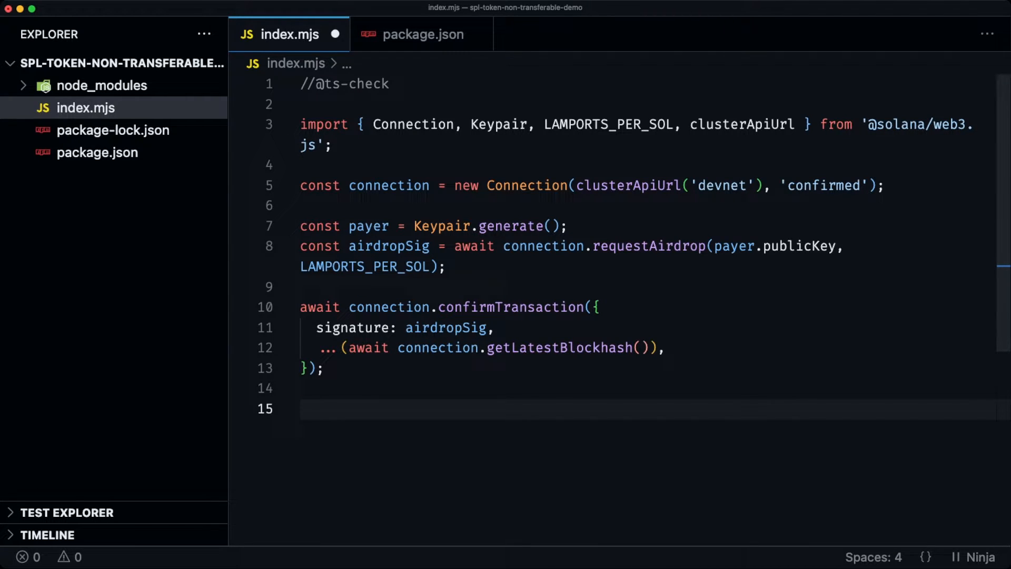
click(304, 409)
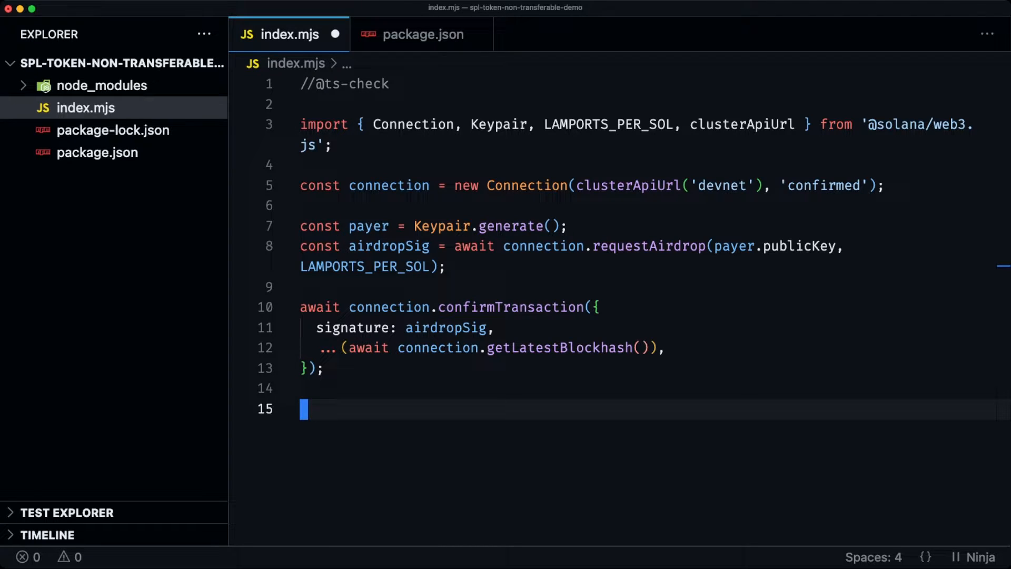
mouse_move(377, 408)
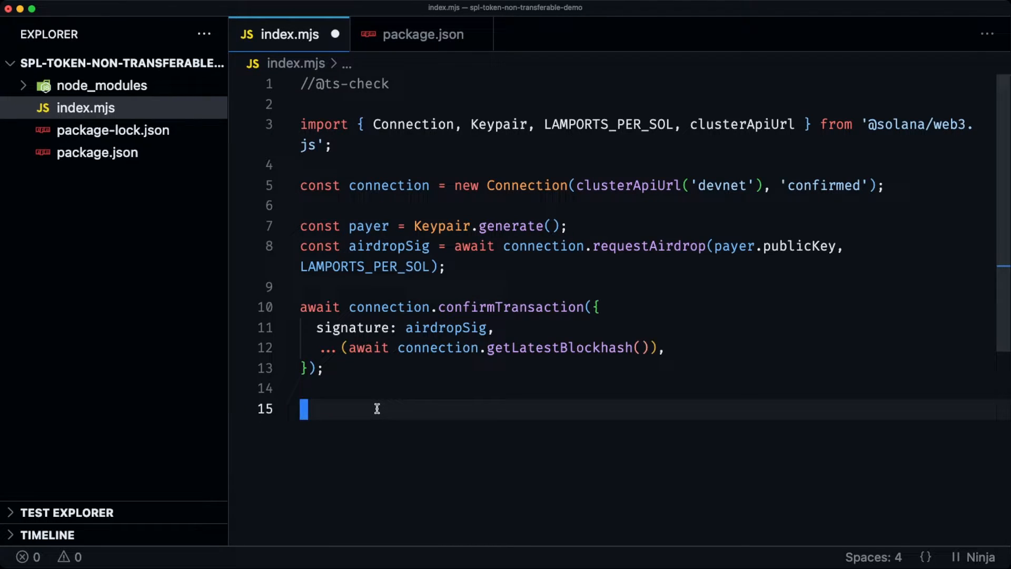
Define a generated mintAuthority keypair and a decimals constant of 9.
text(const mint)
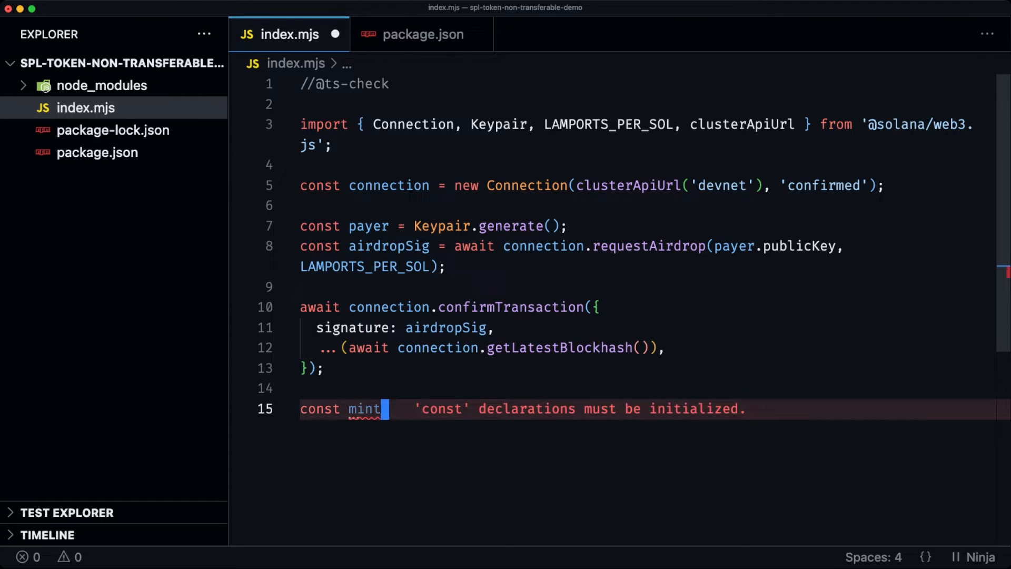
text(Authority =)
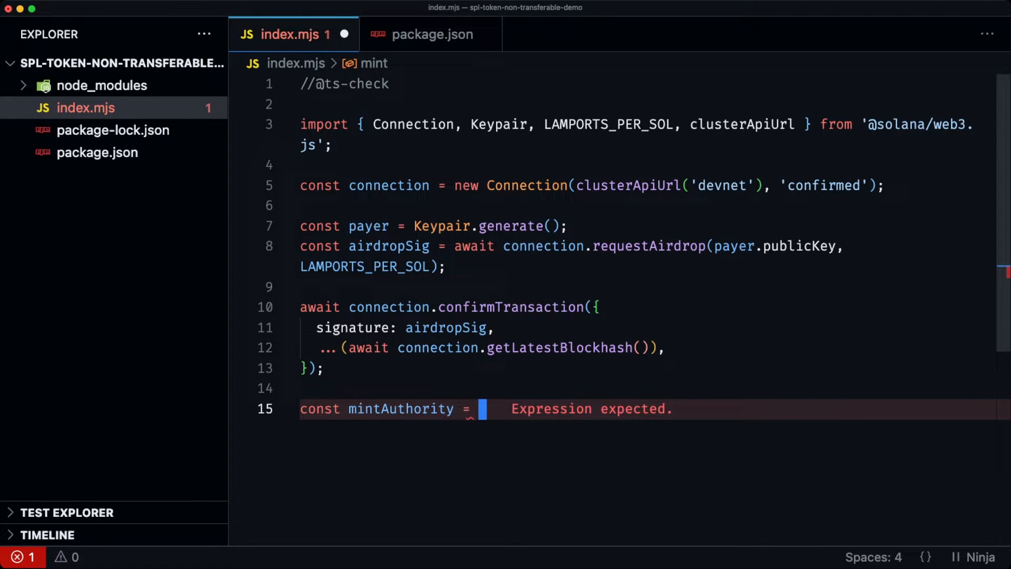
text(Keypair)
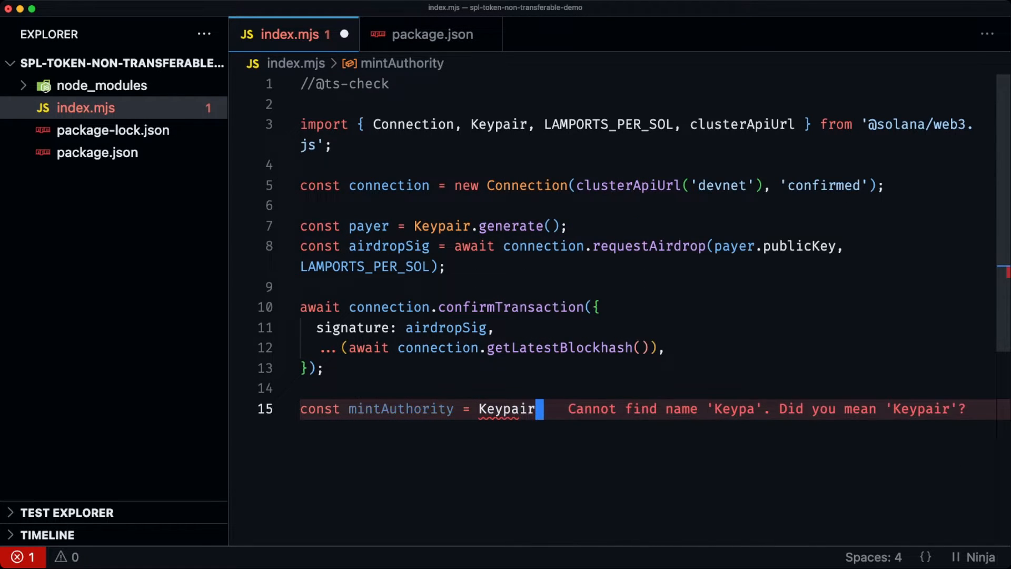
text(.generate();)
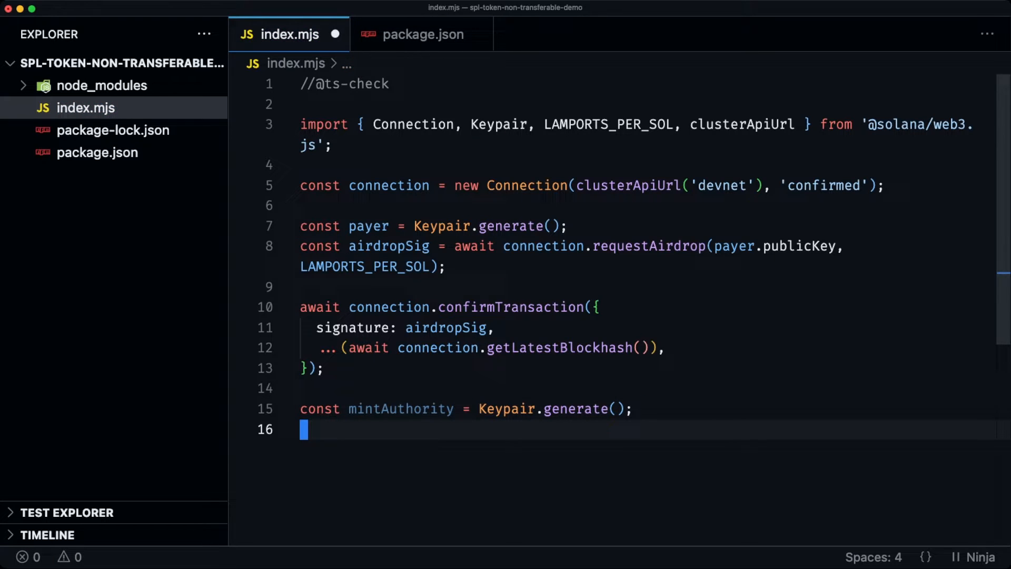
text(const c)
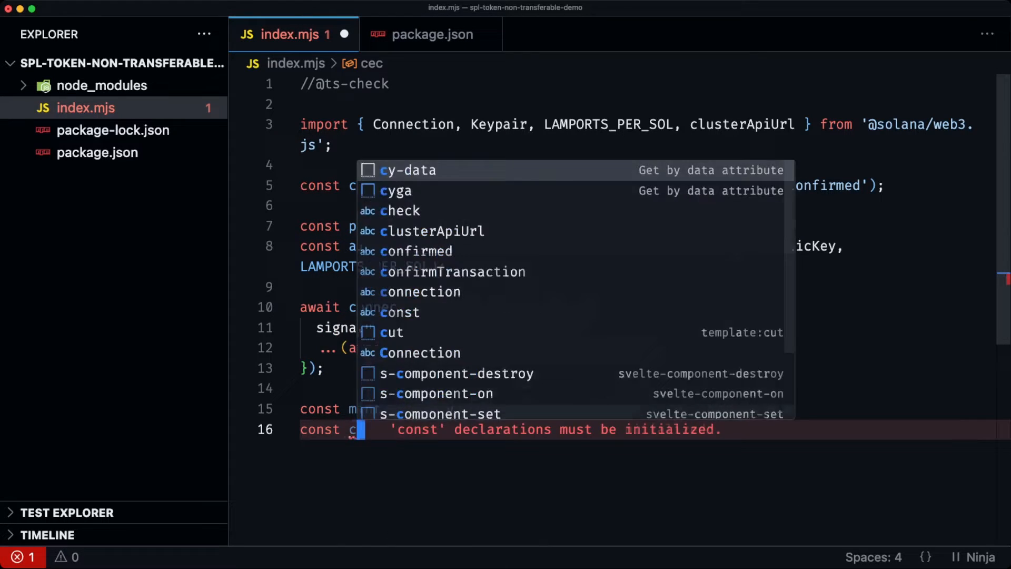
text(ecimals =)
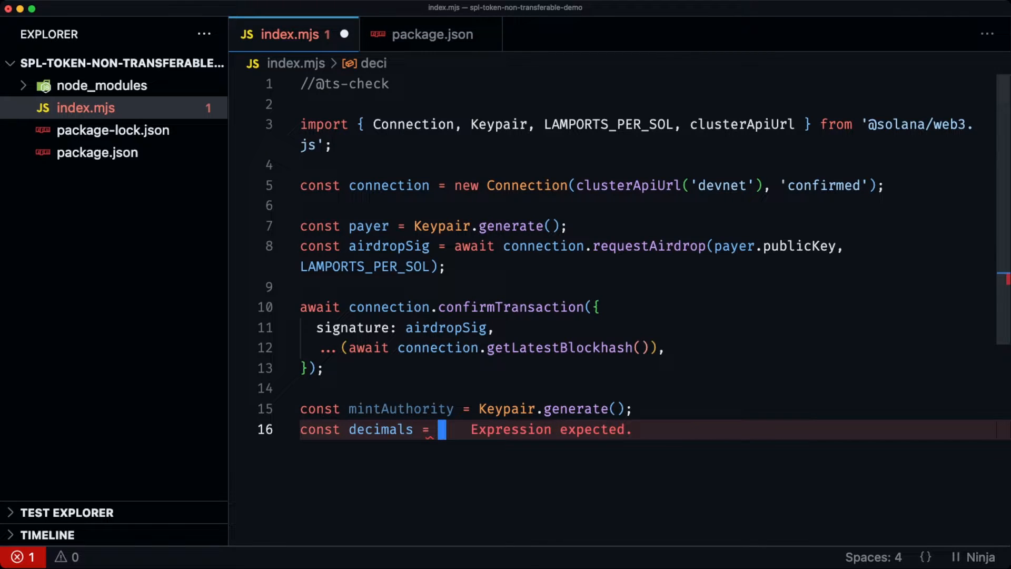
Call createMint with payer, mintAuthority.publicKey twice, decimals, undefined, undefined, TOKEN_2022_PROGRAM_ID.
text(const mint = c)
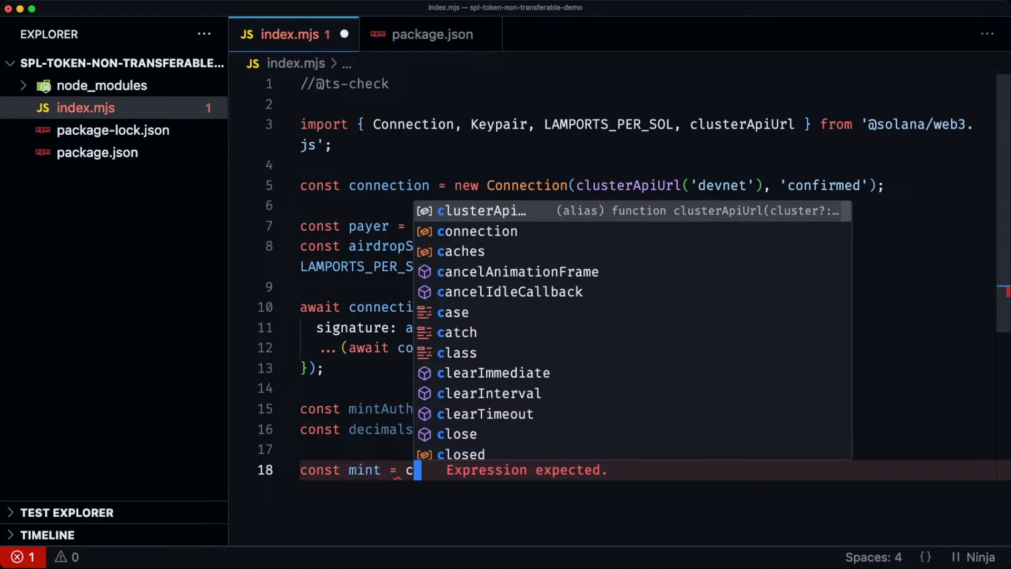
text(reateM)
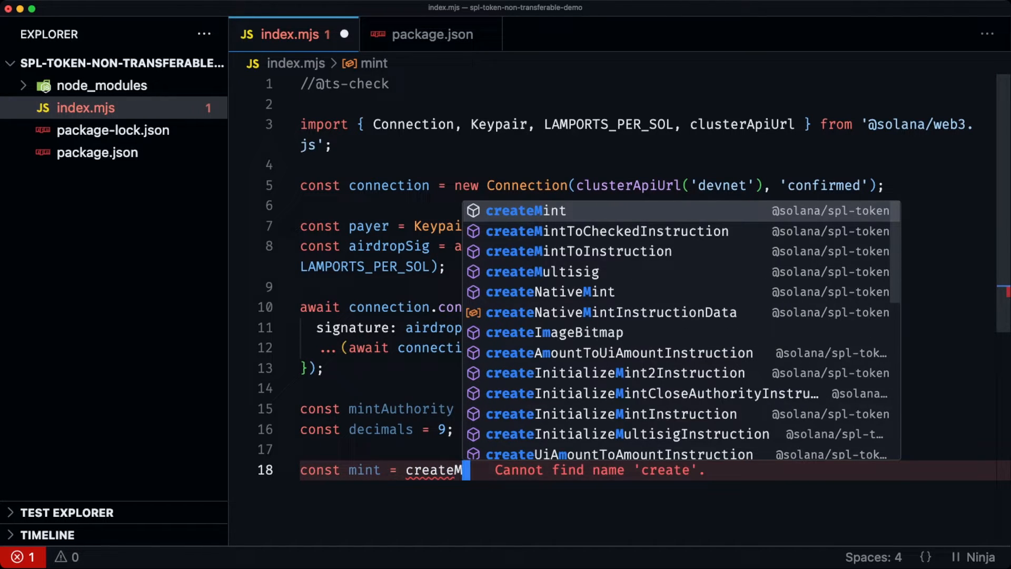
click(526, 210)
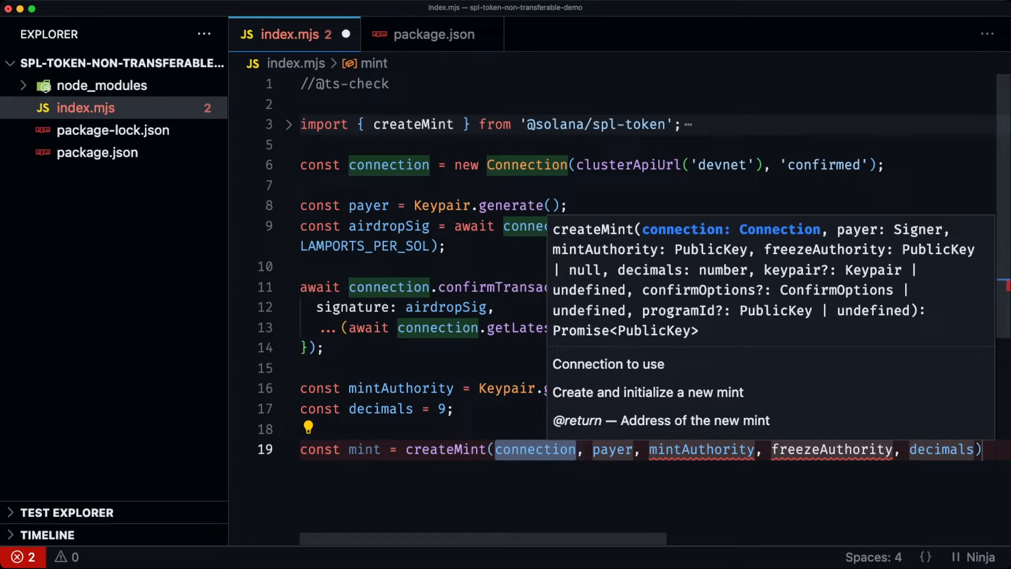
click(535, 450)
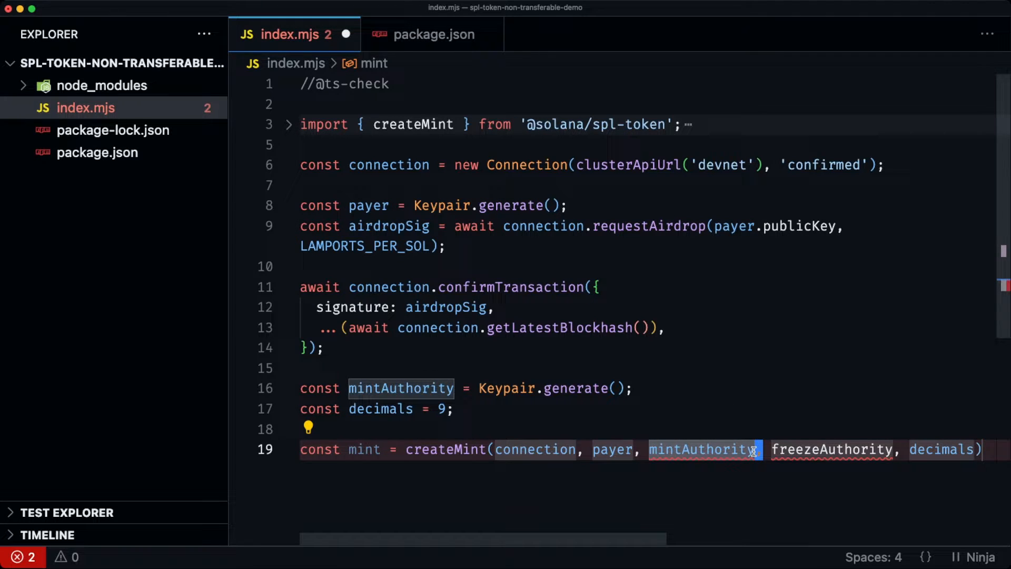
text(.publicKey)
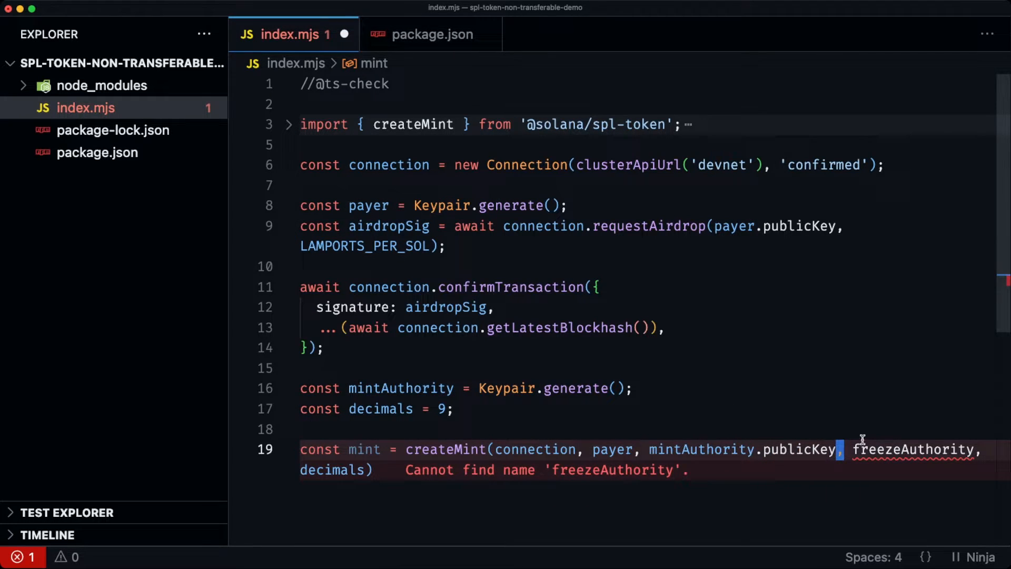
text(mint)
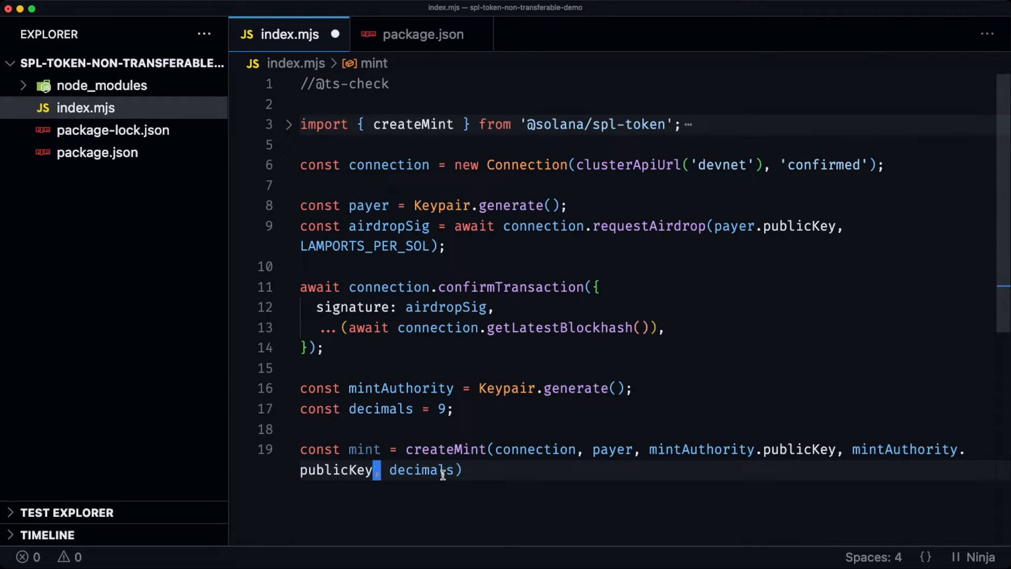
text(,)
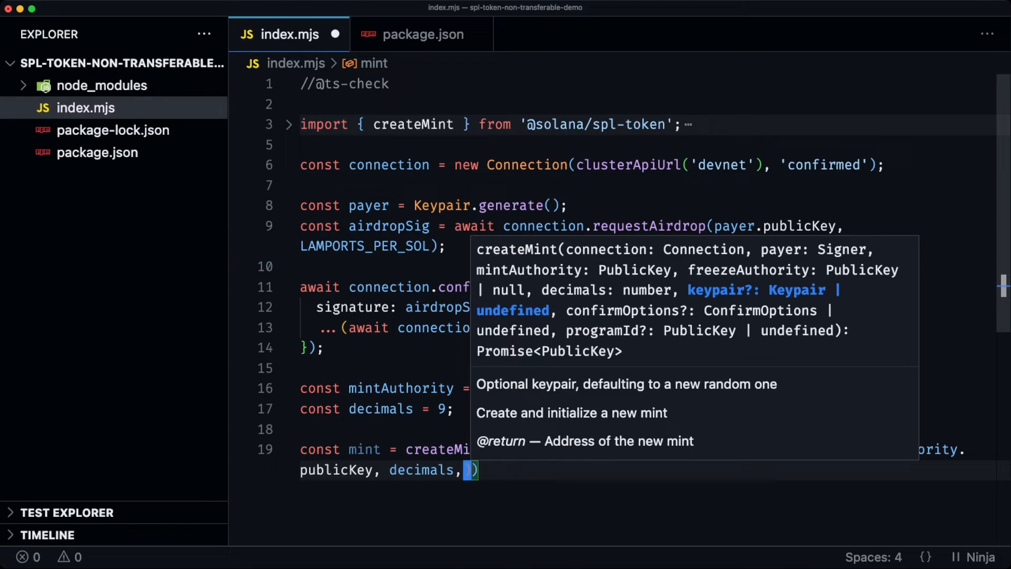
text(undefined,)
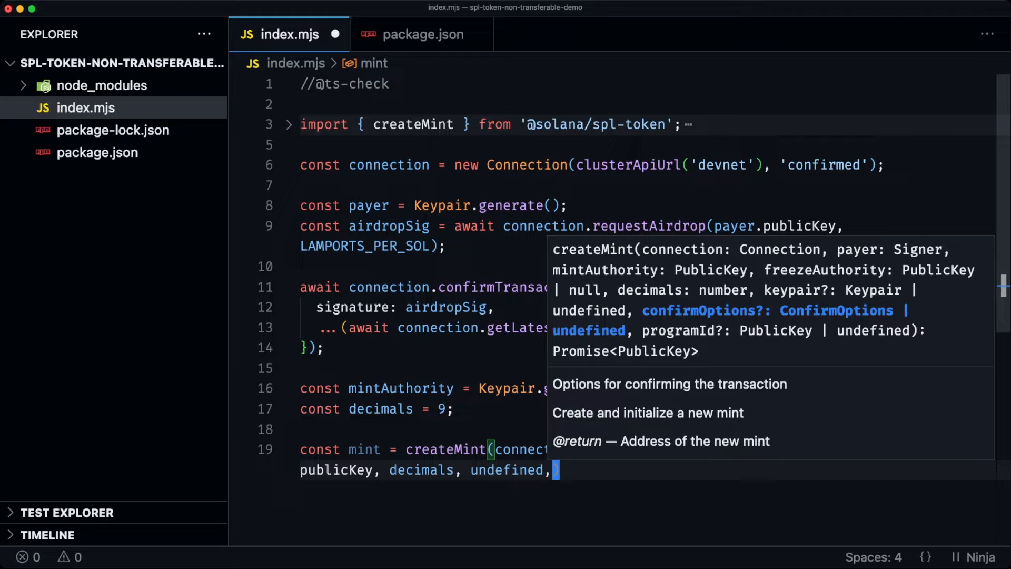
text(undefined,)
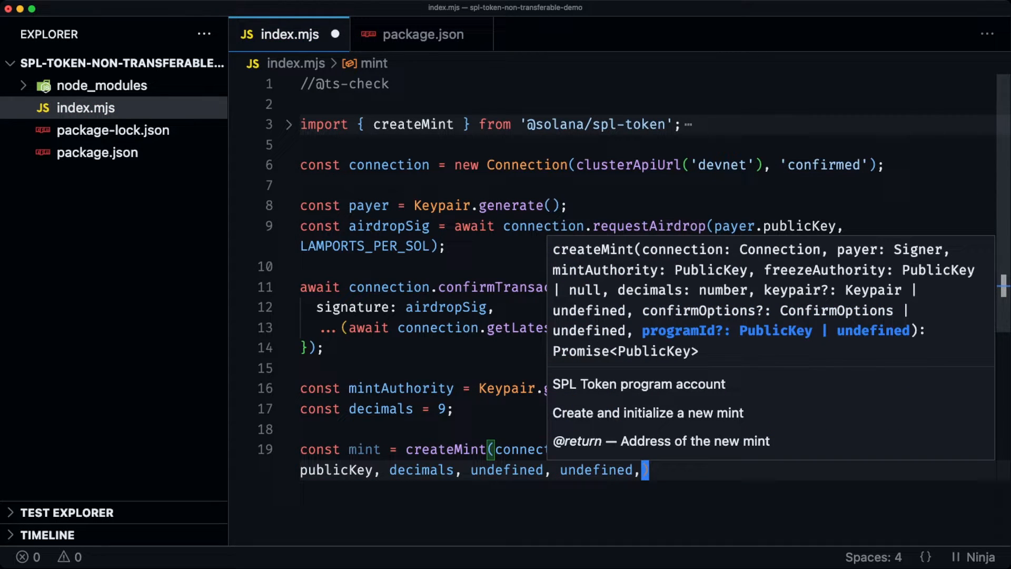
text(TOK)
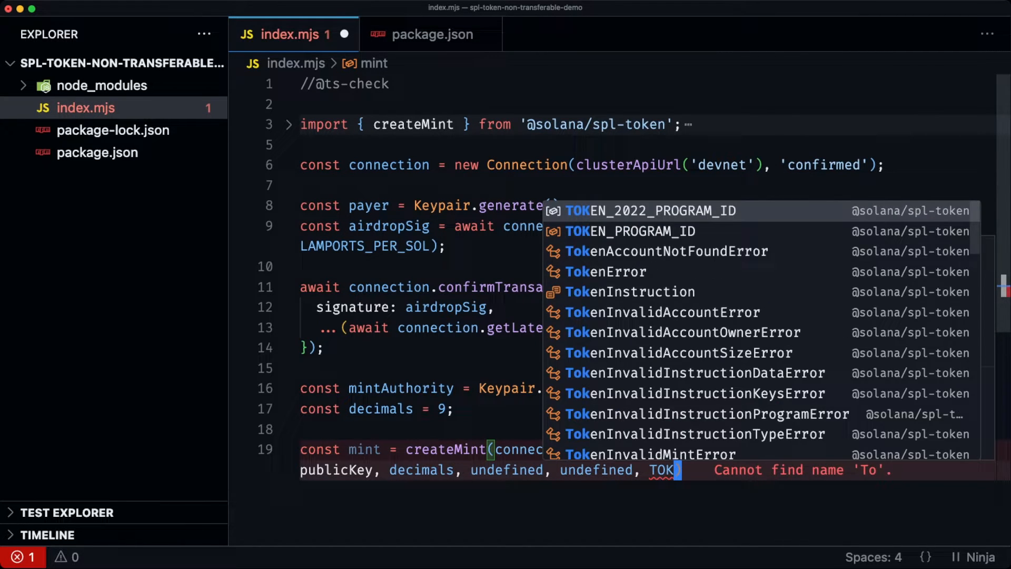
click(650, 210)
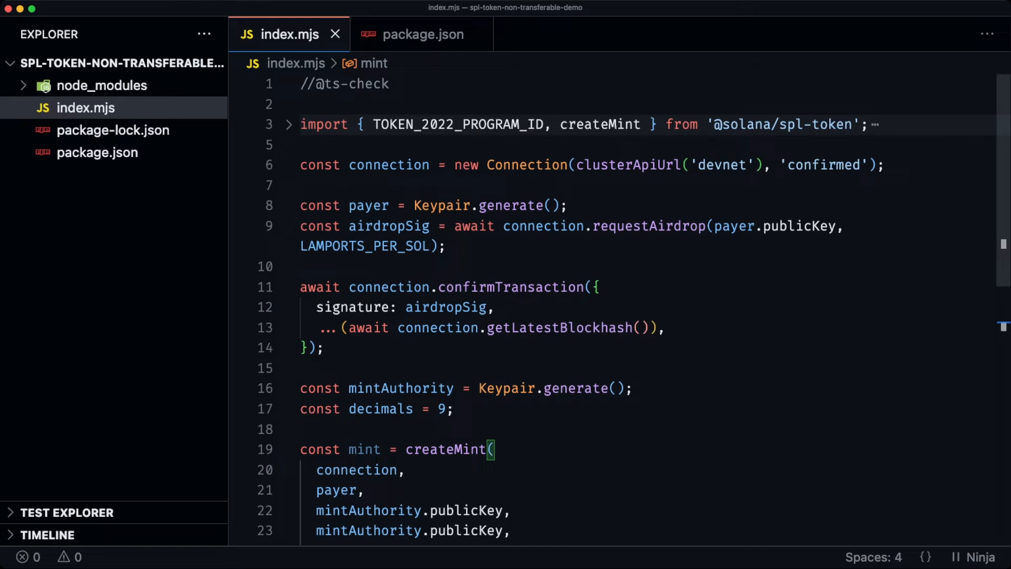
scroll(down, 3)
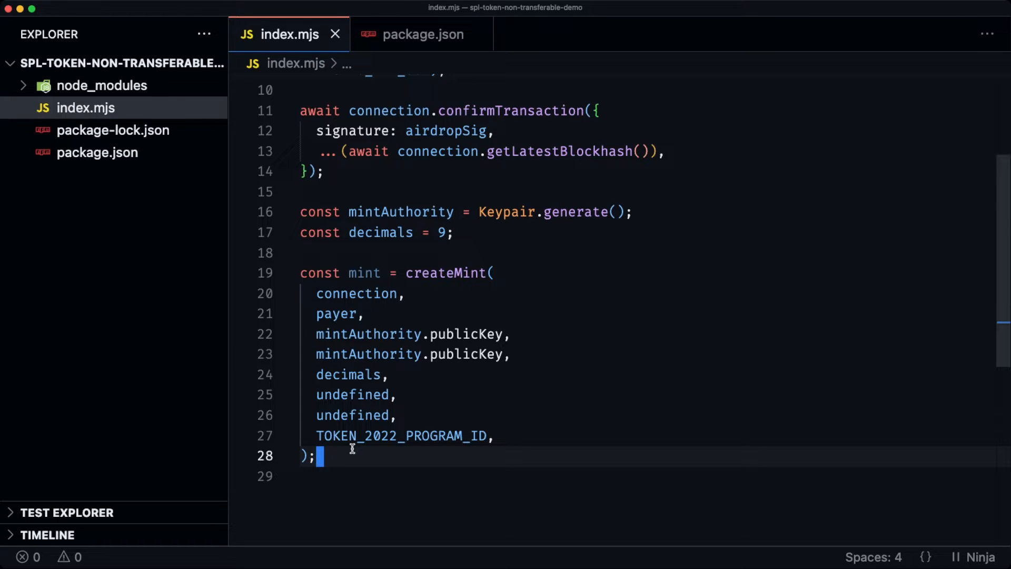
Add ownerKeypair and accountKeypair via Keypair.generate(), plus account = accountKeypair.publicKey.
text(C)
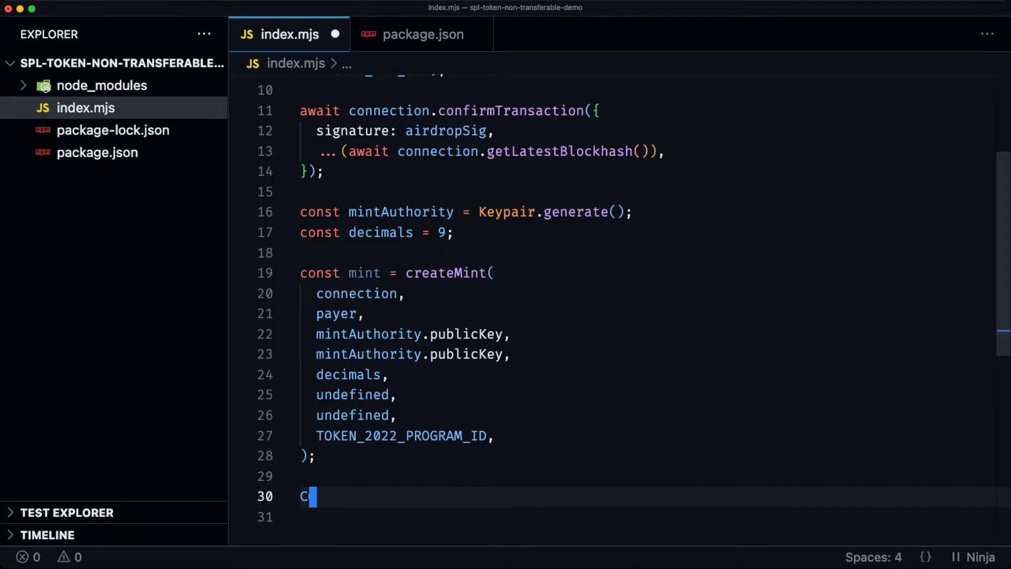
text(onst)
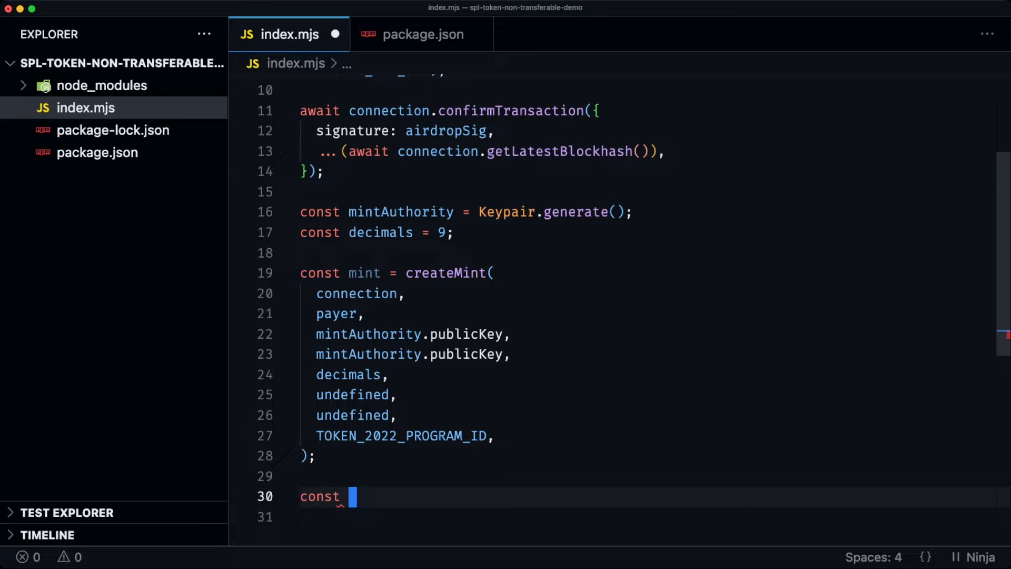
text(ownerKeyp)
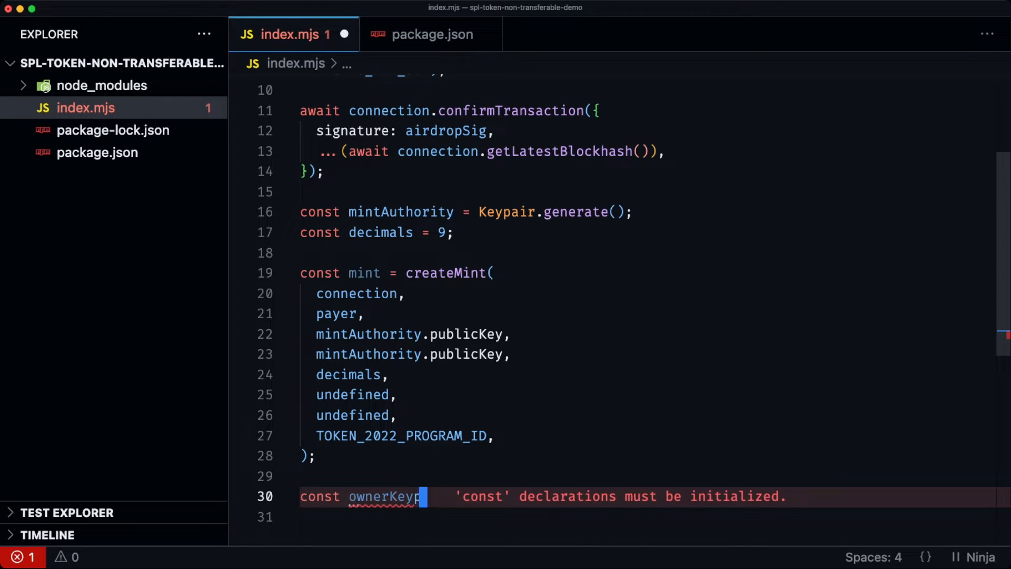
text(air = Kep)
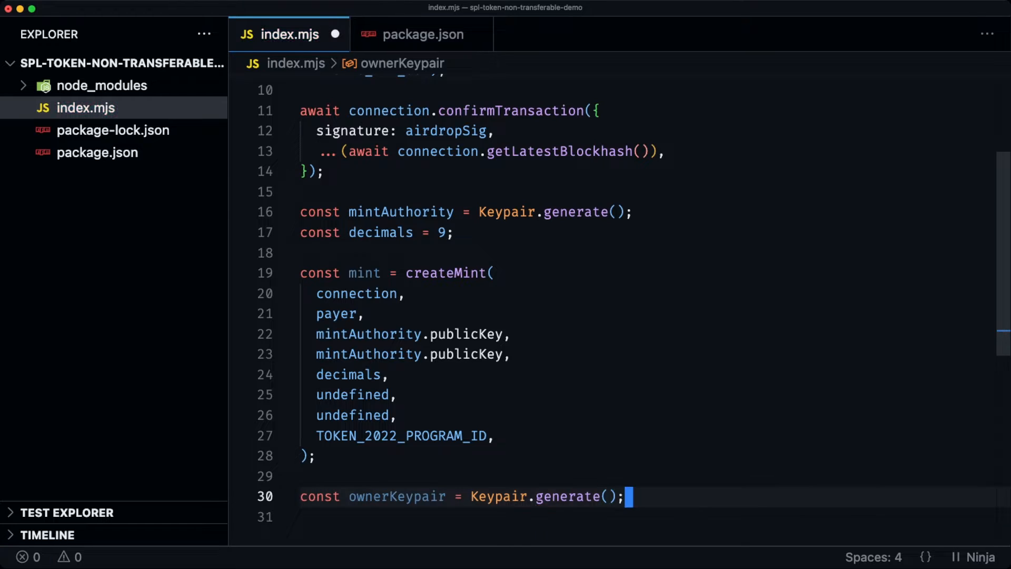
text(const accountK)
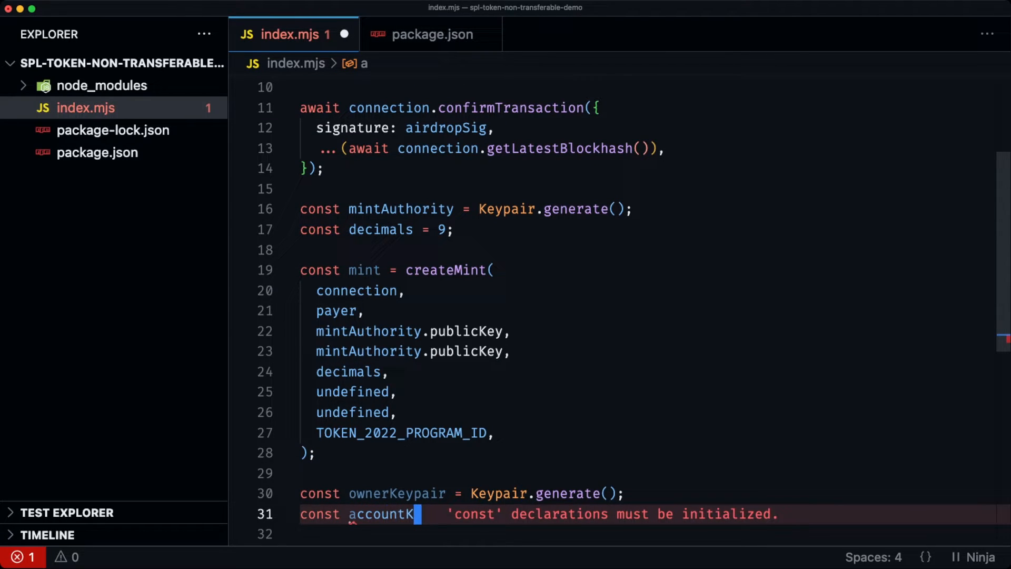
text(eypair =)
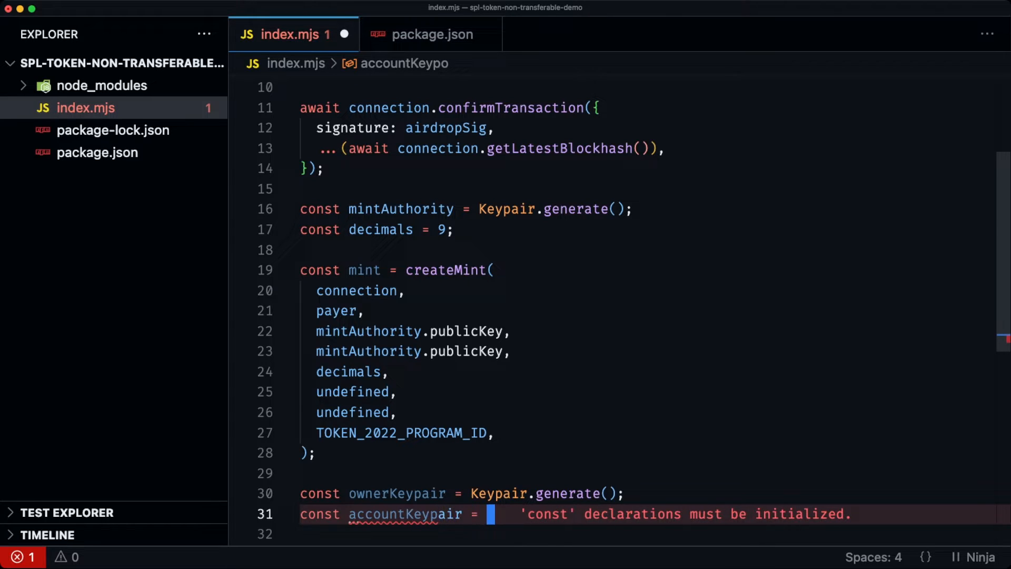
text(Keypair.generate();)
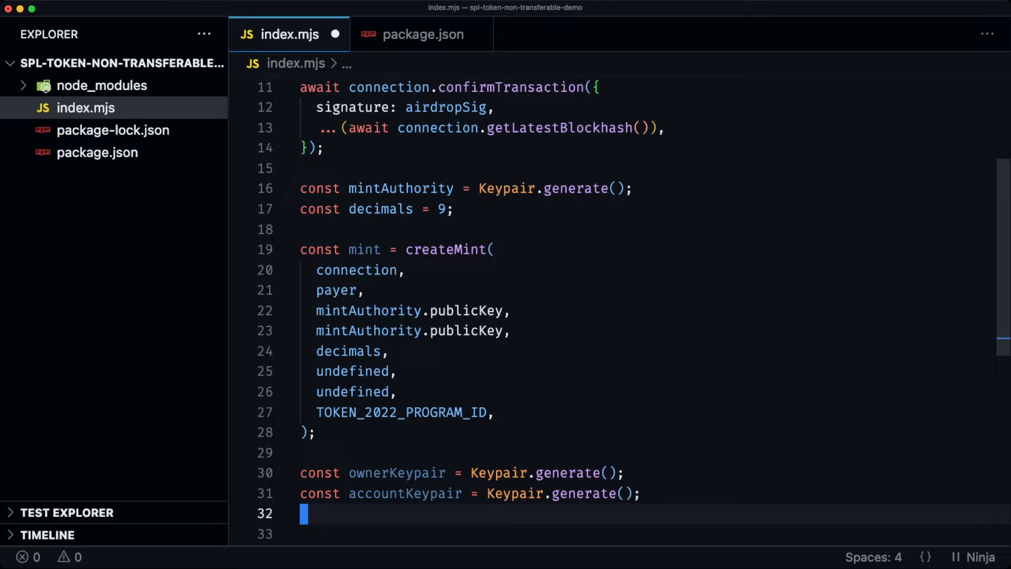
text(const account = ac)
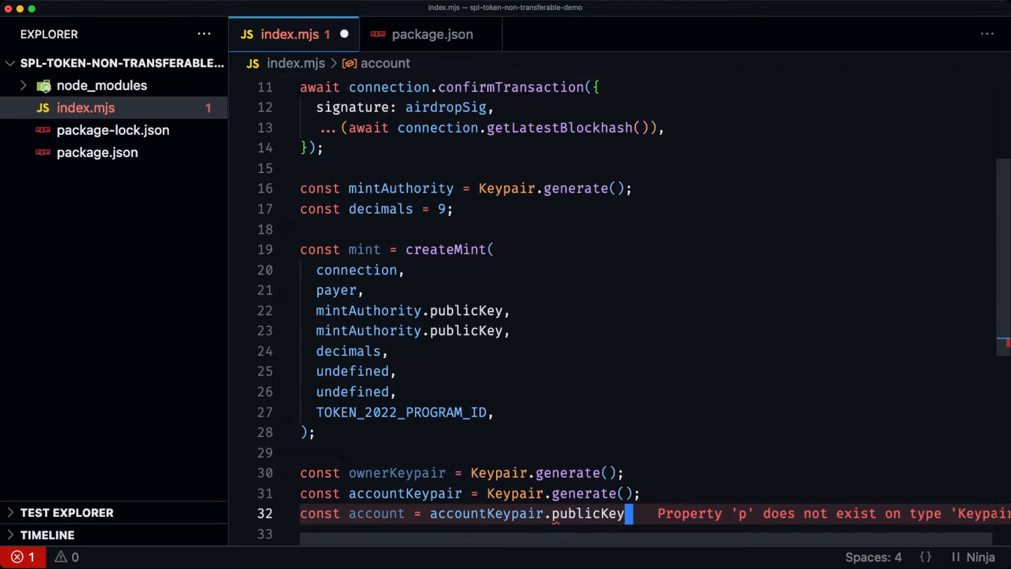
text(const)
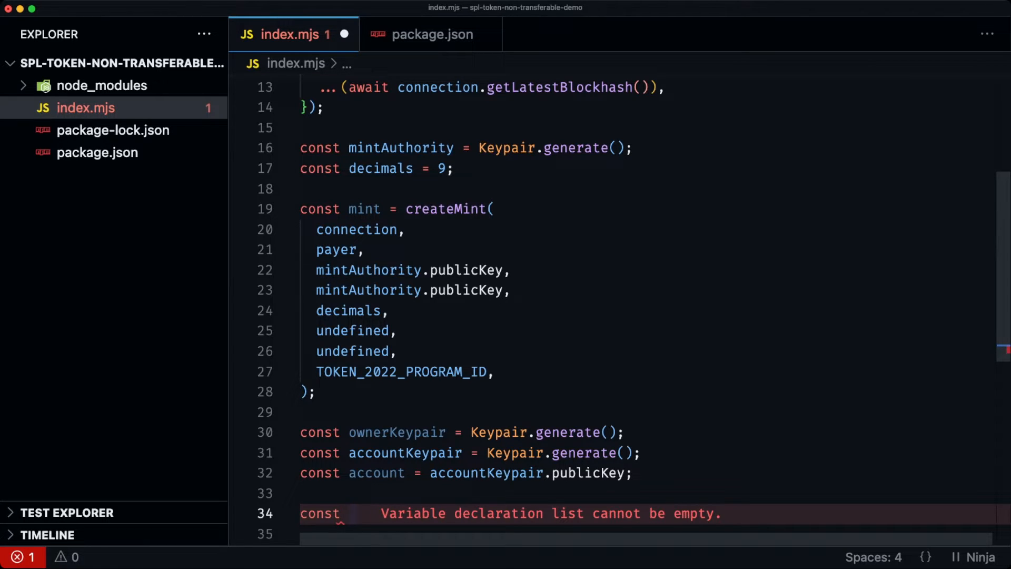
click(353, 513)
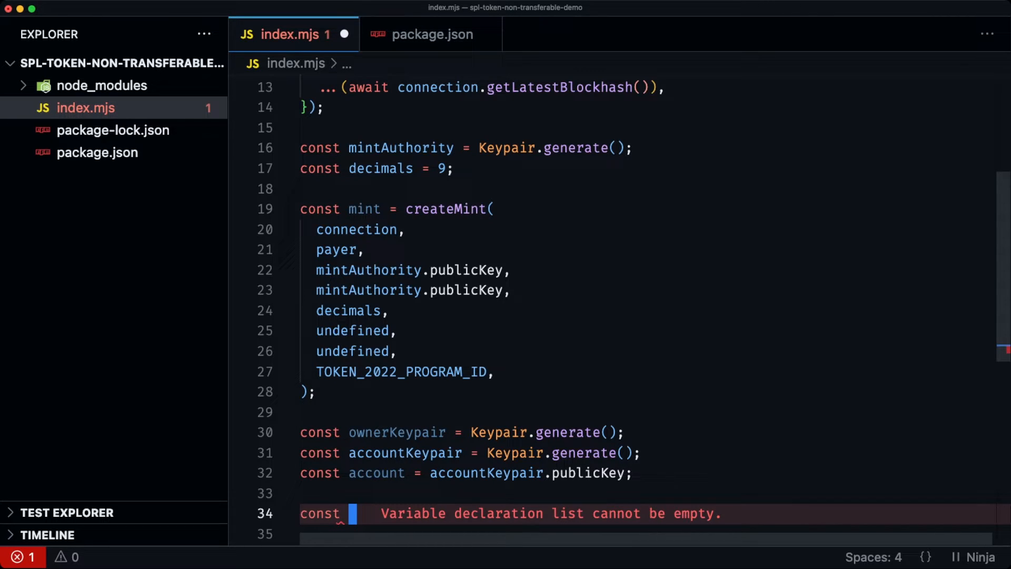
Add accountLen = getAccountLen([ExtensionType.ImmutableOwner]) and await getMinimumBalanceForRentExemption(accountLen) lamports.
text(account)
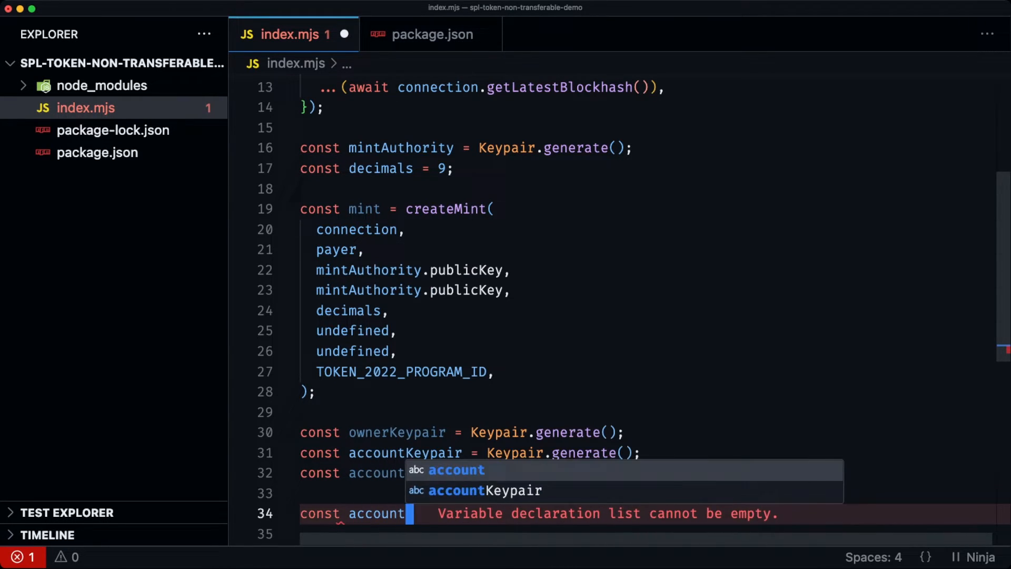
text(Len = getAccountLen()
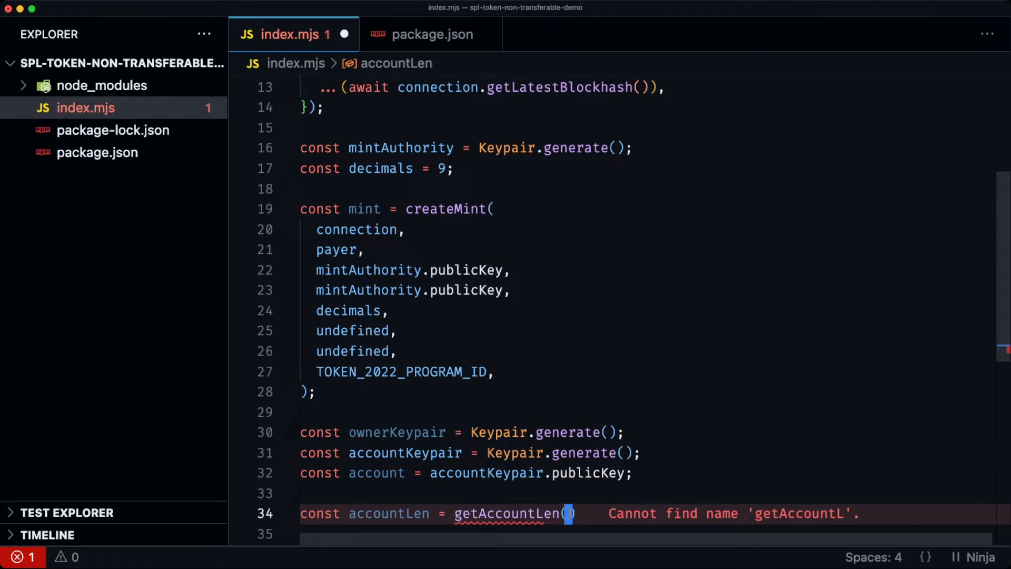
mouse_move(503, 513)
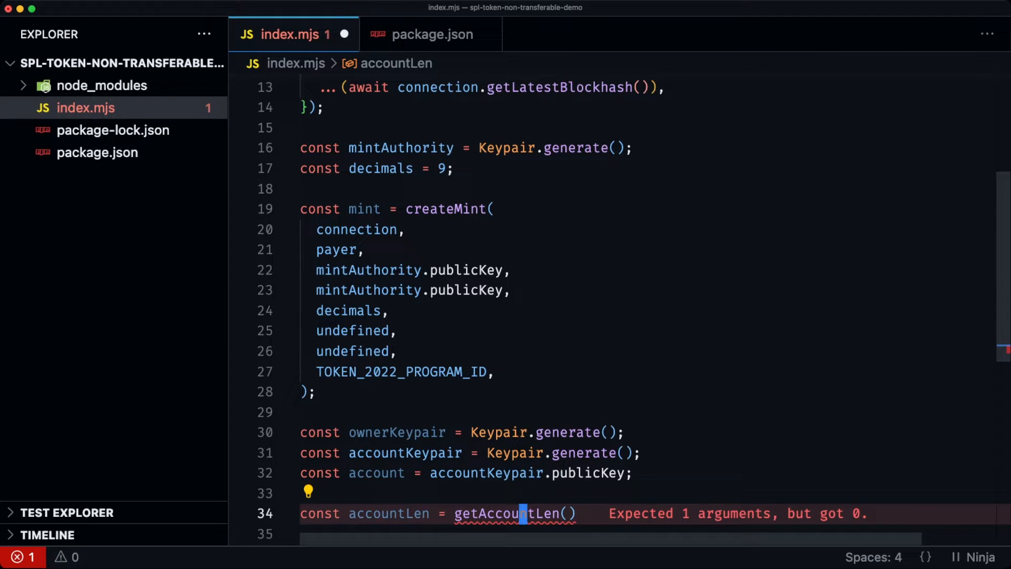
text([)
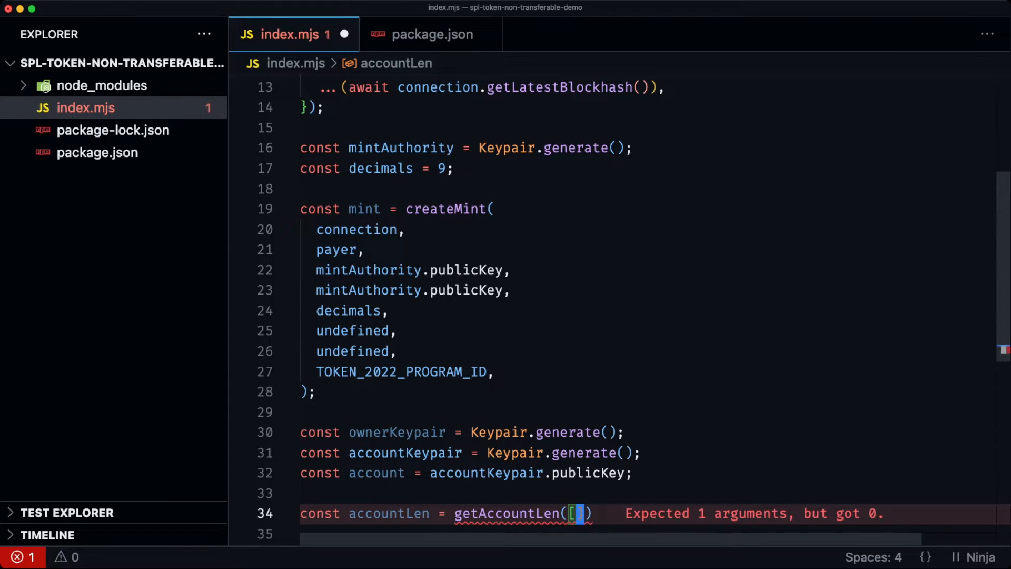
text(ExtensionType.ImmutableOwner)
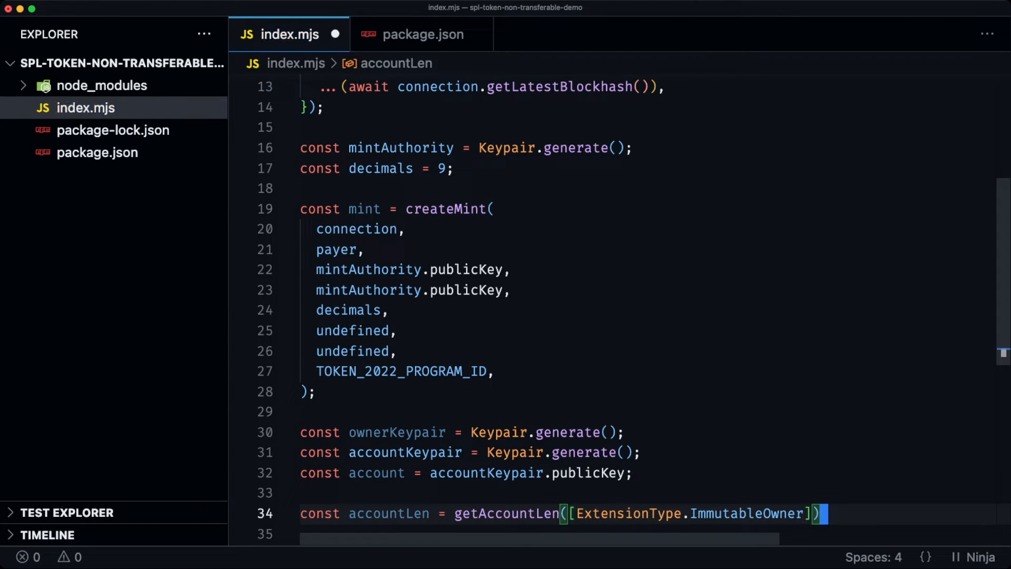
text(const la)
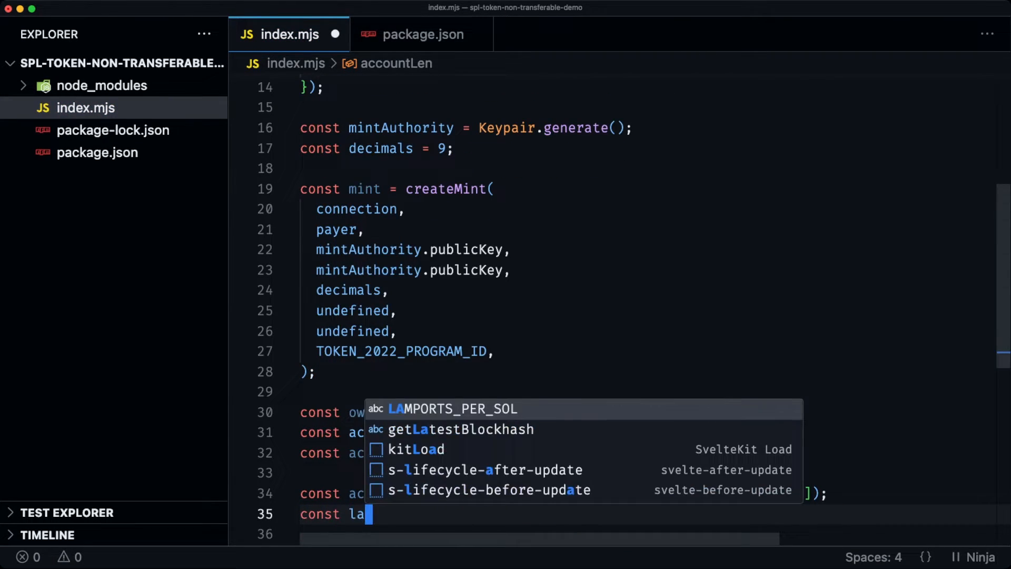
text(mports = awi)
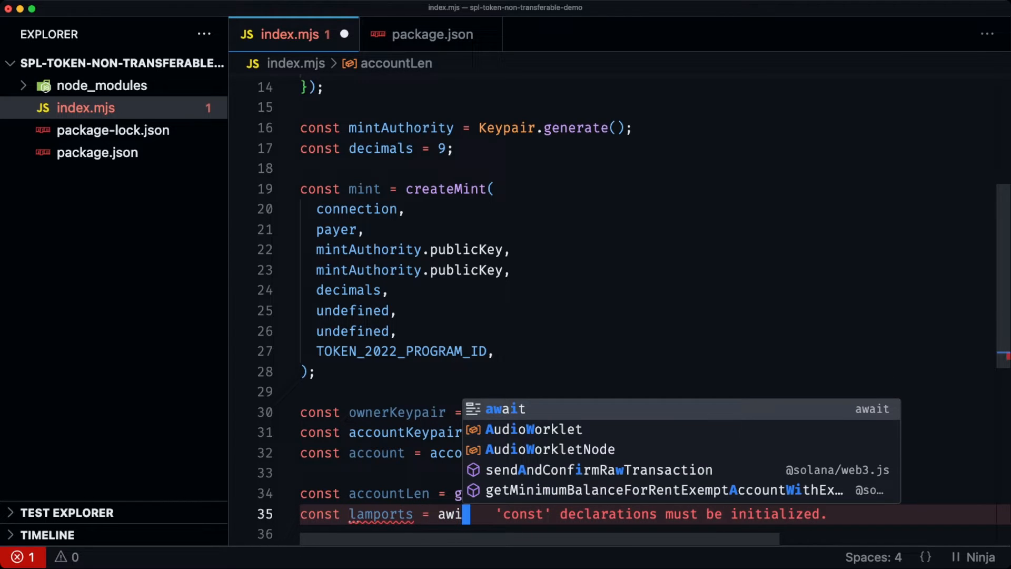
text(connection.getMinimumBalanceForRentExemption(dataLength)
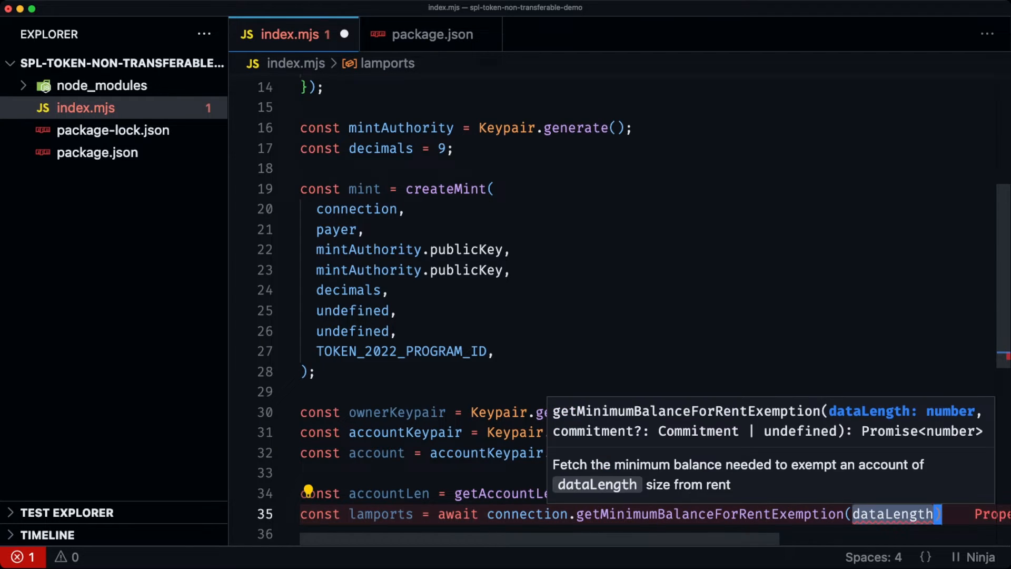
text(account)
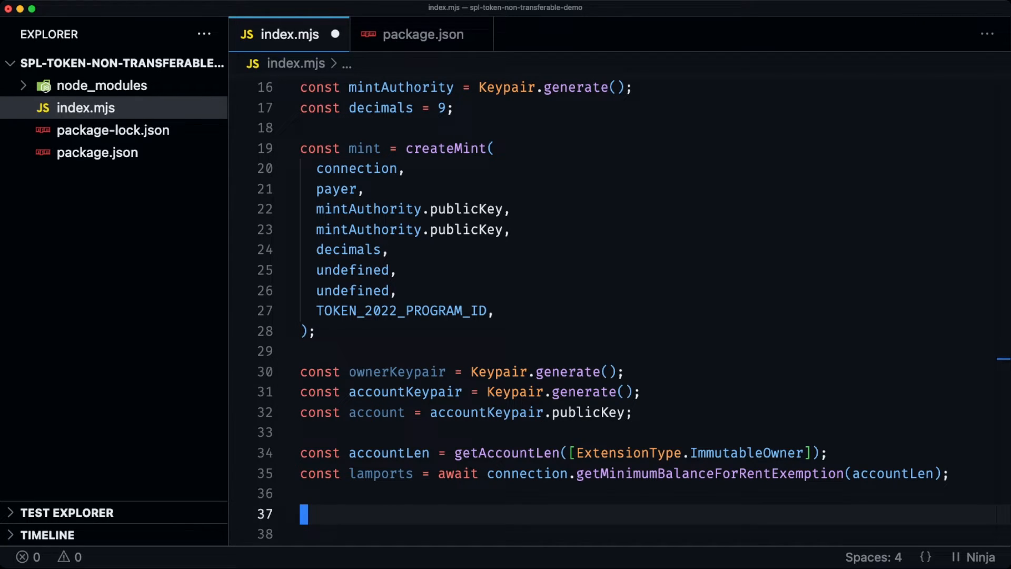
Declare createAccountInstruction as a SystemProgram.createAccount call.
text(c)
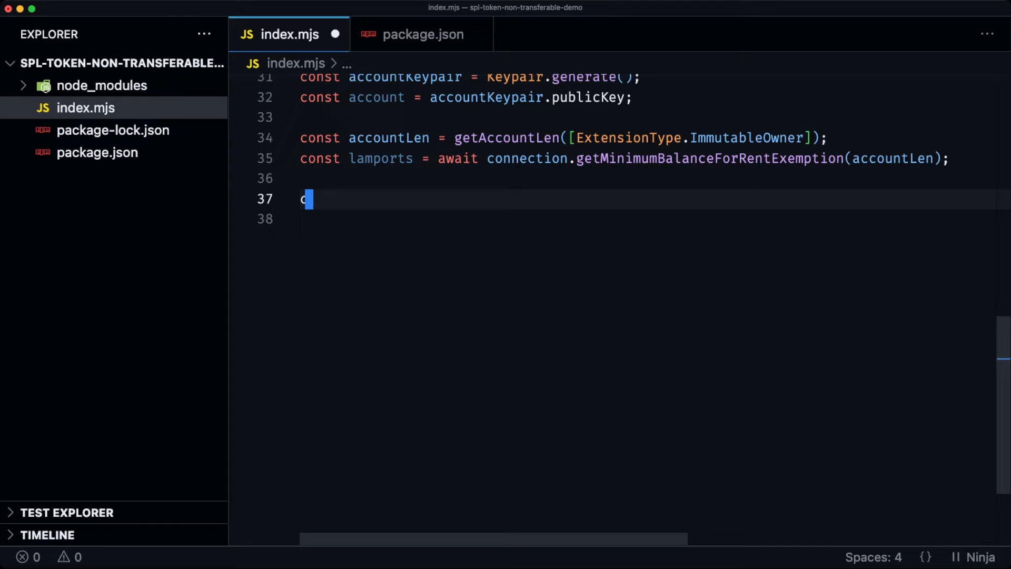
text(const createAccou)
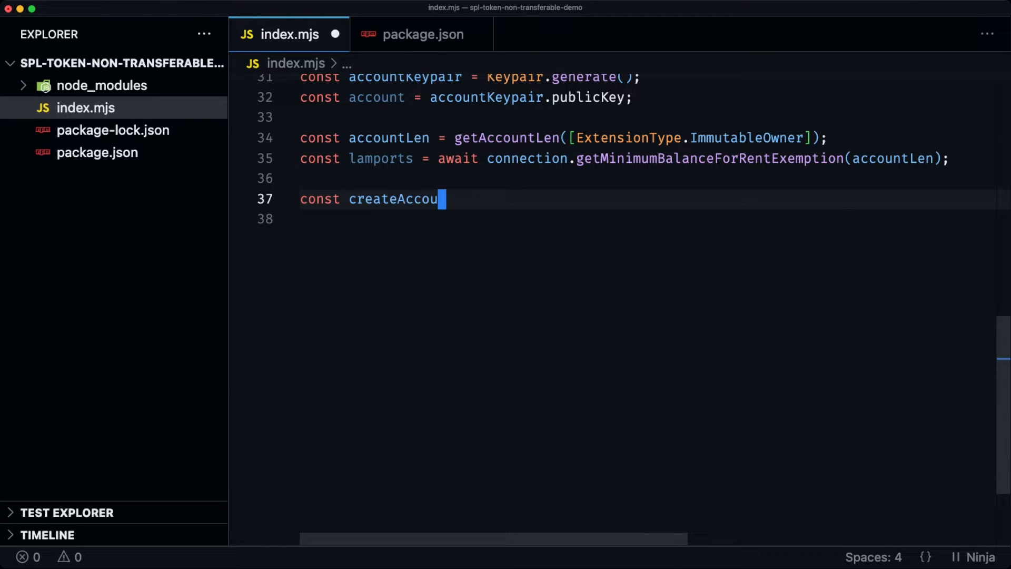
text(ntInstruction =)
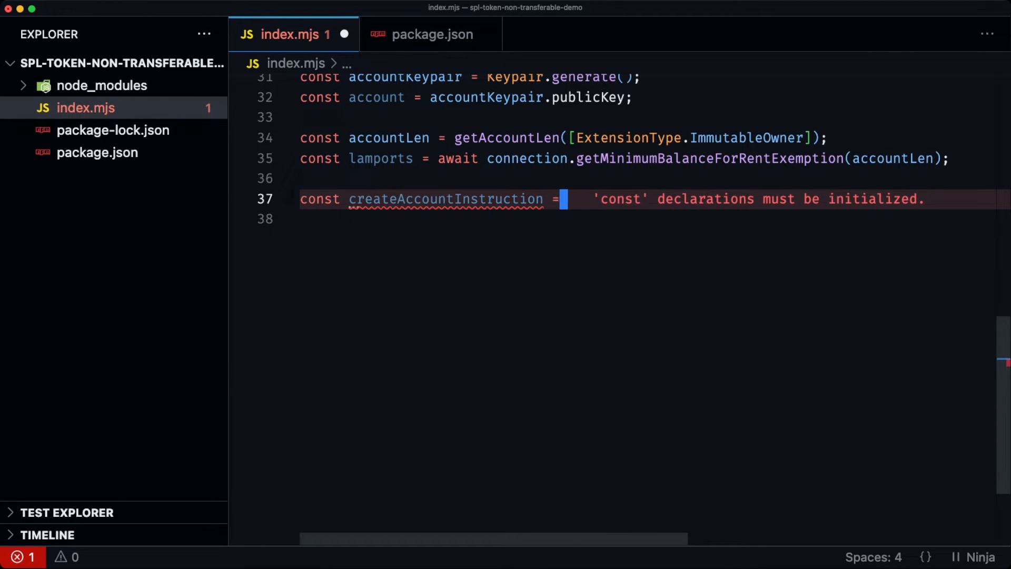
text(SystemP)
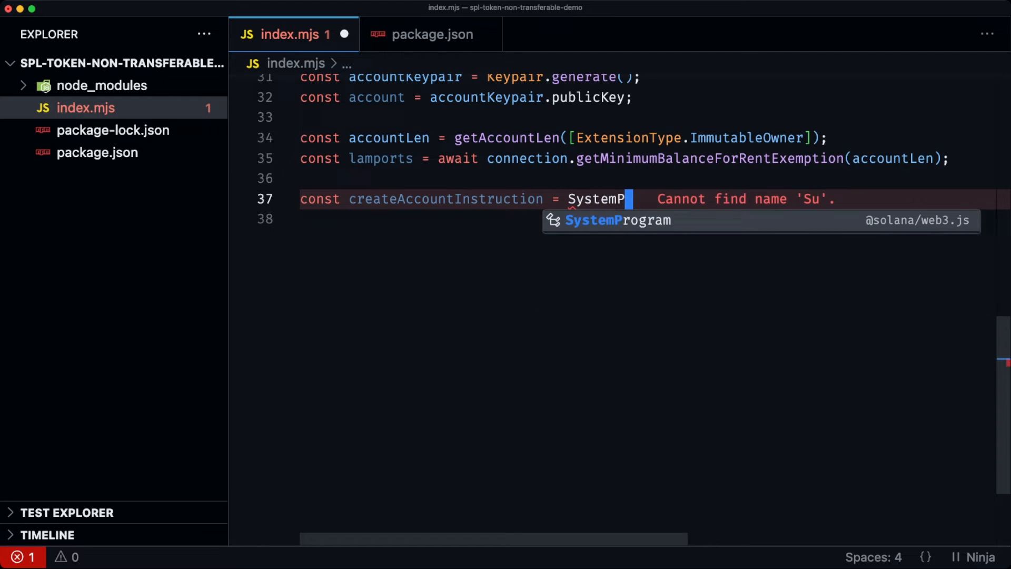
text(rogram.cr)
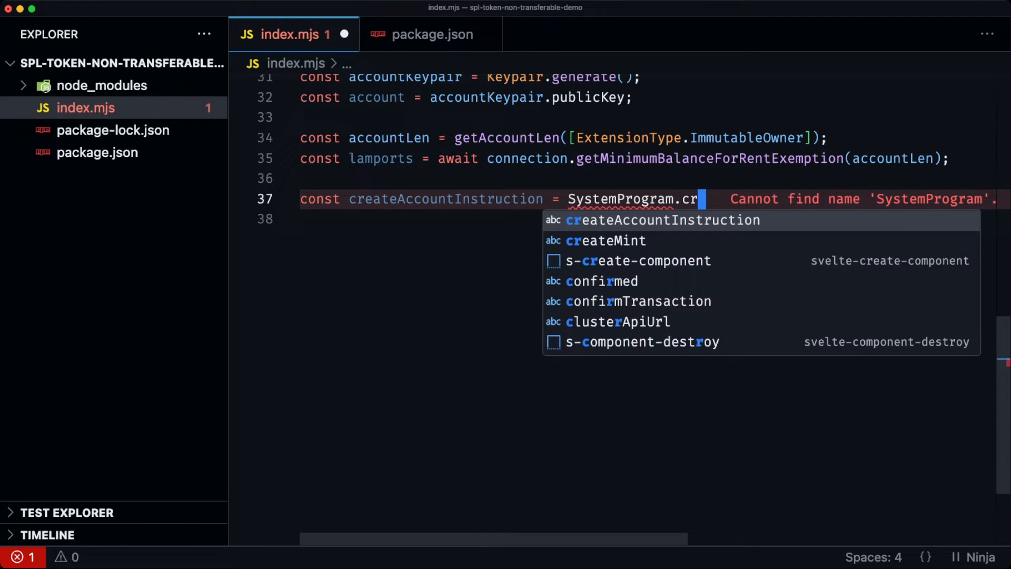
text(eat)
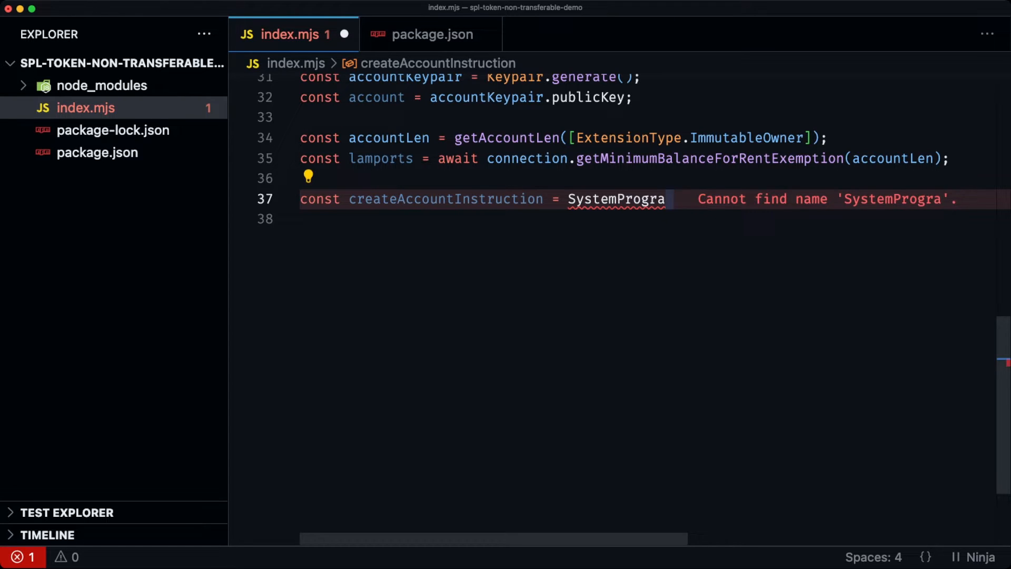
text(m.createAccount(params)
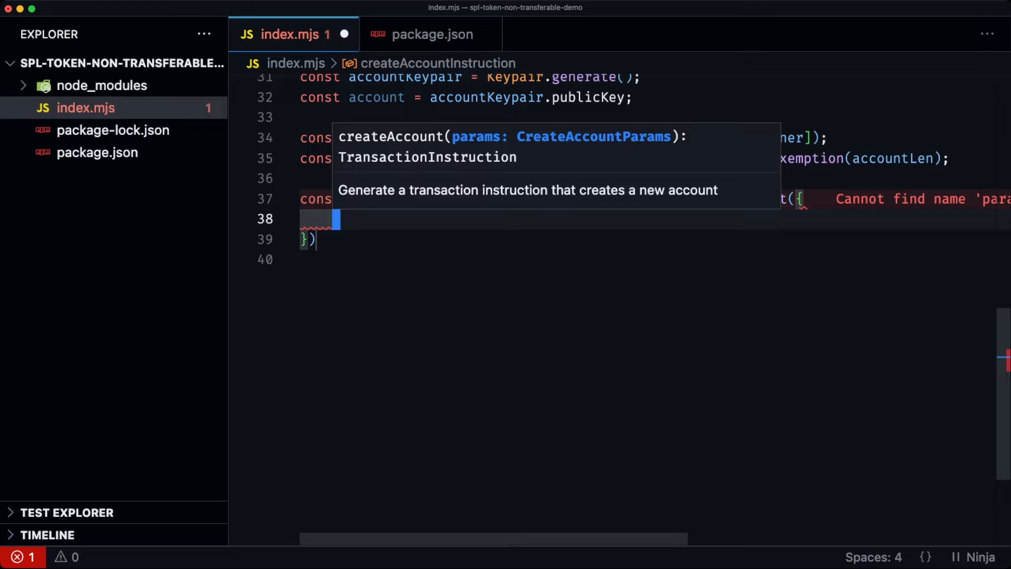
Pass fromPubkey payer, newAccountPubkey account, space accountLen, lamports, and programId TOKEN_2022_PROGRAM_ID.
text(fromPubkey: payer.publicKey,)
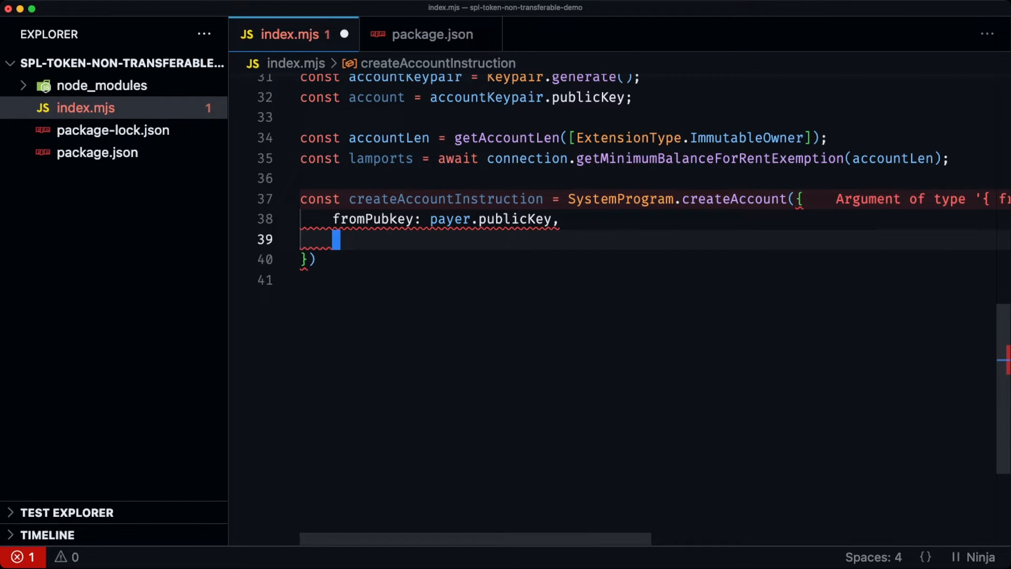
text(newAccountPubkey:)
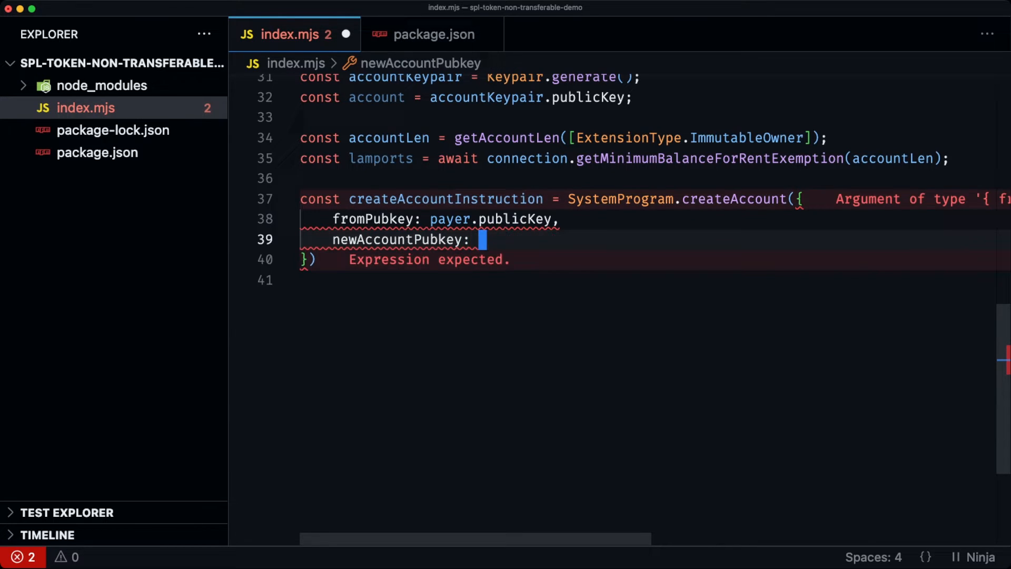
text(account,)
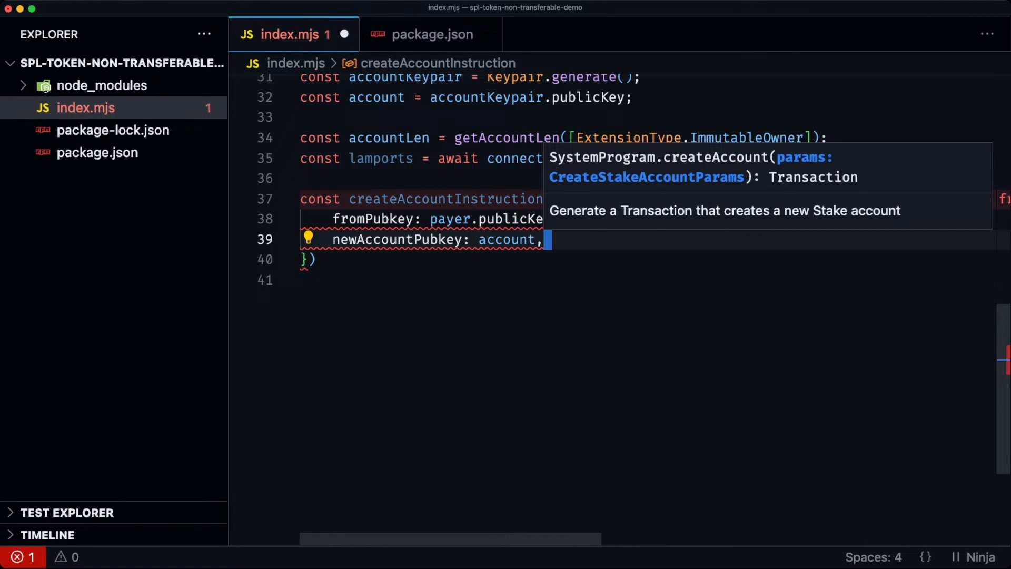
text(space:)
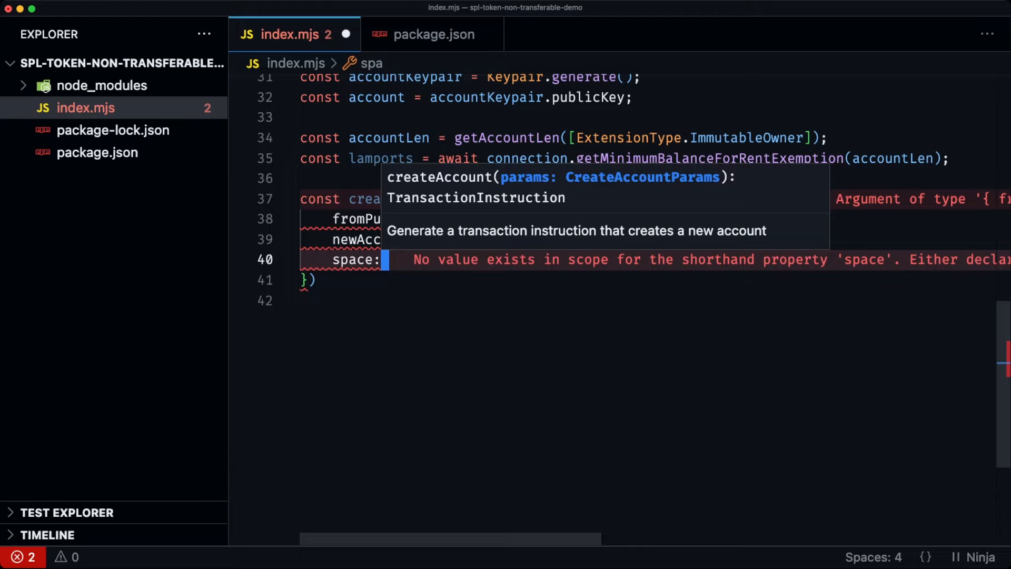
text(accountLen,)
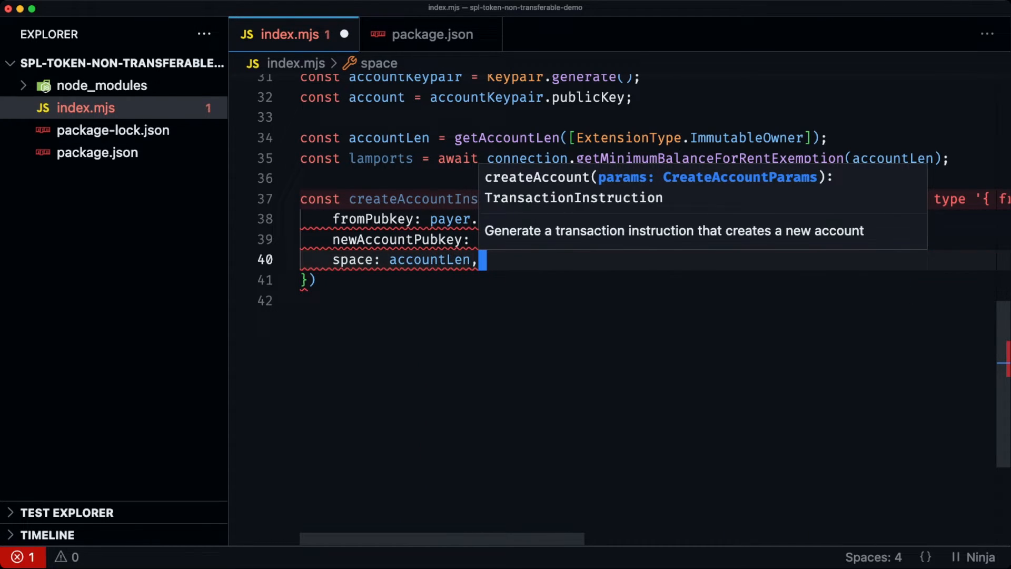
text(lamports)
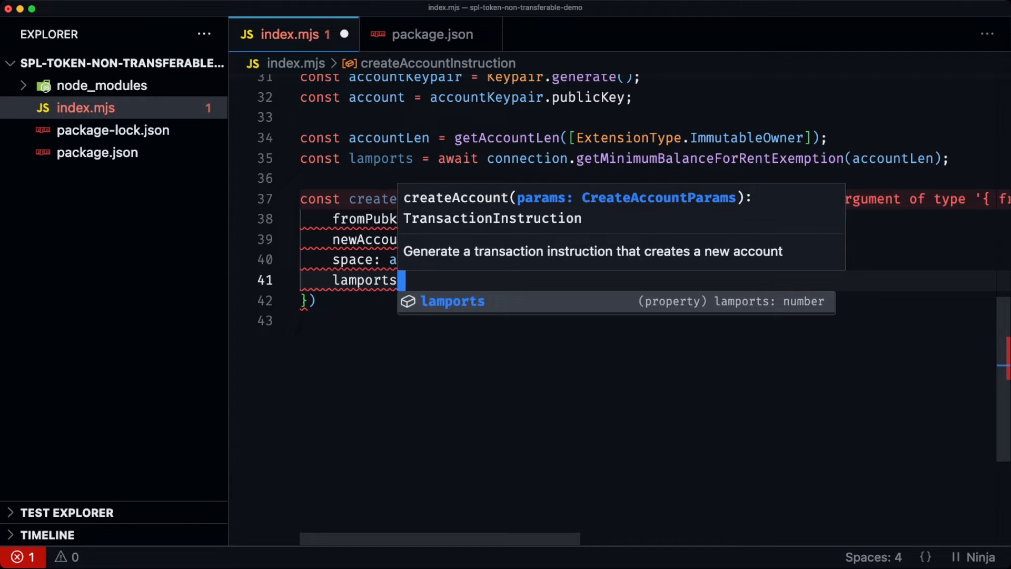
text(programId,)
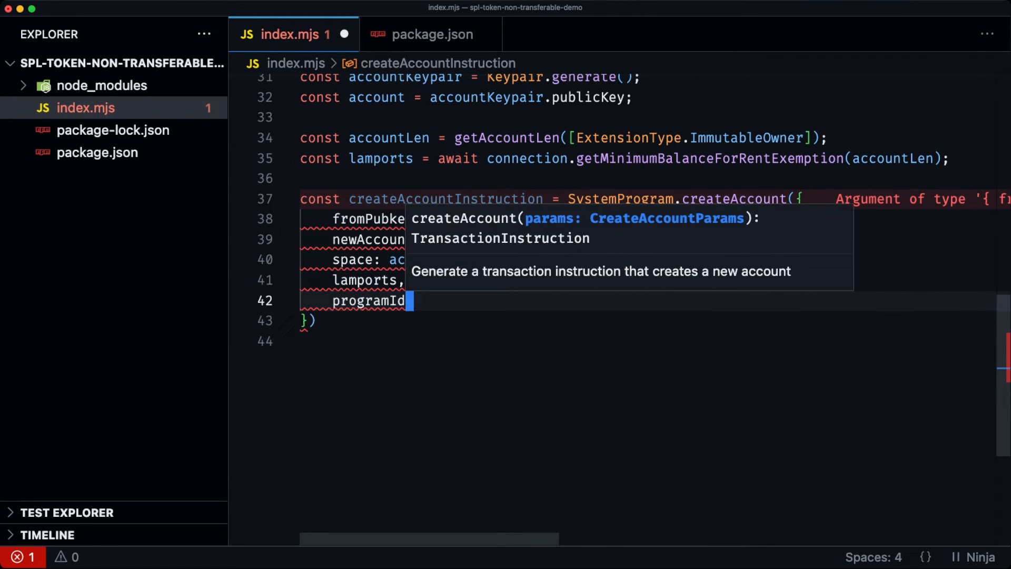
text(TOKEN_2022_PROGRAM_IDo)
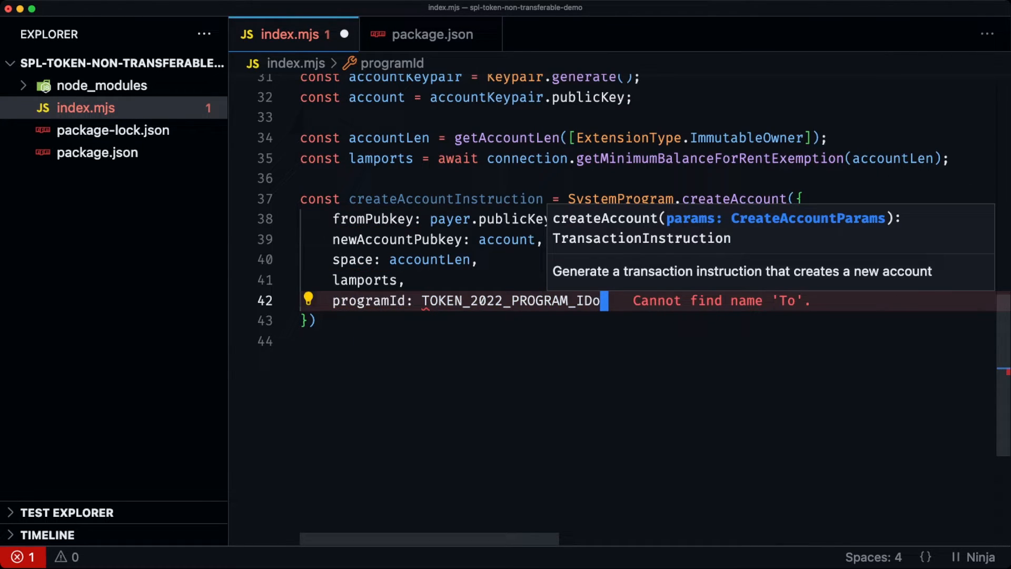
key(Backspace)
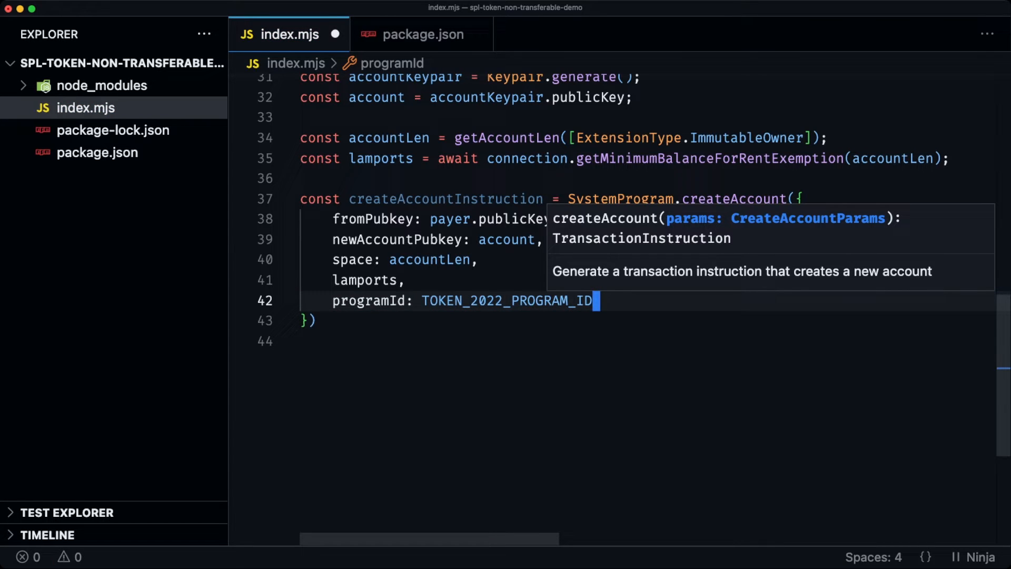
Add initializeImmutableOwnerInstruction = createInitializeImmutableOwnerInstruction(account, TOKEN_2022_PROGRAM_ID).
text(CO)
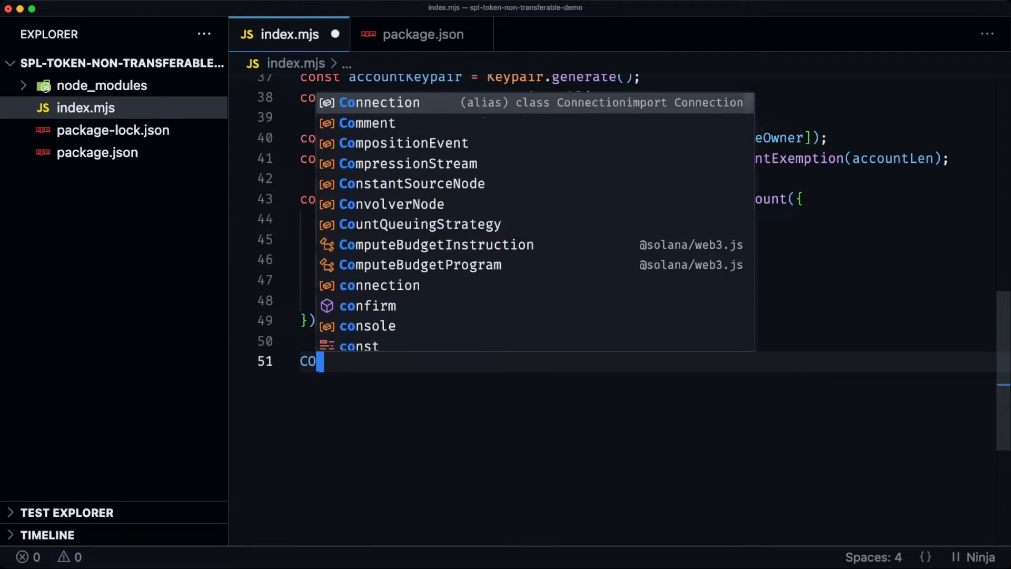
text(nst)
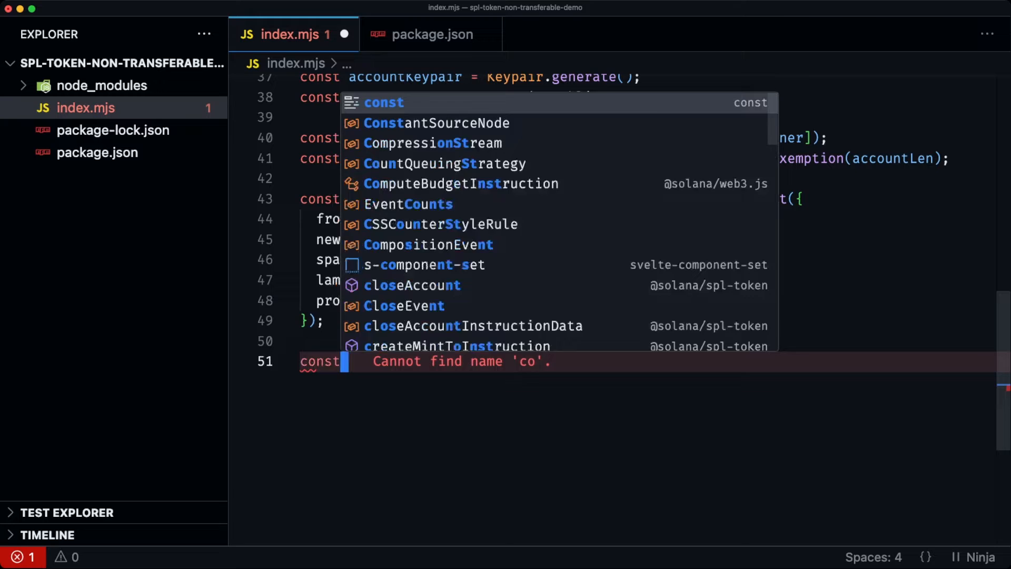
text(initi)
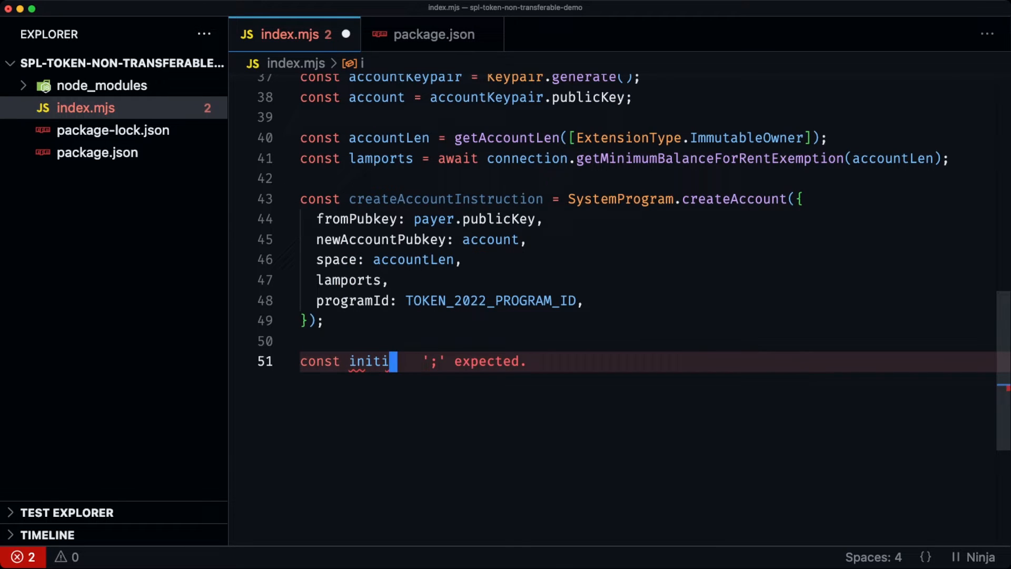
text(alizeImm)
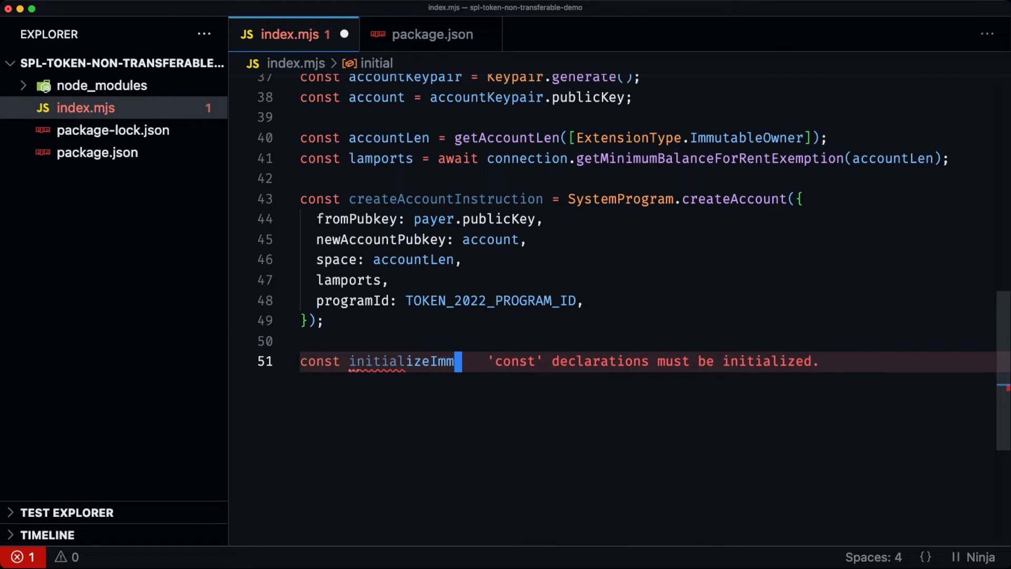
text(utableOwner)
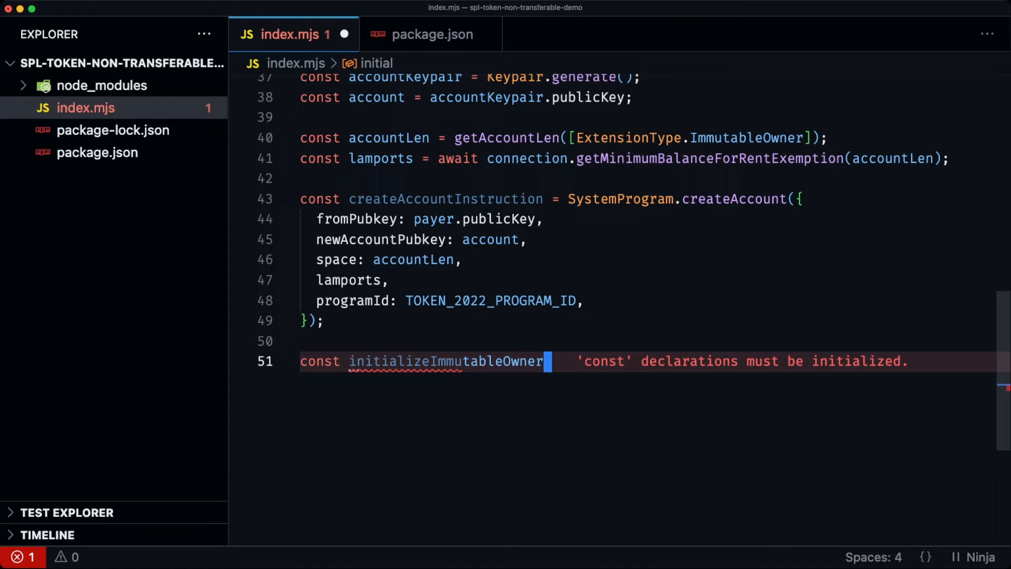
text(Instruction =)
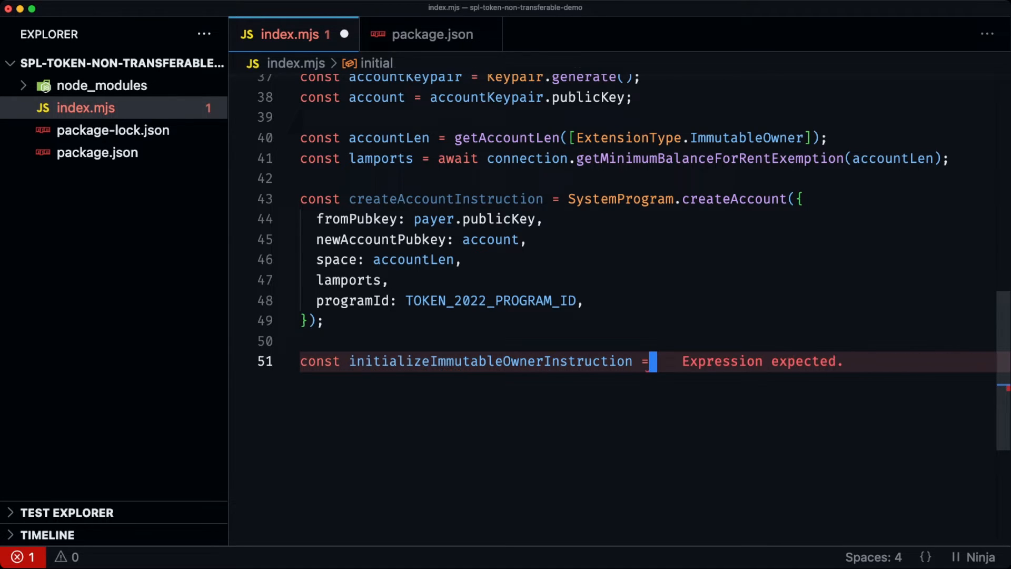
text(create)
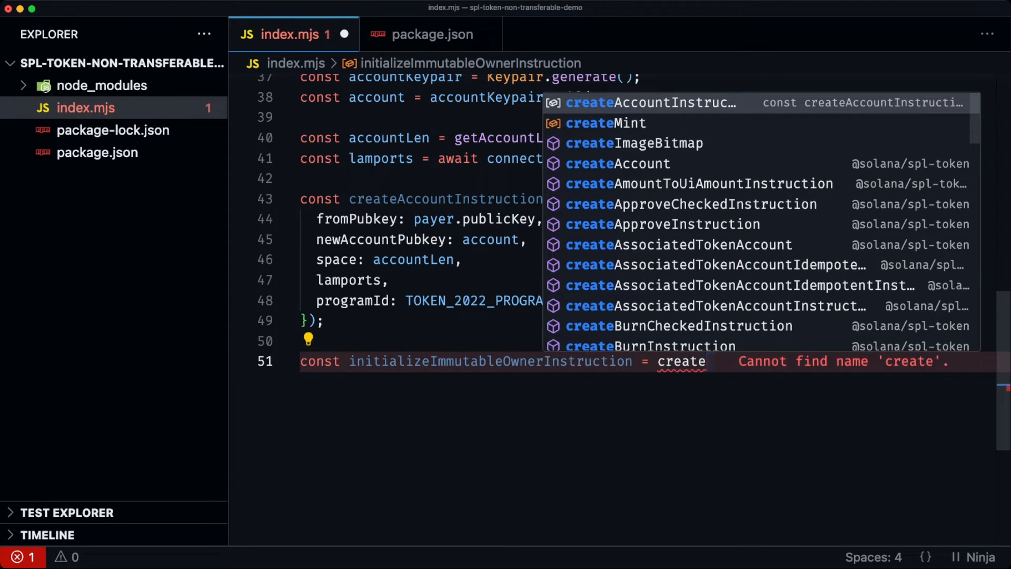
text(IntializeImmutableOwnerInstruction(account, programId)
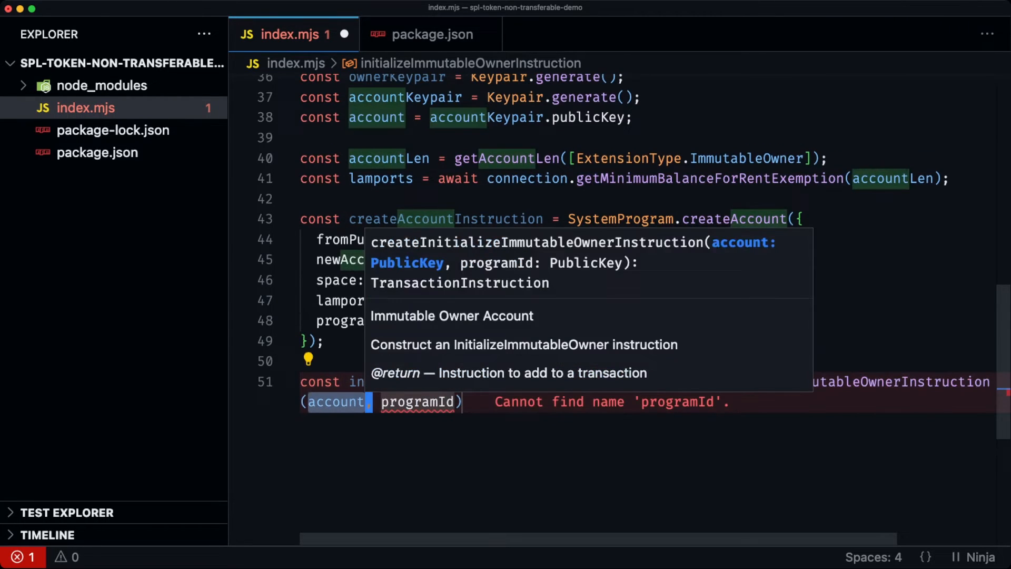
text(,)
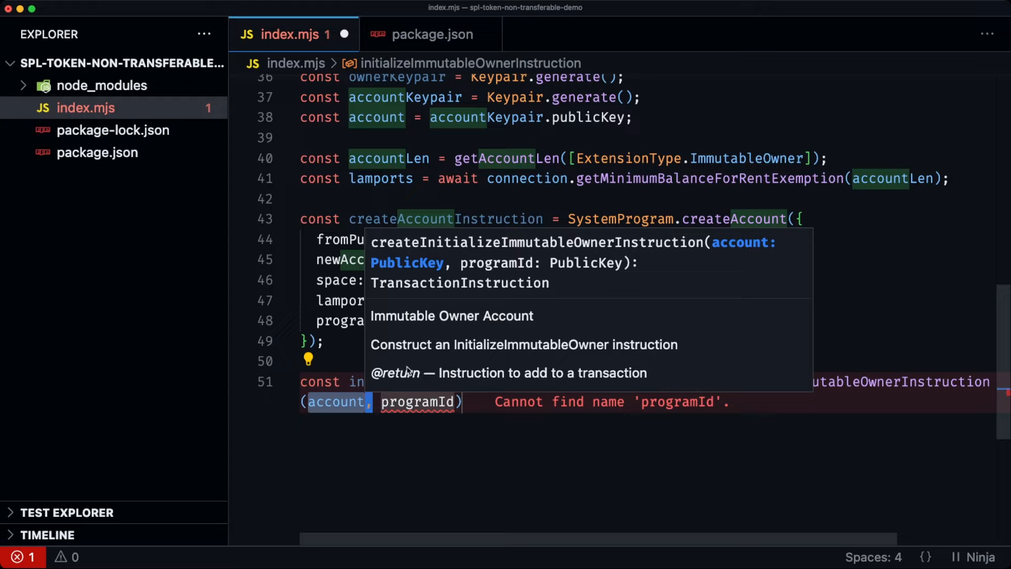
text(TOKEN_2022_PROGRAM_ID,)
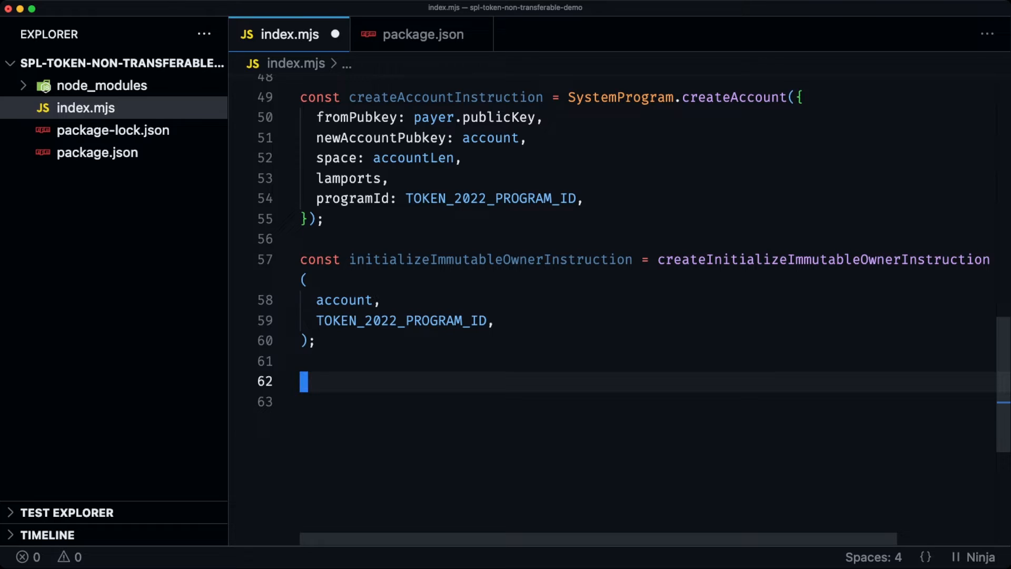
Add initializeAccountInstruction via createInitializeAccountInstruction(account, mint, ownerKeypair.publicKey, TOKEN_2022_PROGRAM_ID).
text(C)
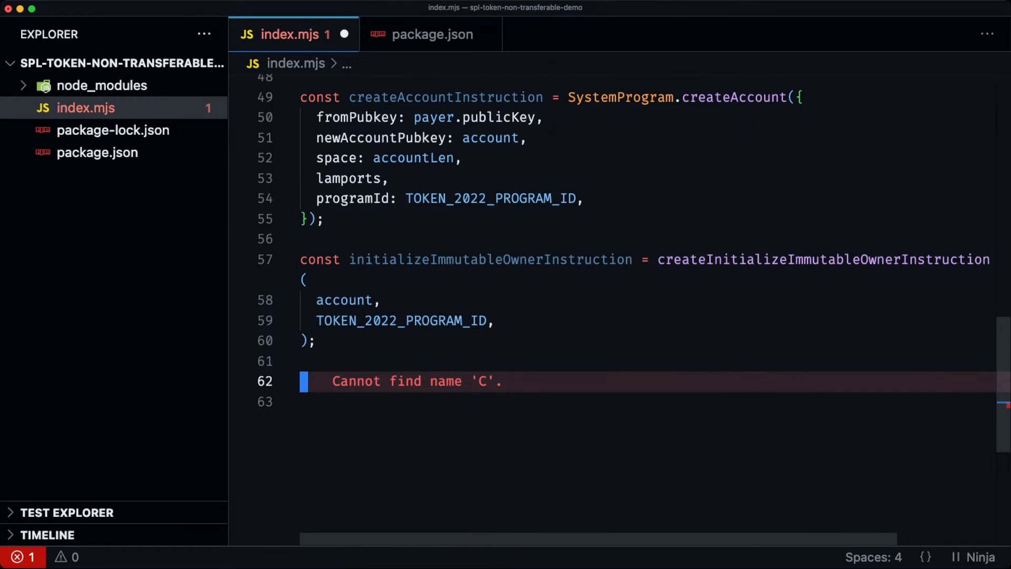
text(const initializeAccountIn)
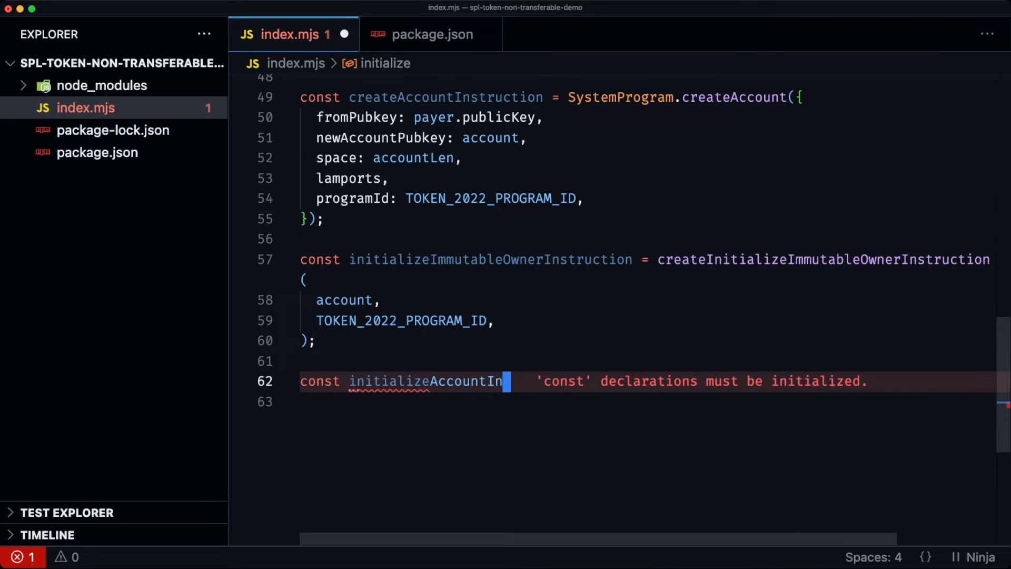
text(struction = c)
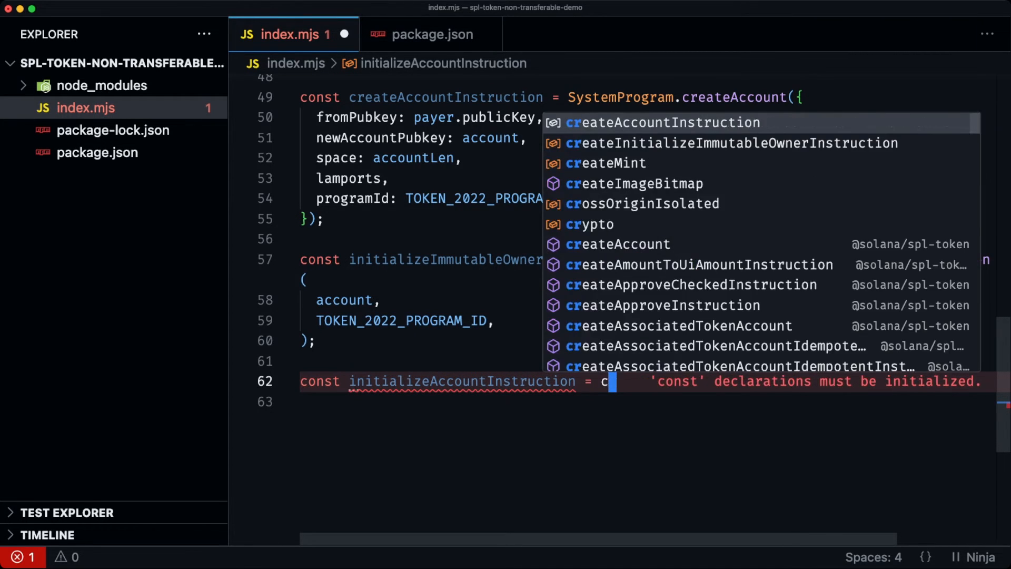
text(reateInita)
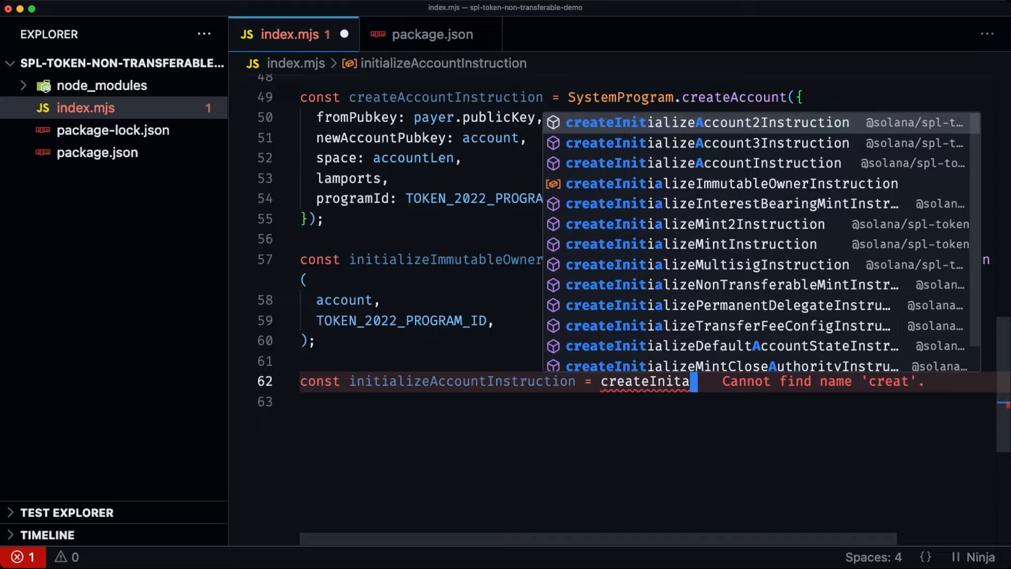
key(Backspace)
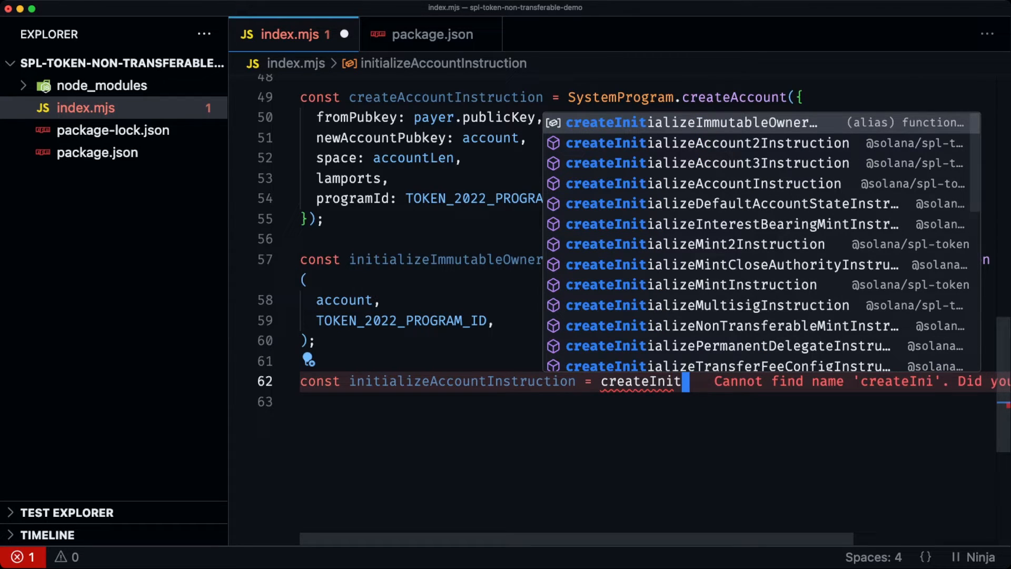
text(ializeAccountInstruction(account, mint, owner)
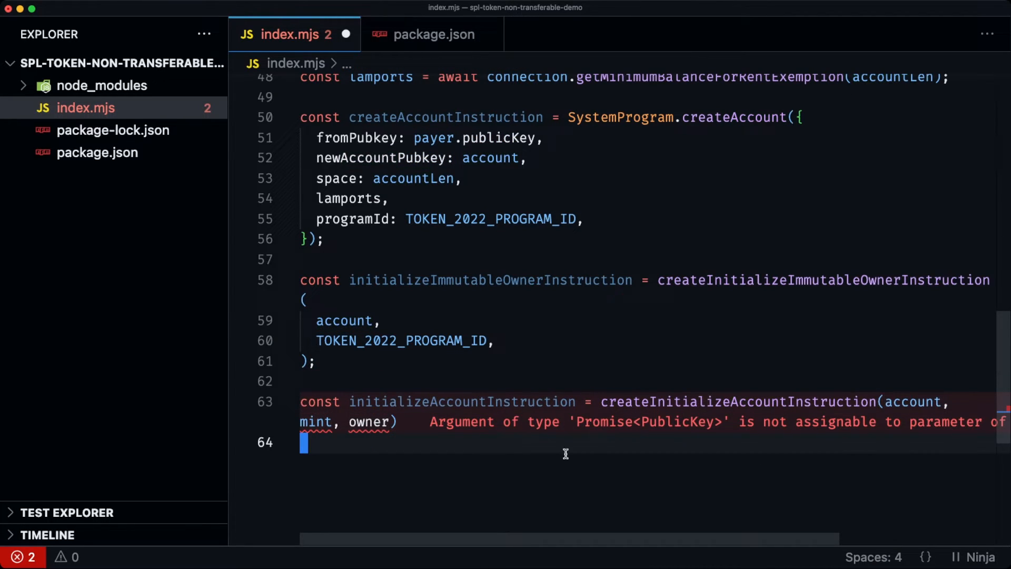
double_click(370, 422)
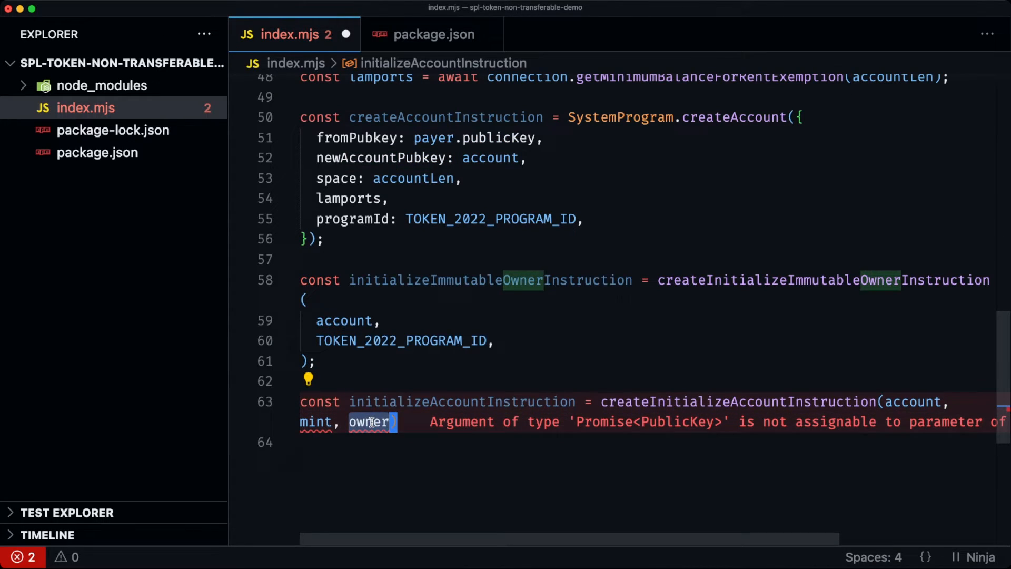
text(k)
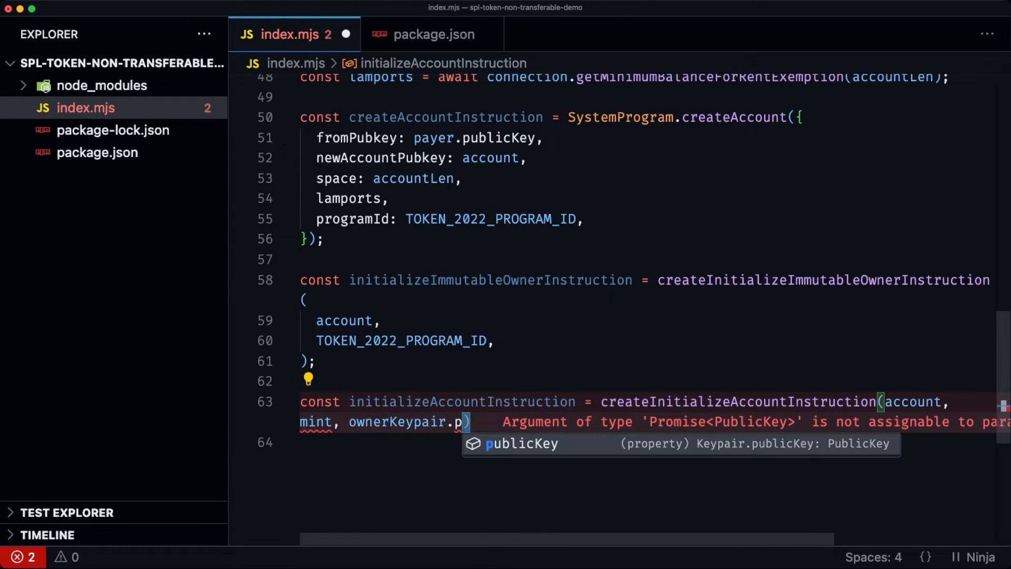
text(, TO)
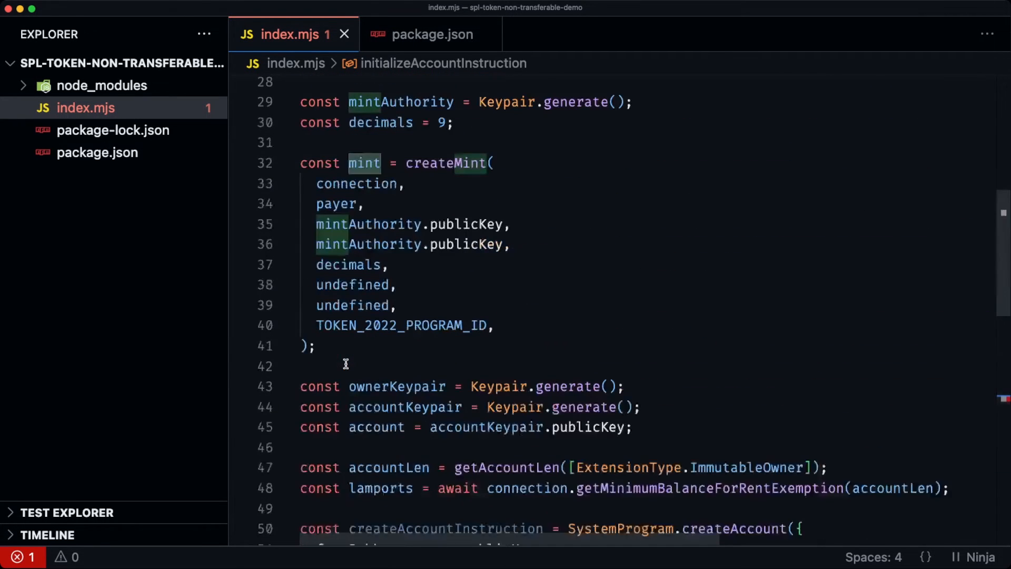
text(AW)
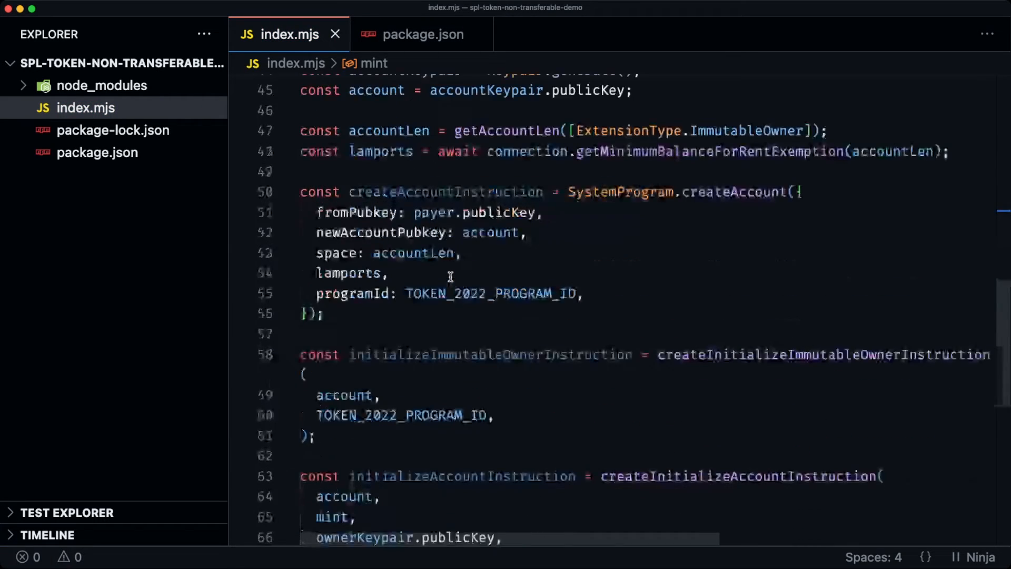
scroll(down, 3)
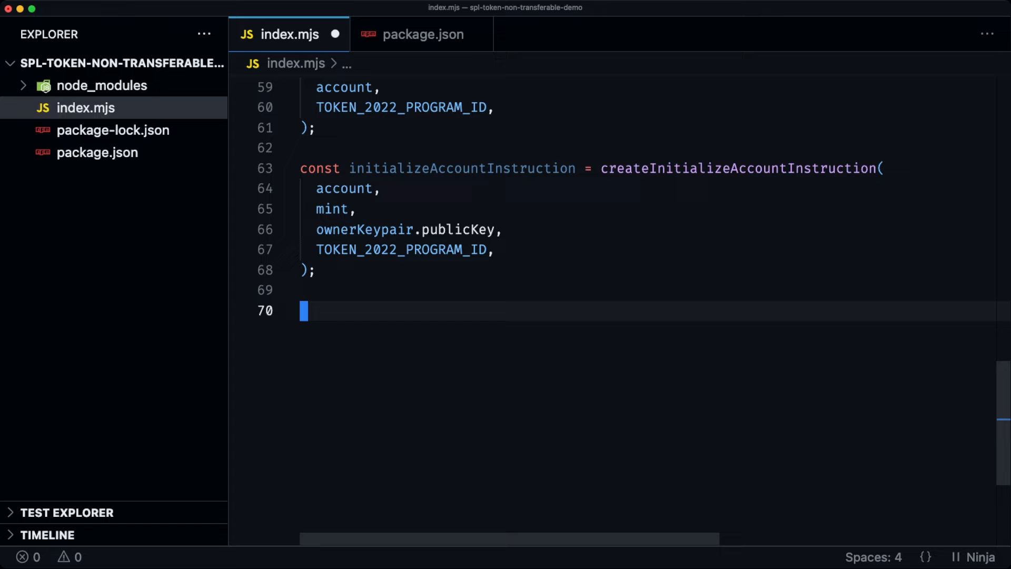
Build a new Transaction that adds createAccountInstruction and the other two instructions.
text(const)
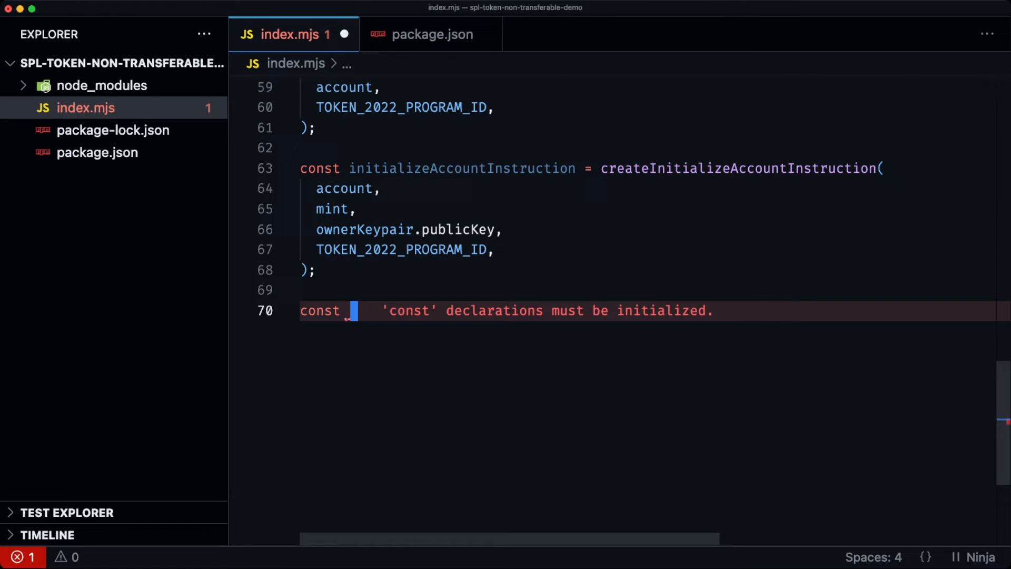
text(tx = new T)
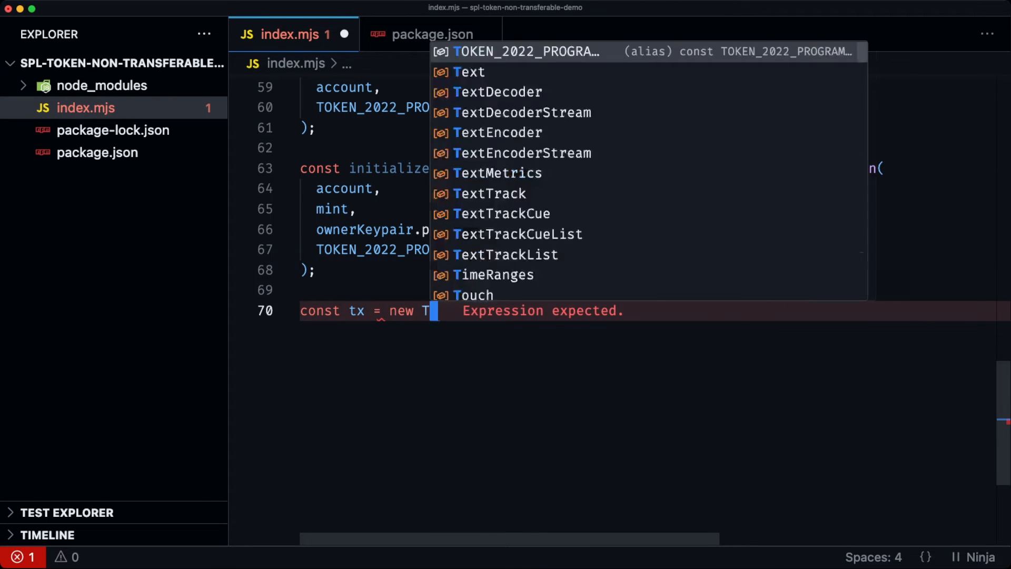
text(ransaction.a)
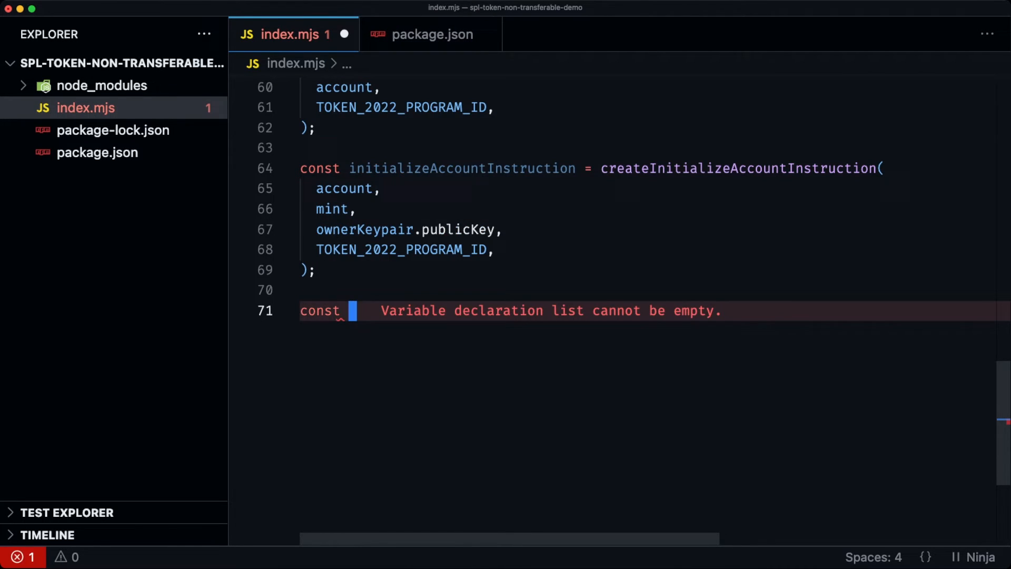
text(transactio)
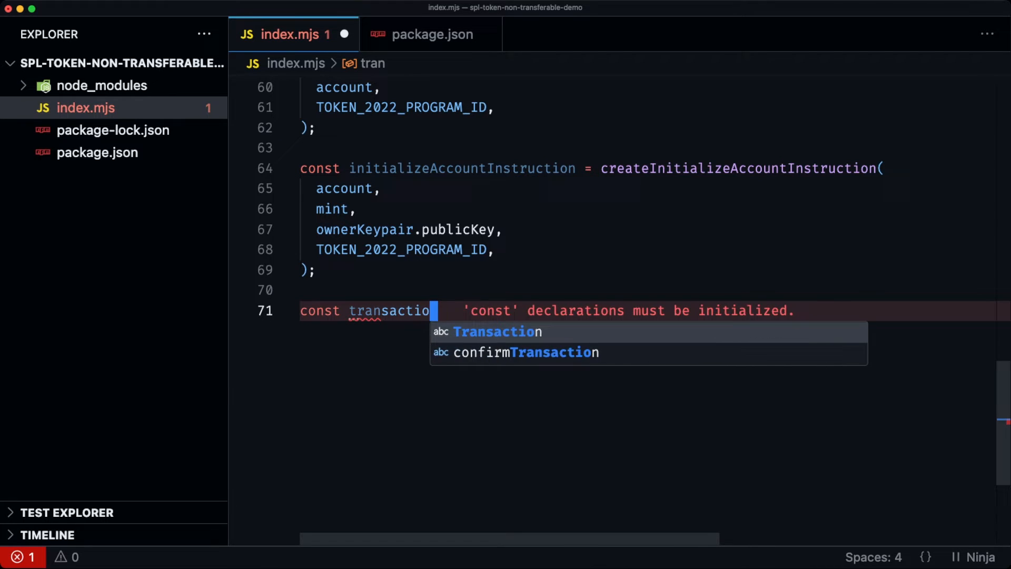
text(n = new Tra)
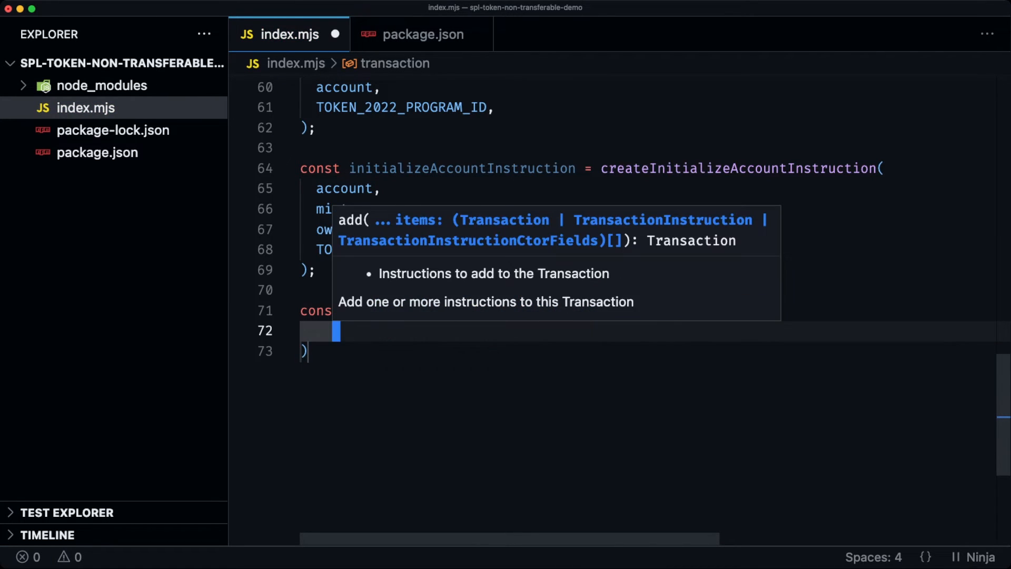
text(createAccountInstruction,)
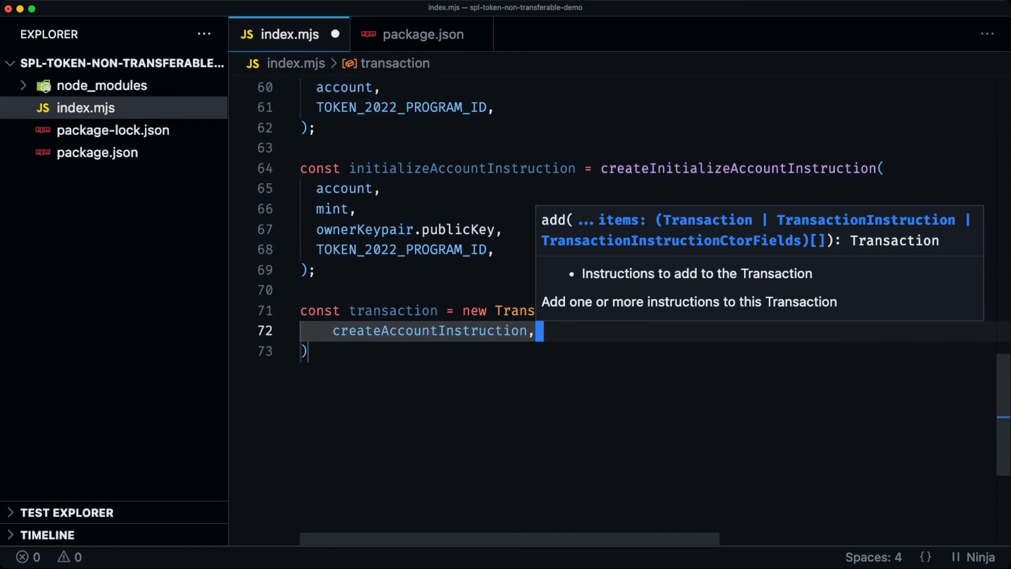
text(ini)
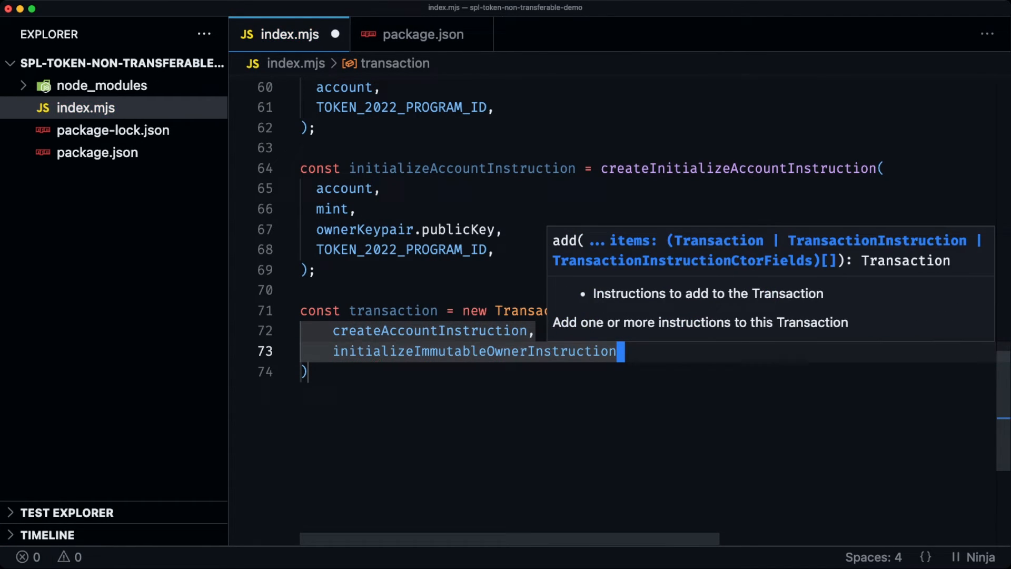
text(inia)
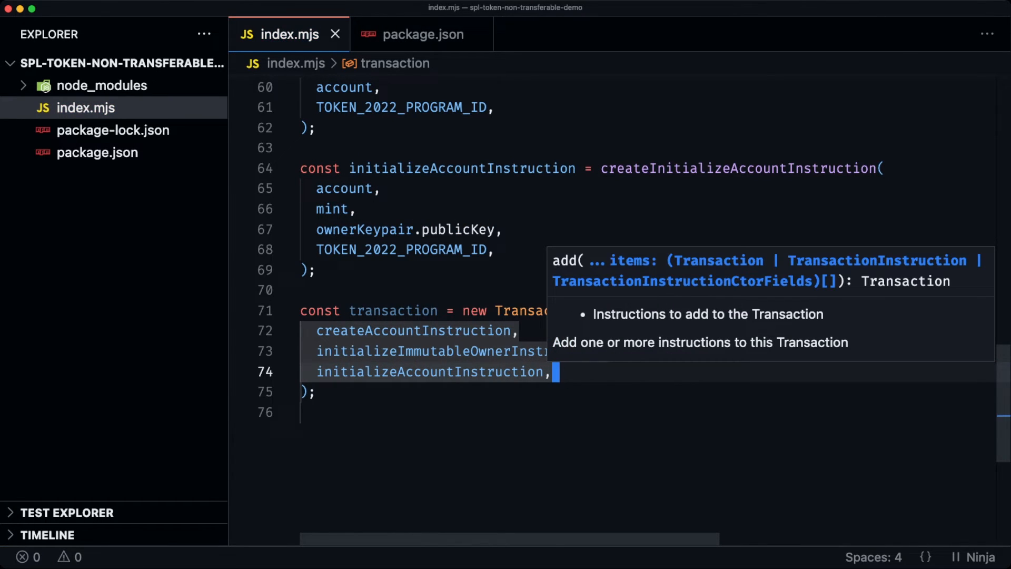
text(a)
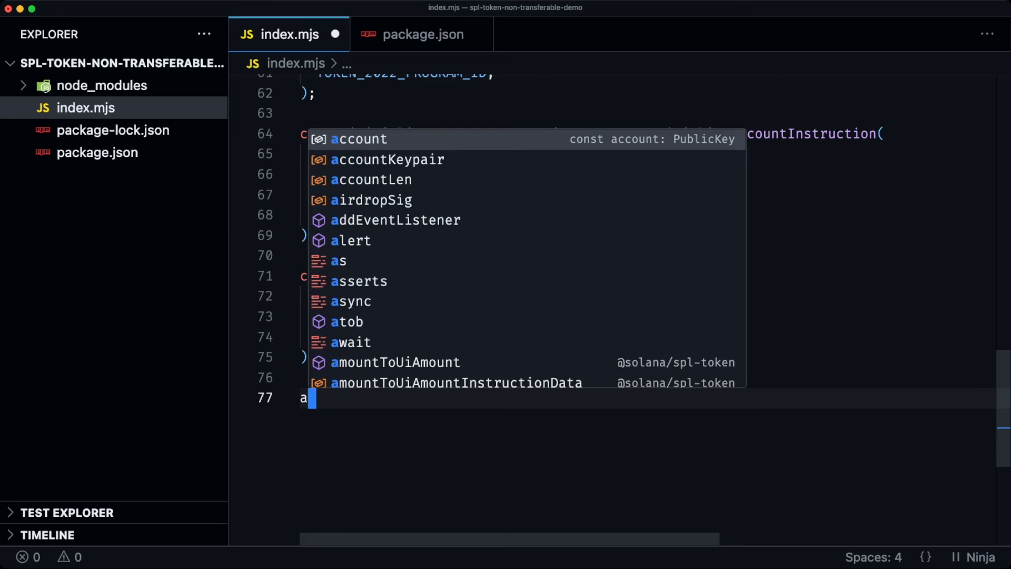
text(wa)
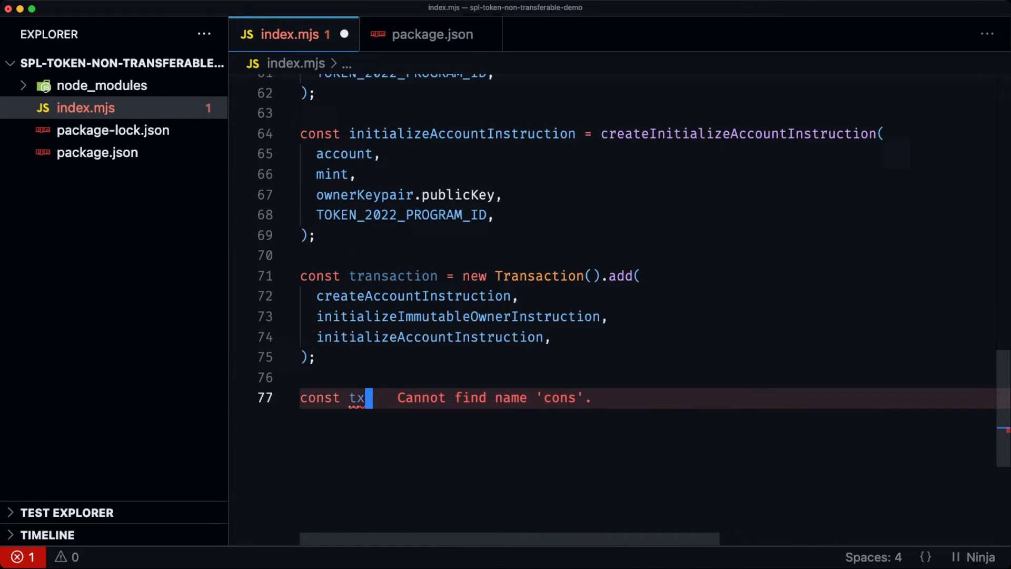
Send it with sendAndConfirmTransaction into txSig, signed by payer and accountKeypair.
text(Sig = await sendAndConfirmTransaction(connection, transaction, signers)
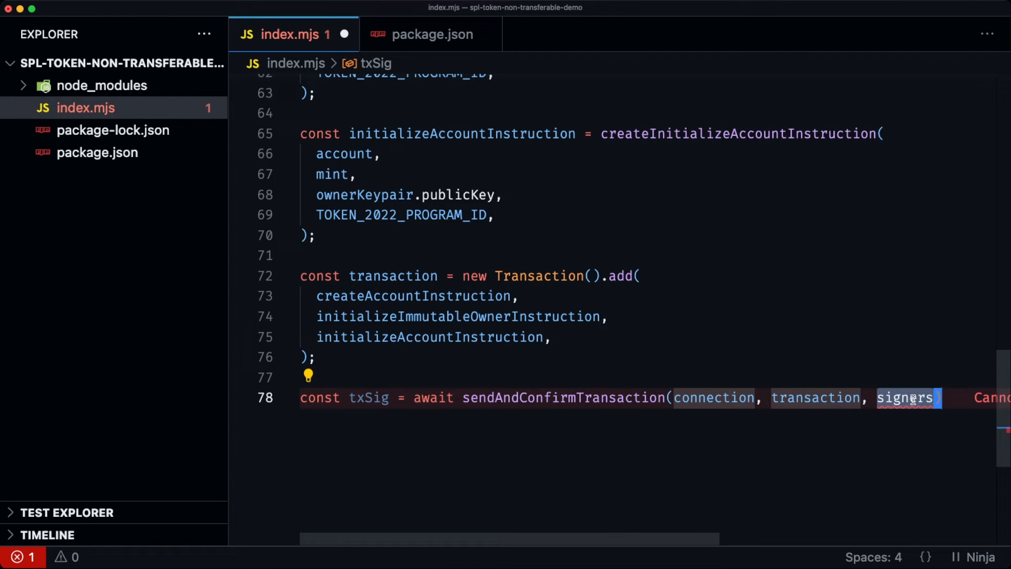
text([payer, accountKeypair].)
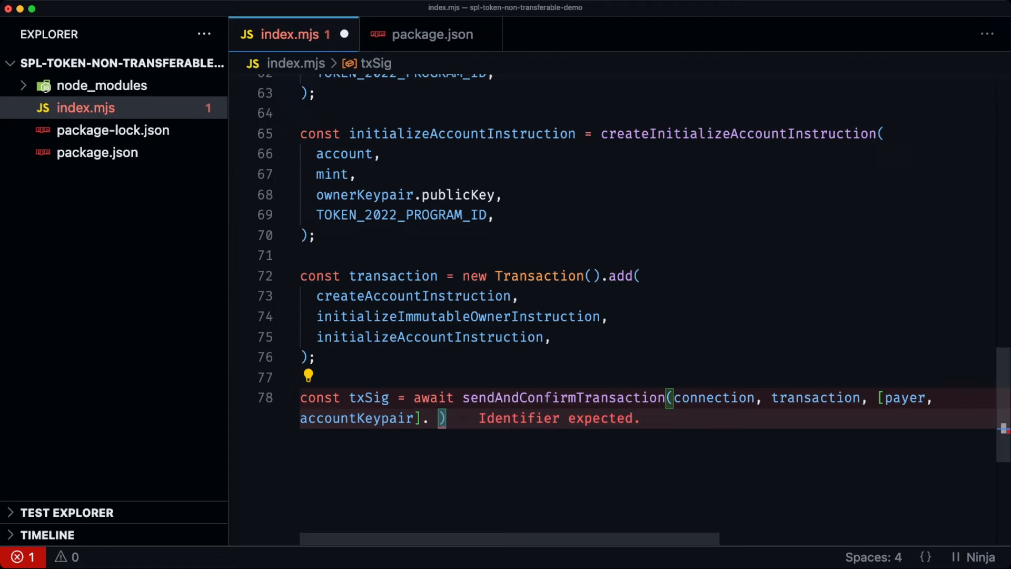
text(un)
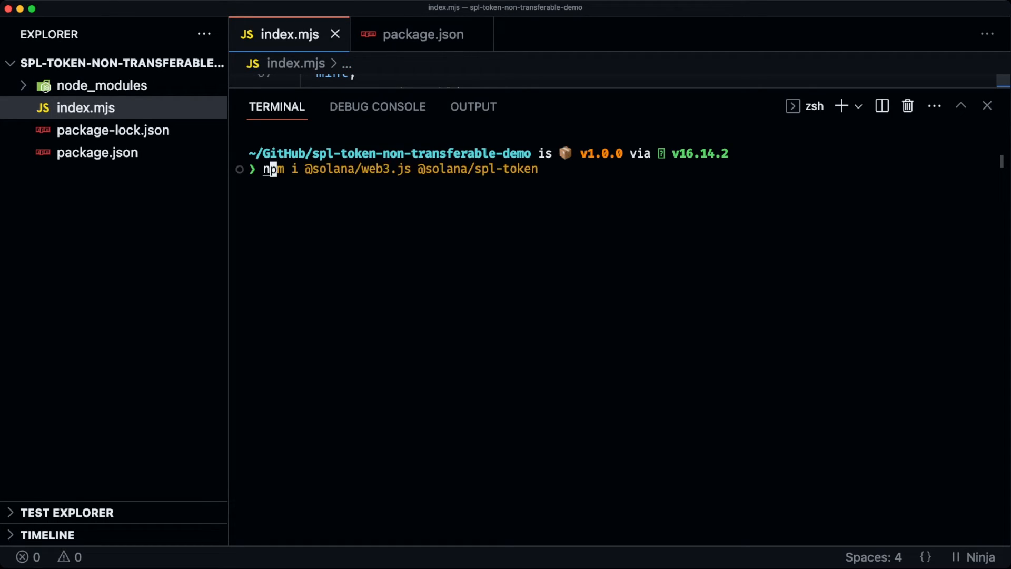
Run 'node index.mjs' in the terminal.
text(node index.mjs)
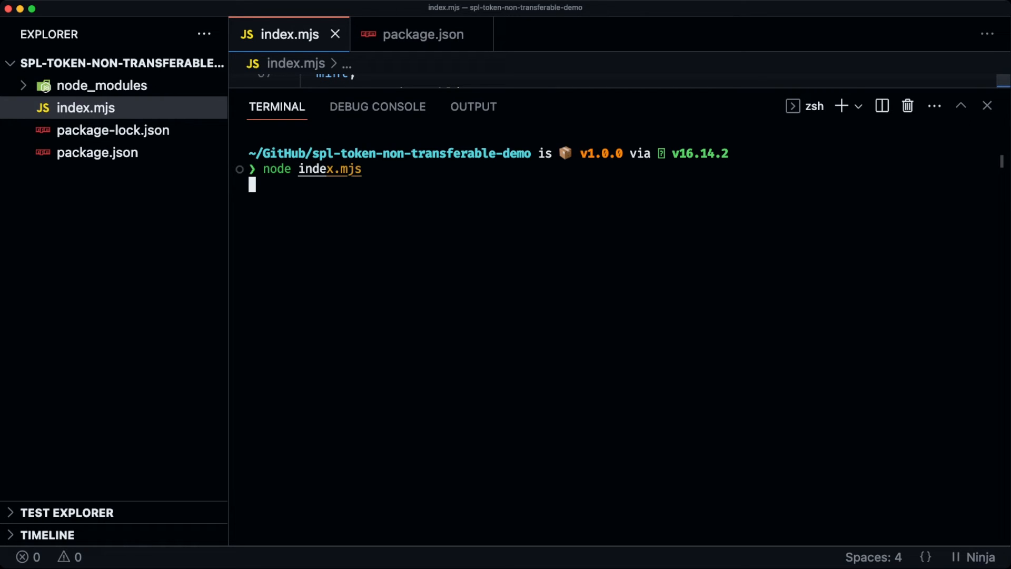
mouse_move(368, 291)
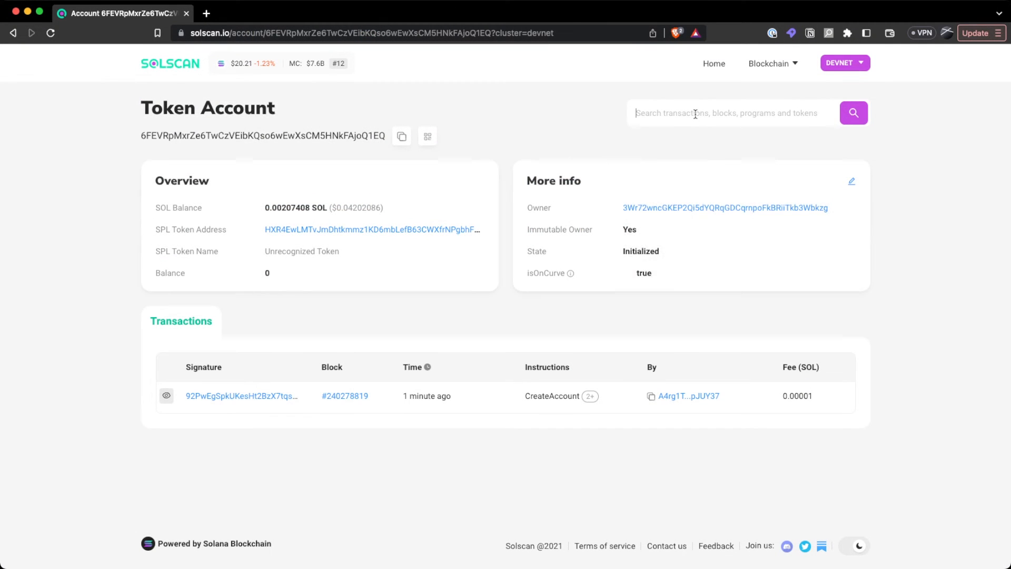
Look up the new transaction in Solscan and highlight the account's Immutable Owner: Yes entry.
click(242, 395)
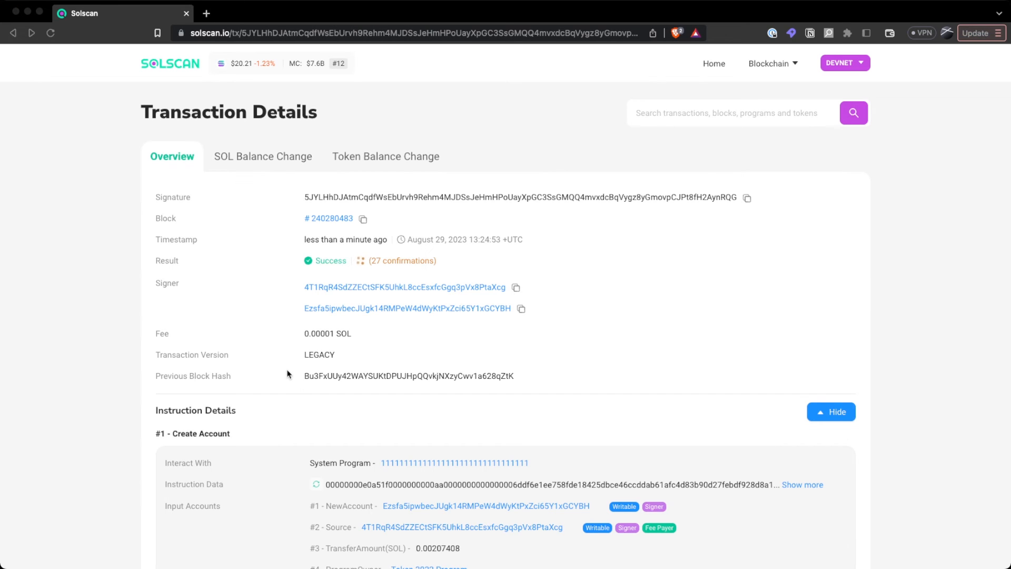
scroll(down, 3)
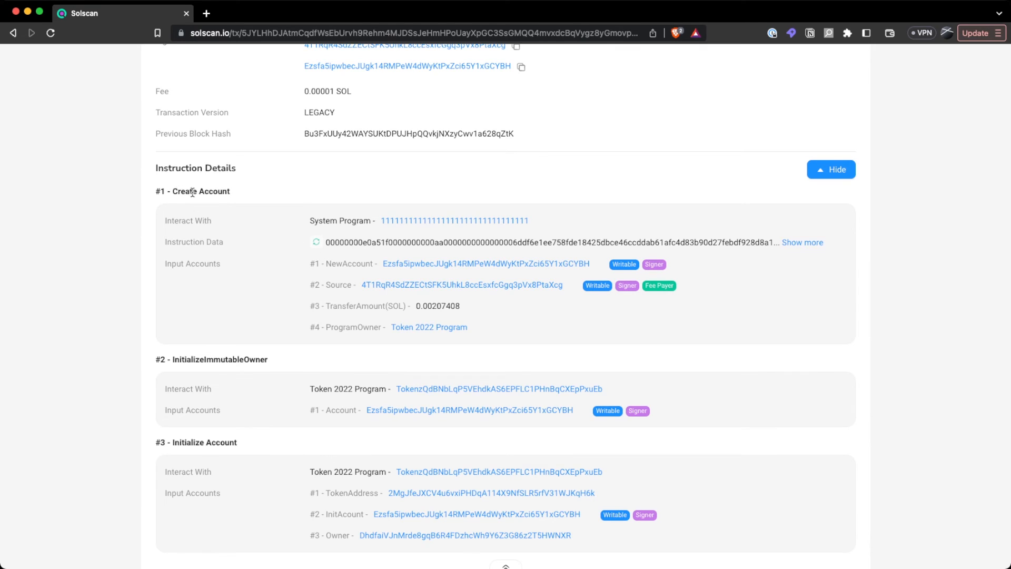
scroll(down, 3)
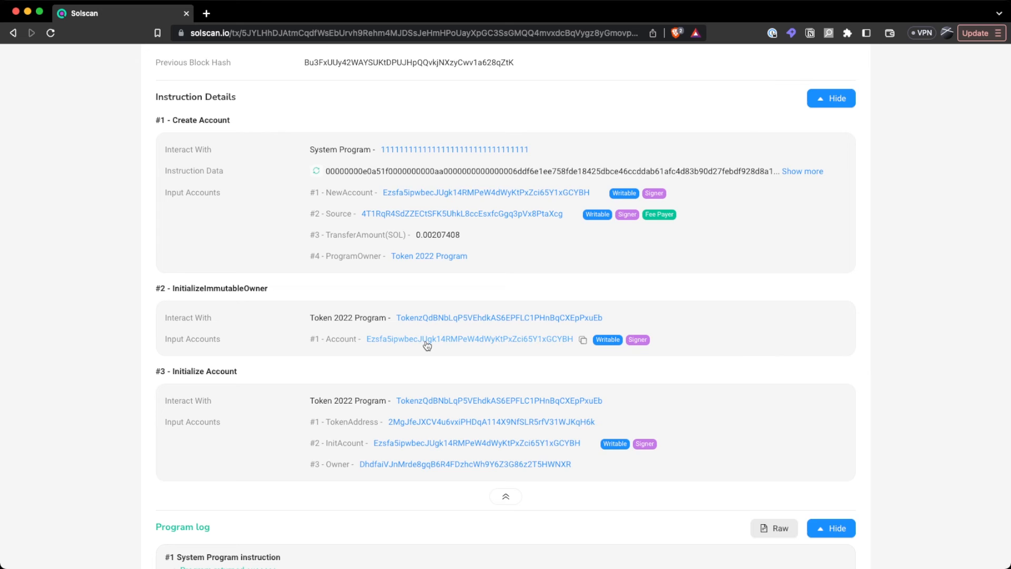
scroll(down, 3)
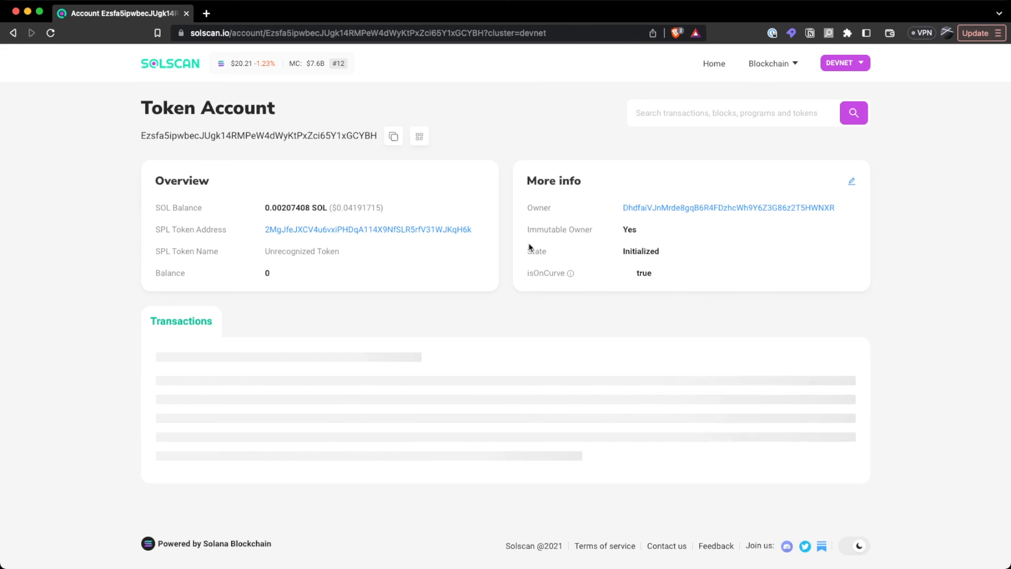
drag(525, 229, 637, 229)
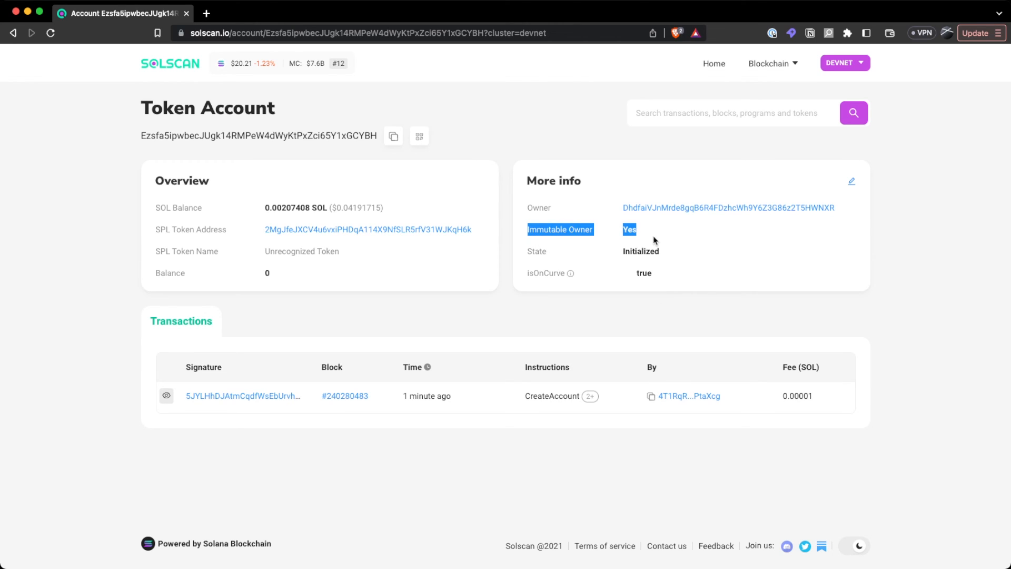